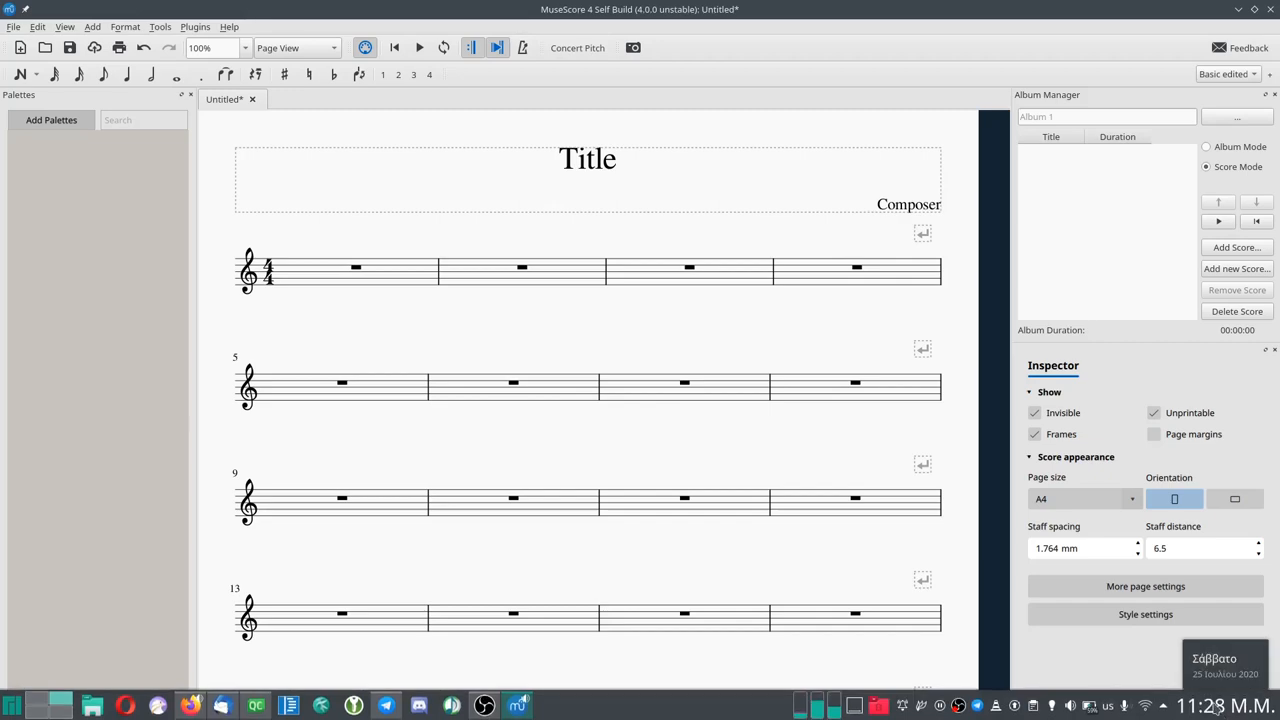
pyautogui.moveTo(898, 410)
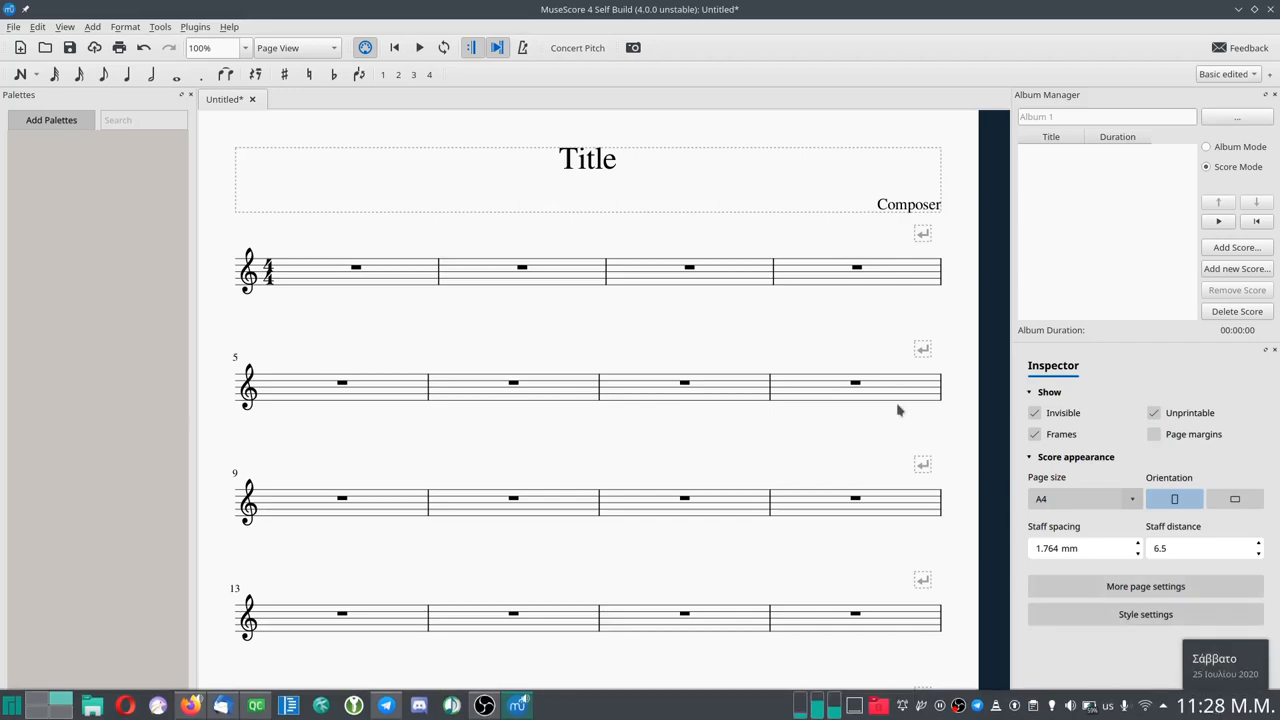
pyautogui.moveTo(912, 392)
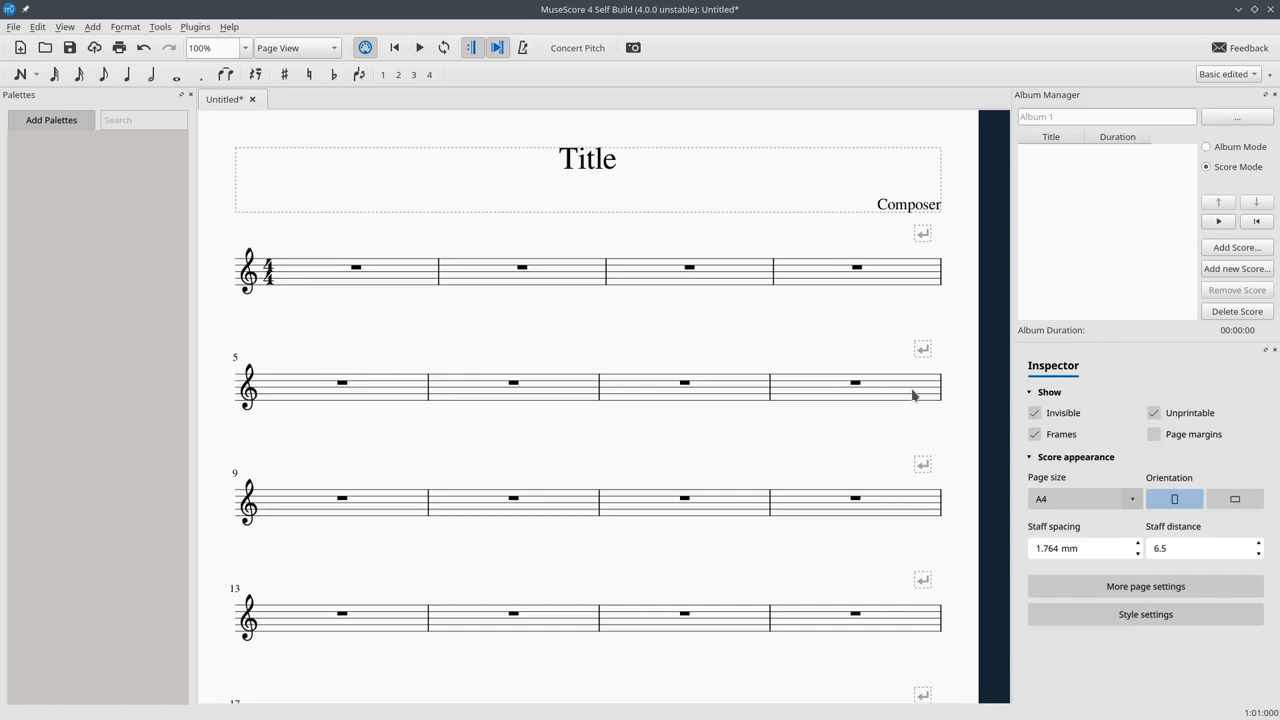
pyautogui.moveTo(284, 100)
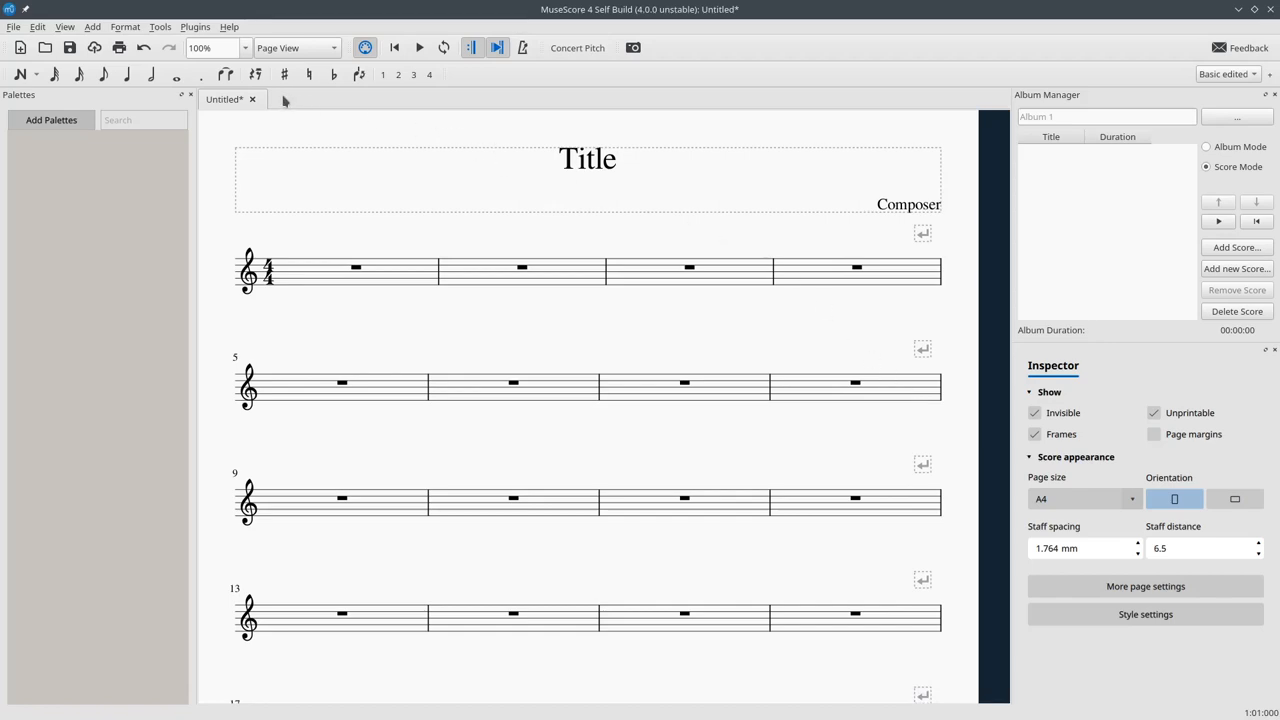
pyautogui.moveTo(280, 104)
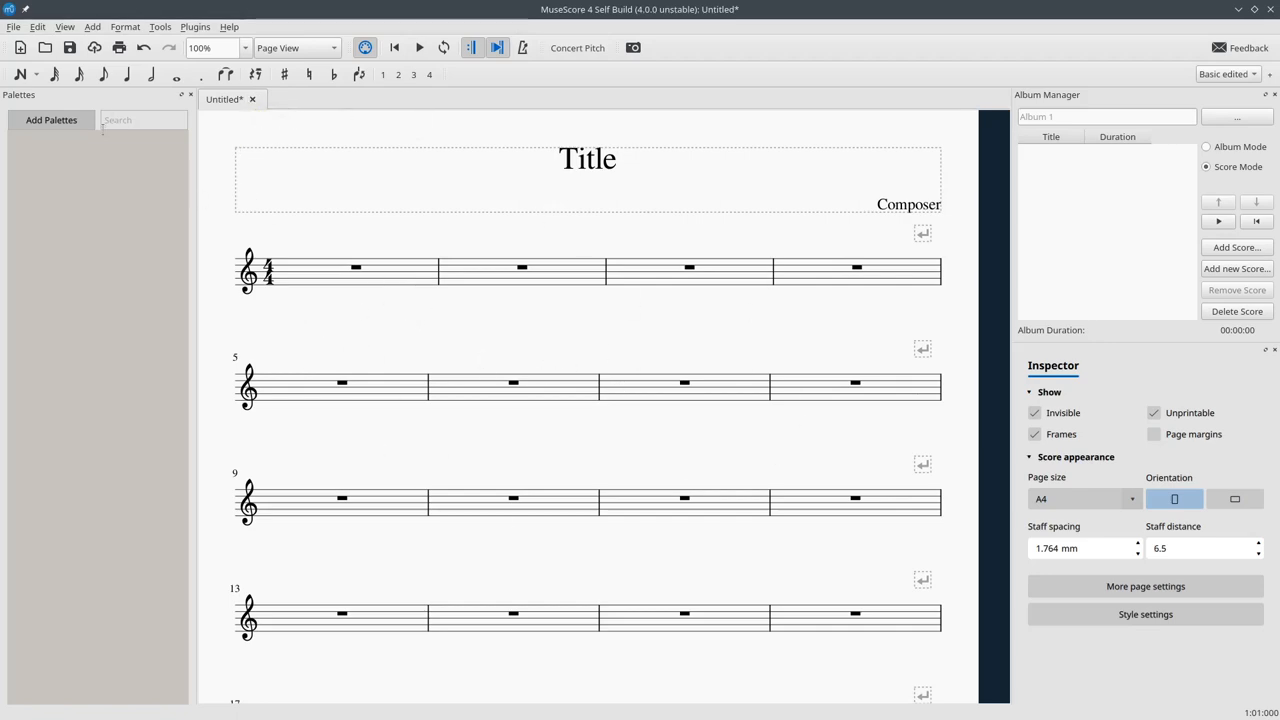
pyautogui.moveTo(68, 372)
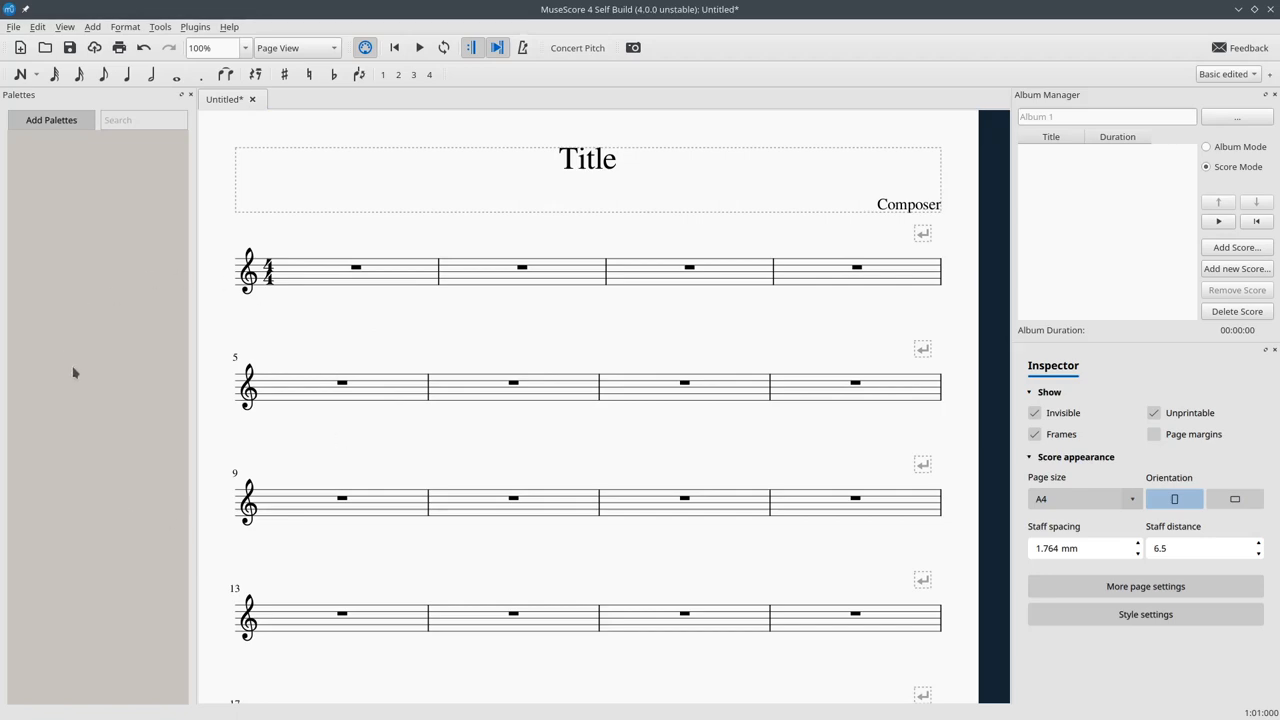
pyautogui.moveTo(420, 356)
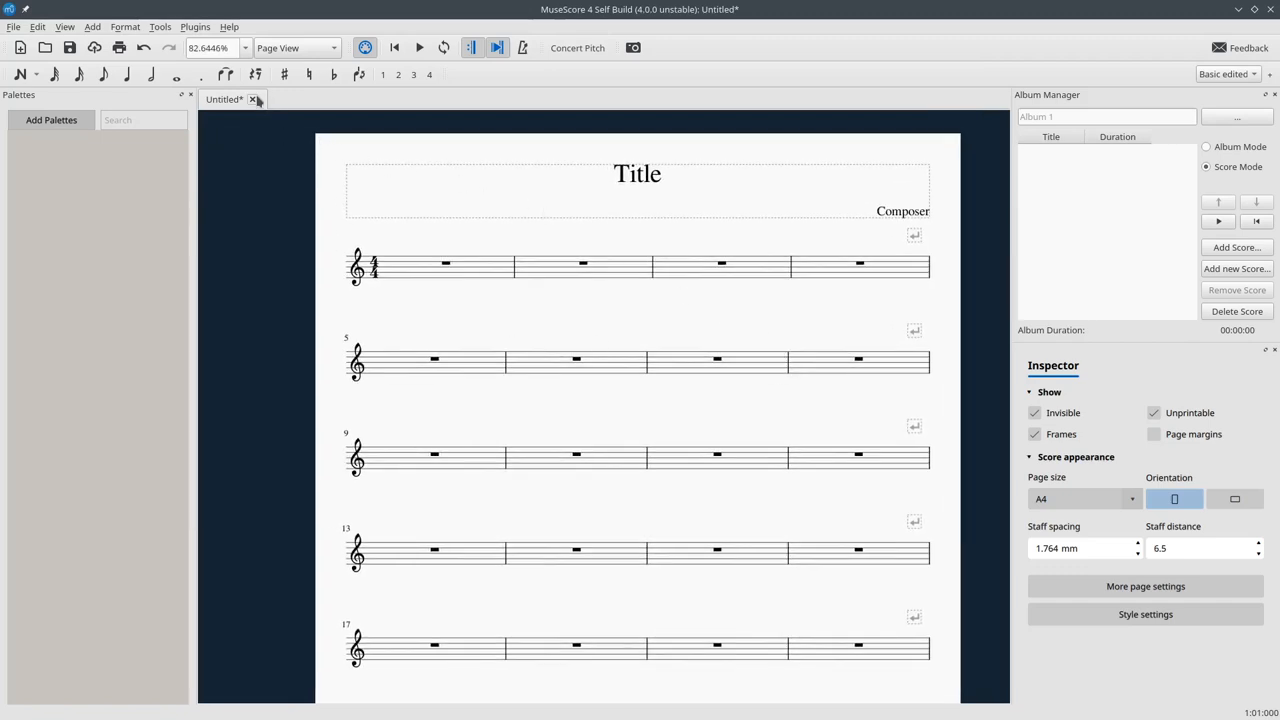
# Close the empty Untitled score, discarding its changes at the save prompt
pyautogui.click(254, 100)
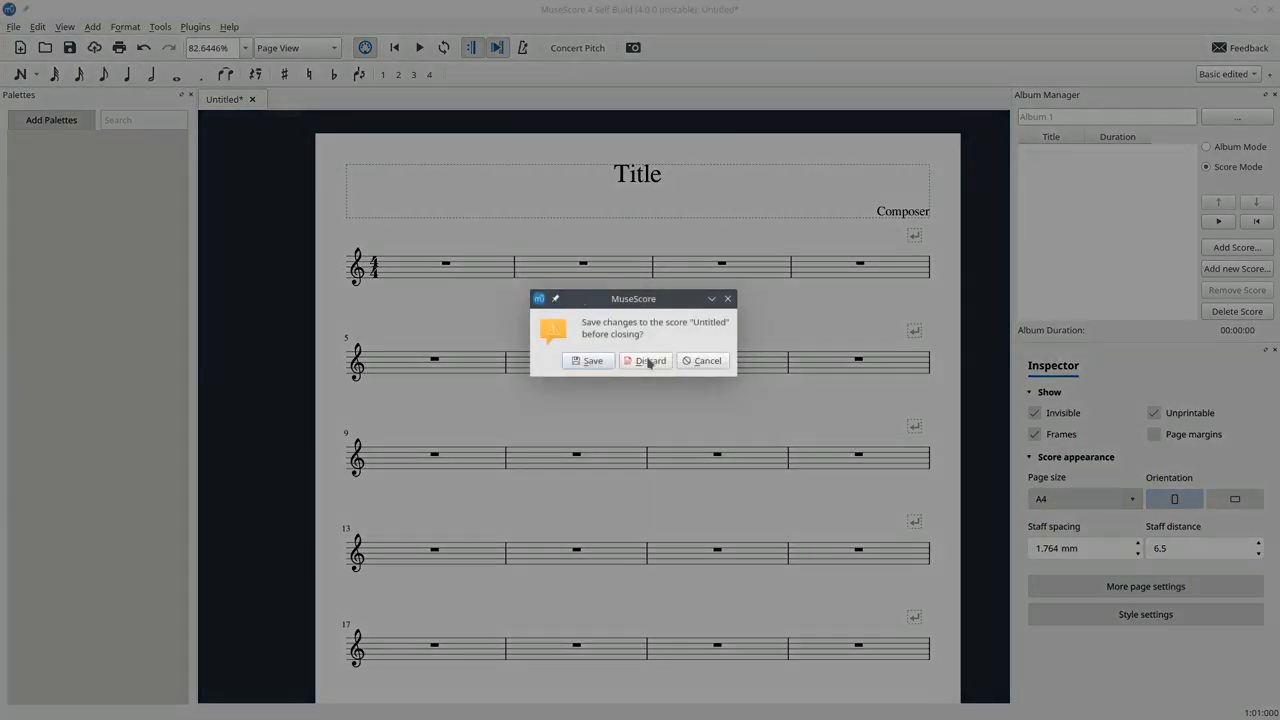
pyautogui.click(650, 360)
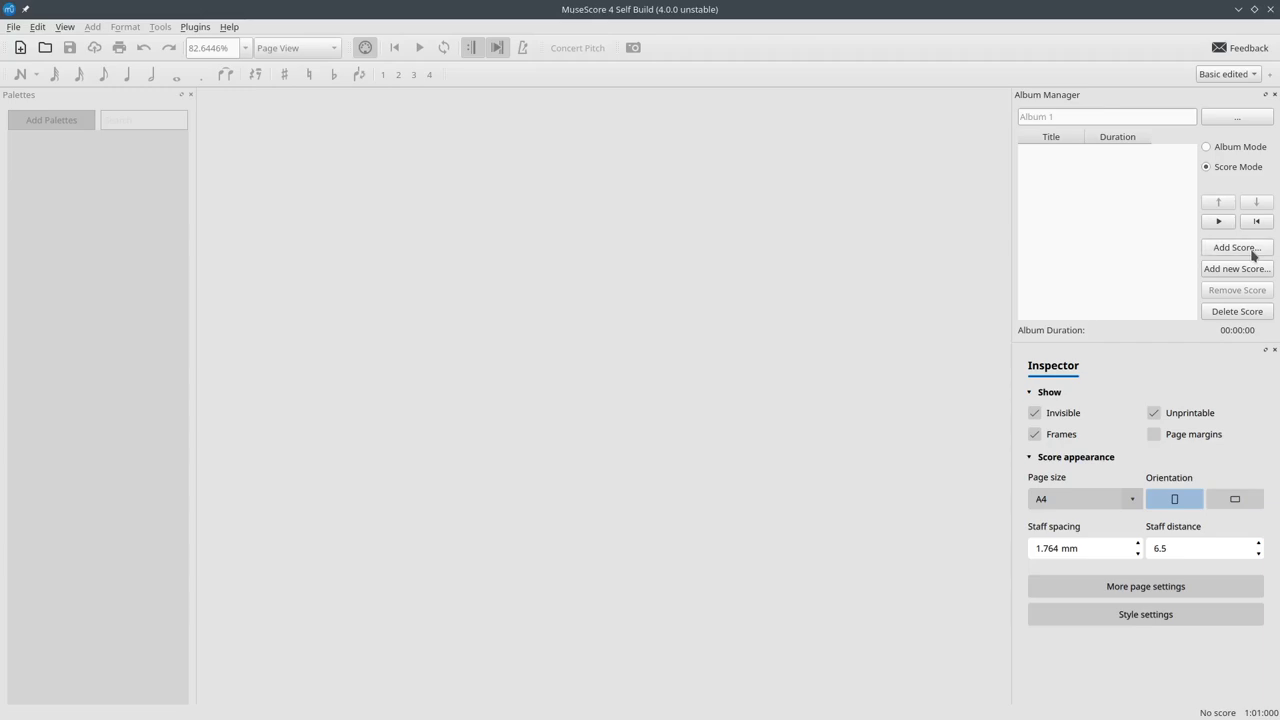
# From MuseScoreDevelopment/Scores, add my_album_piece_1–3, Ser1 and Ser2 to the album in one selection
pyautogui.click(1236, 248)
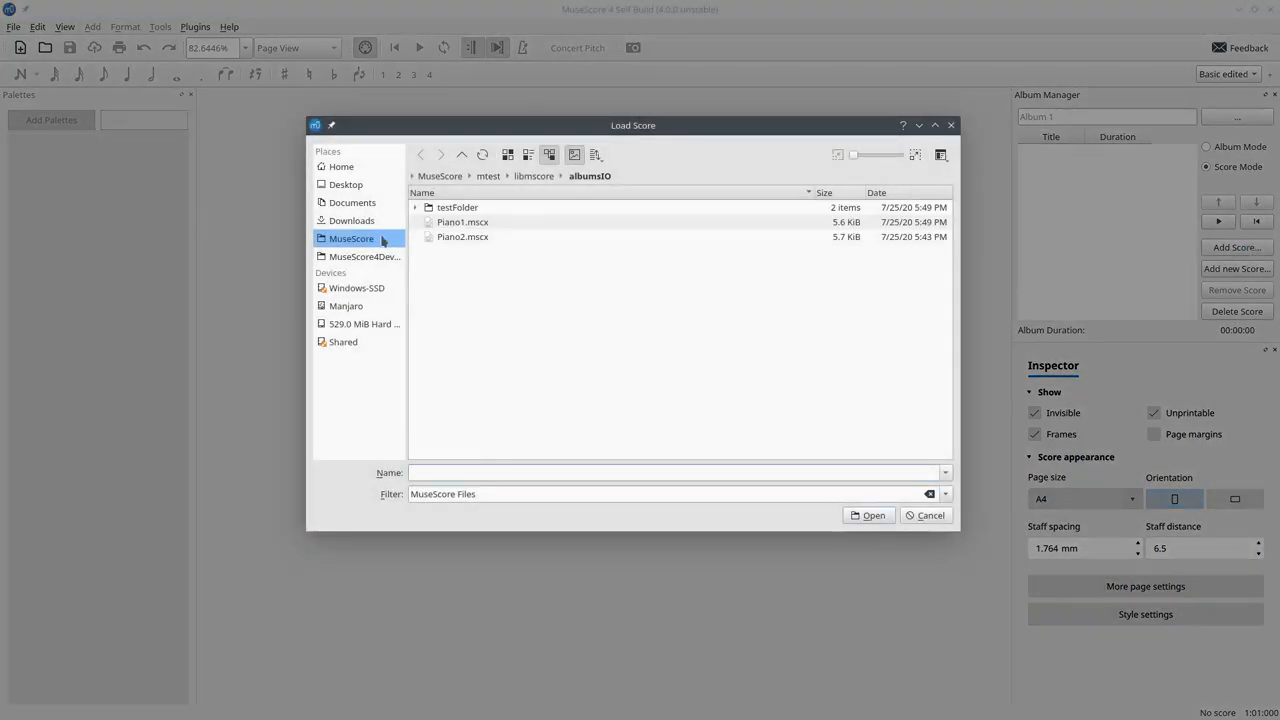
pyautogui.click(364, 256)
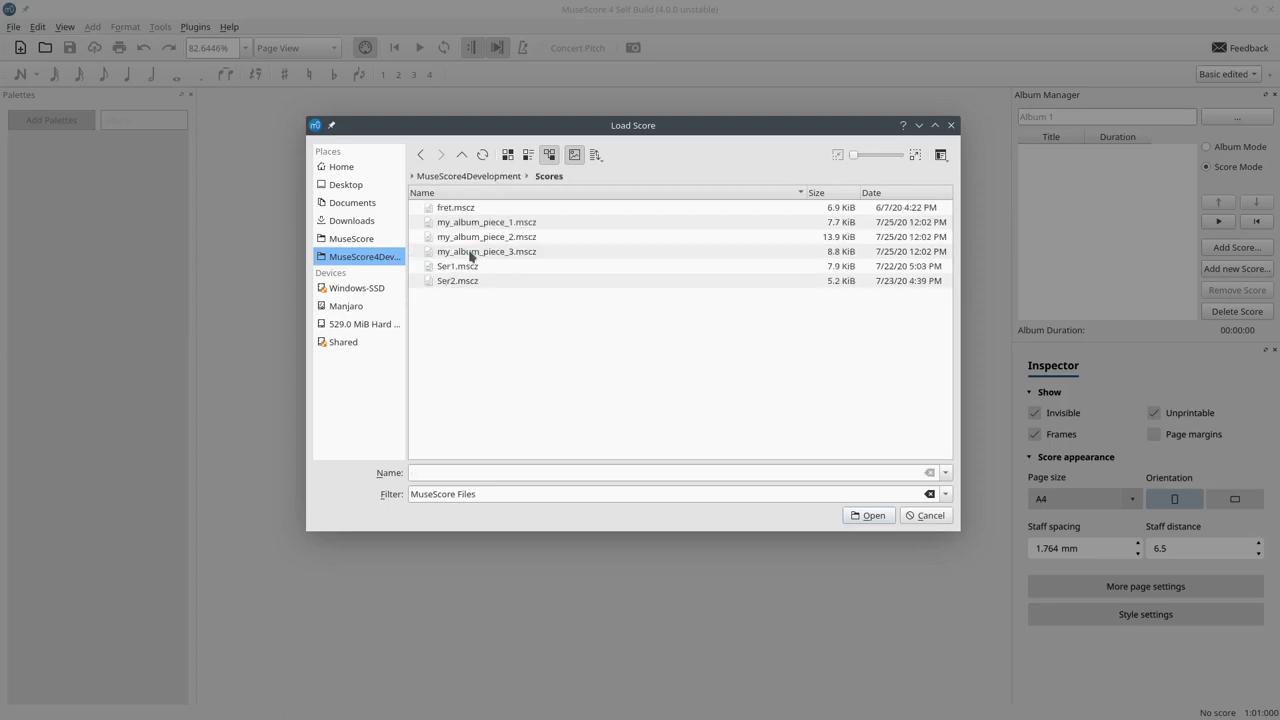
pyautogui.click(486, 222)
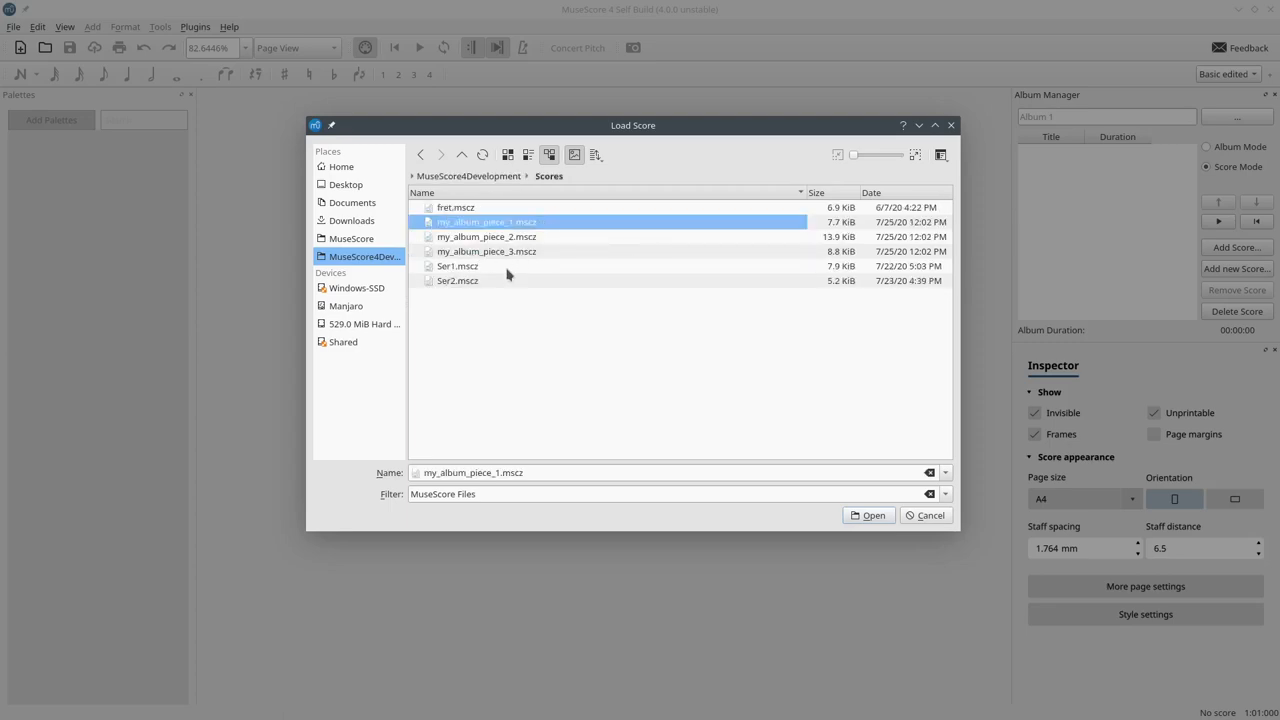
pyautogui.click(486, 252)
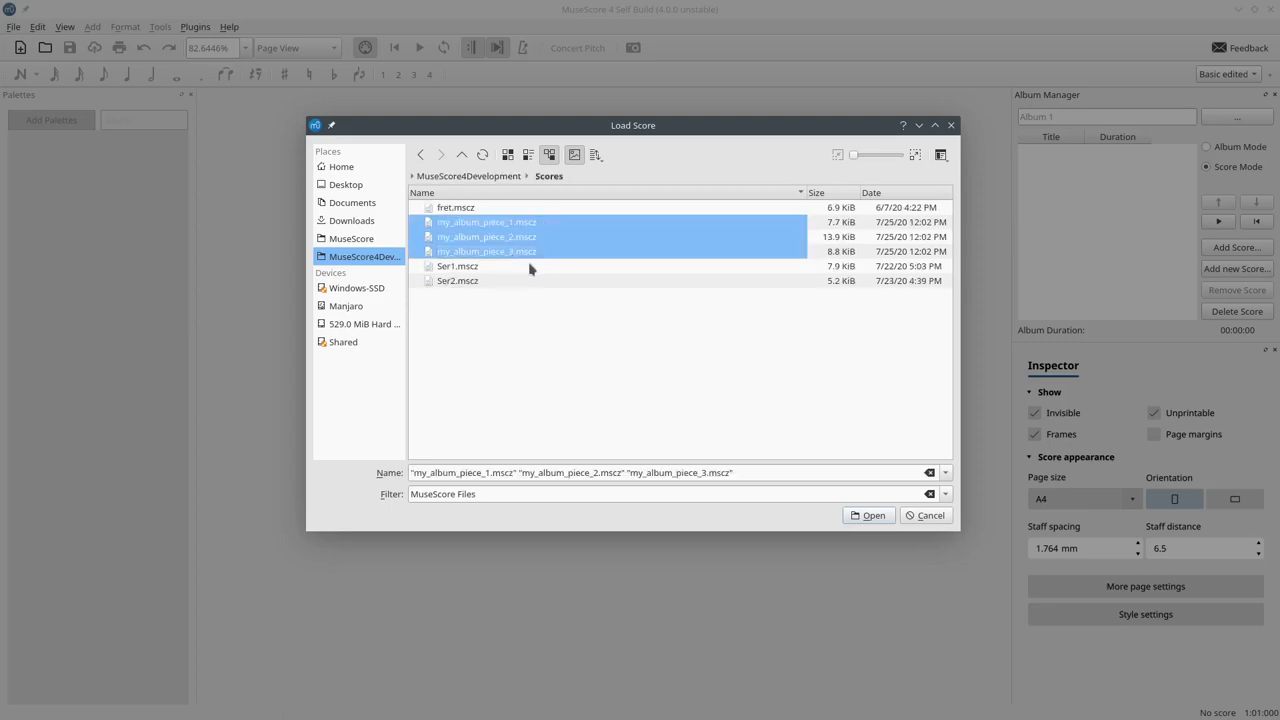
pyautogui.moveTo(548, 280)
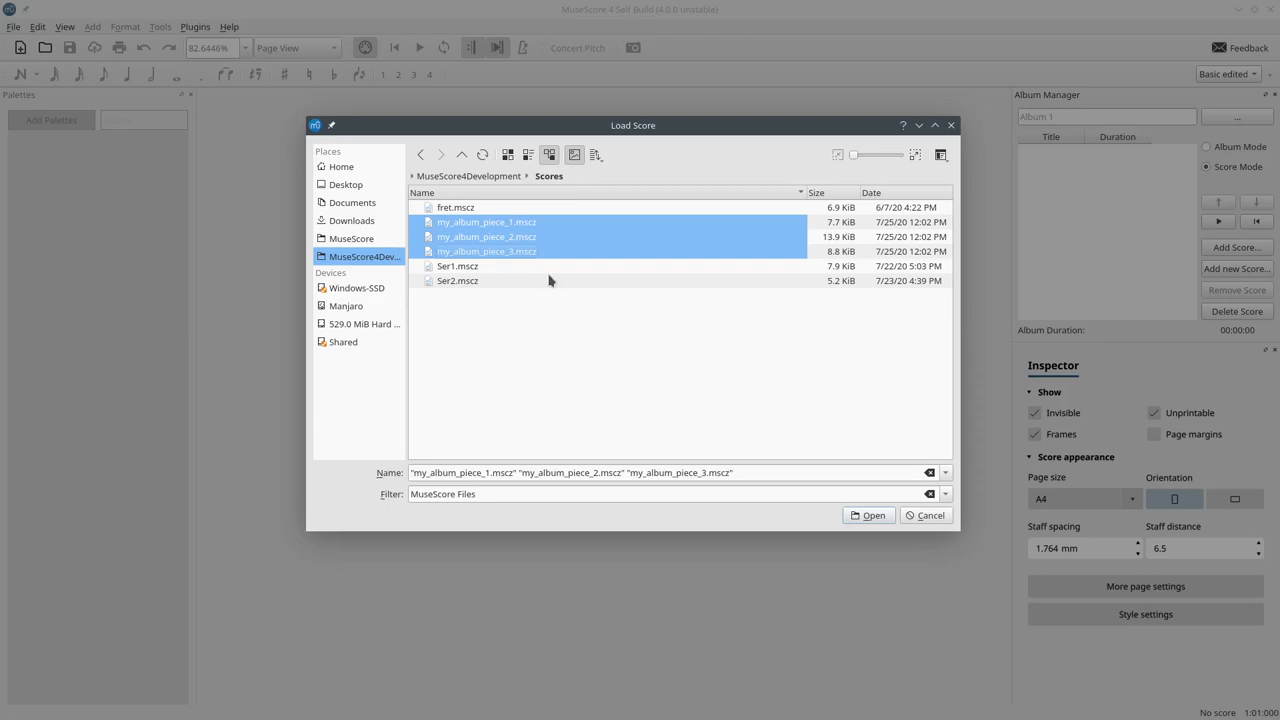
pyautogui.moveTo(436, 278)
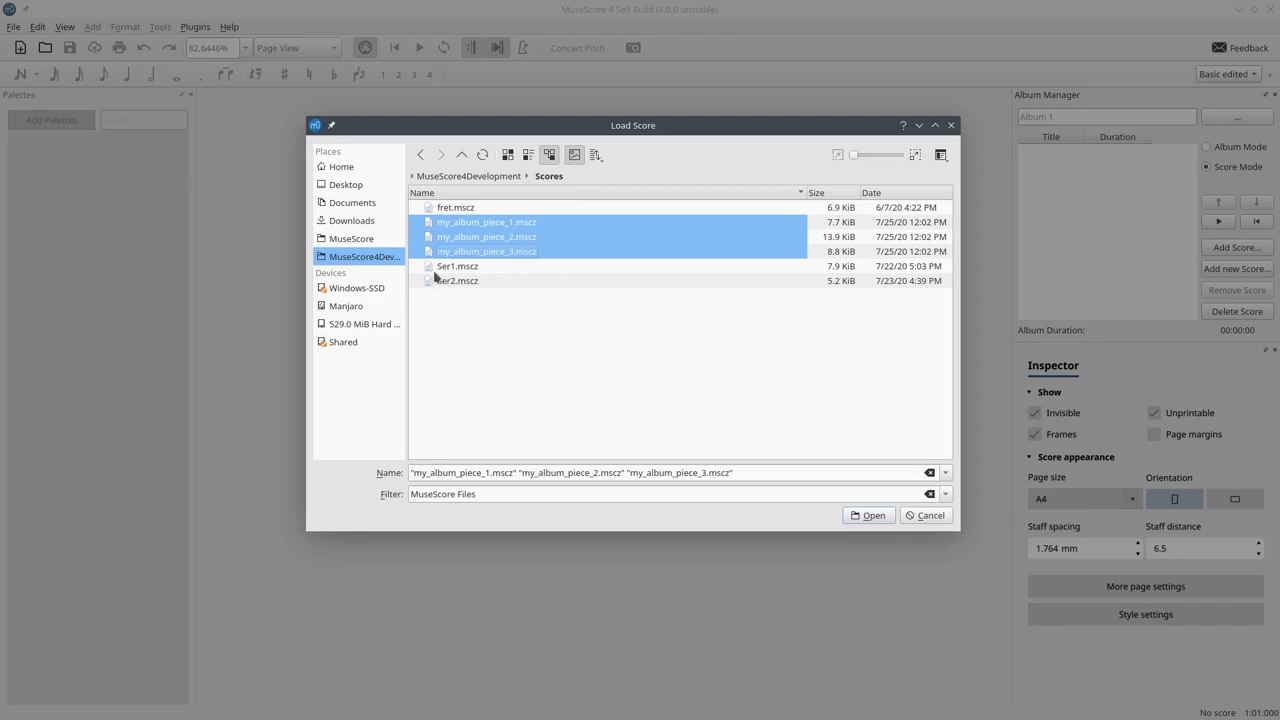
pyautogui.click(456, 280)
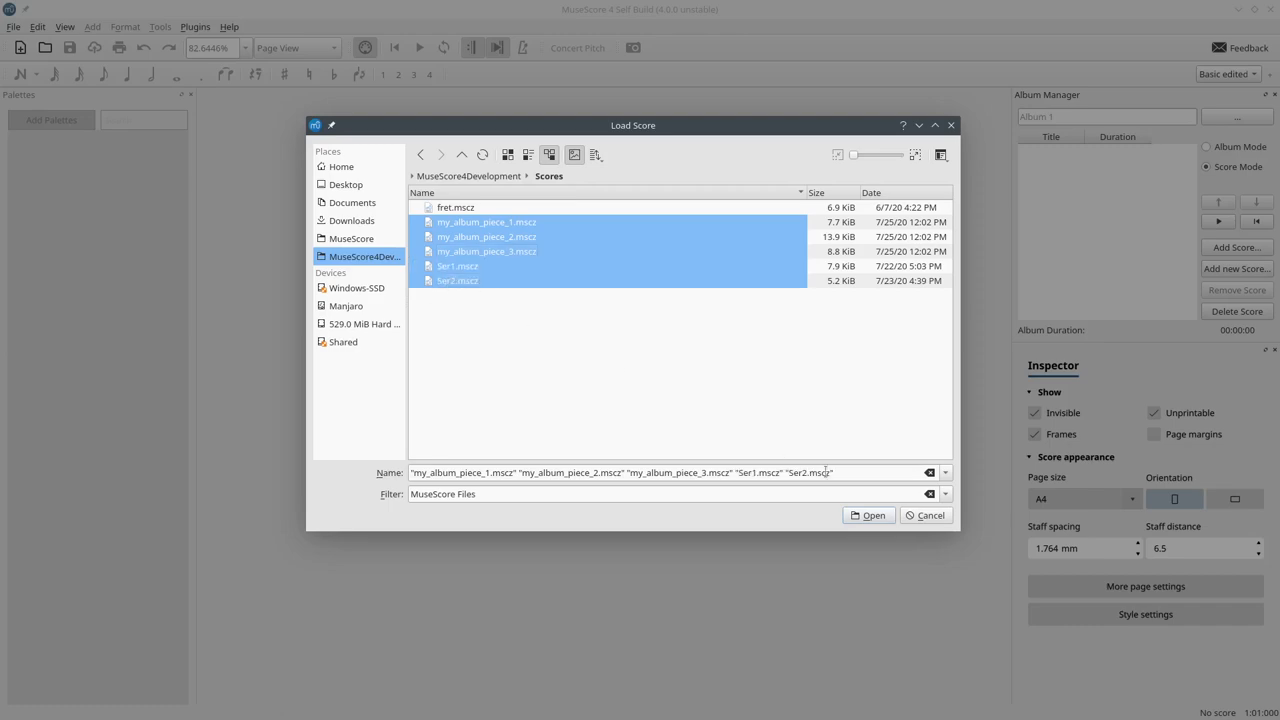
pyautogui.click(868, 516)
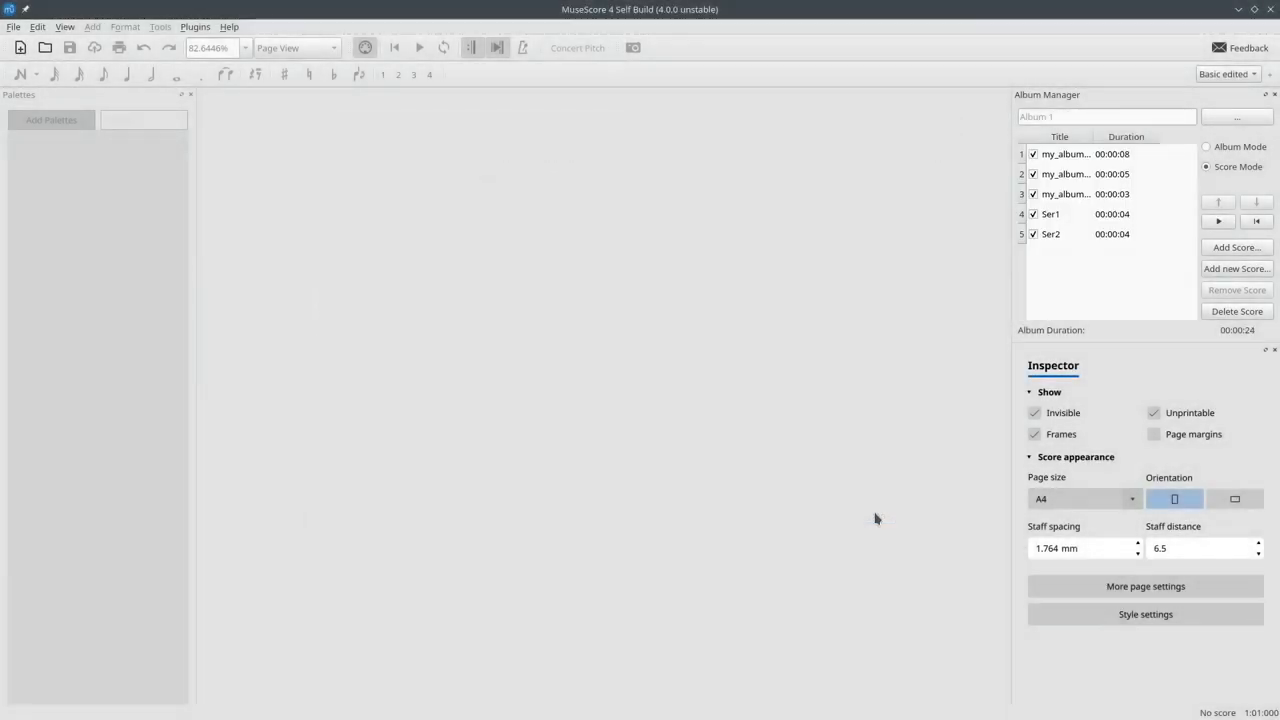
pyautogui.moveTo(902, 364)
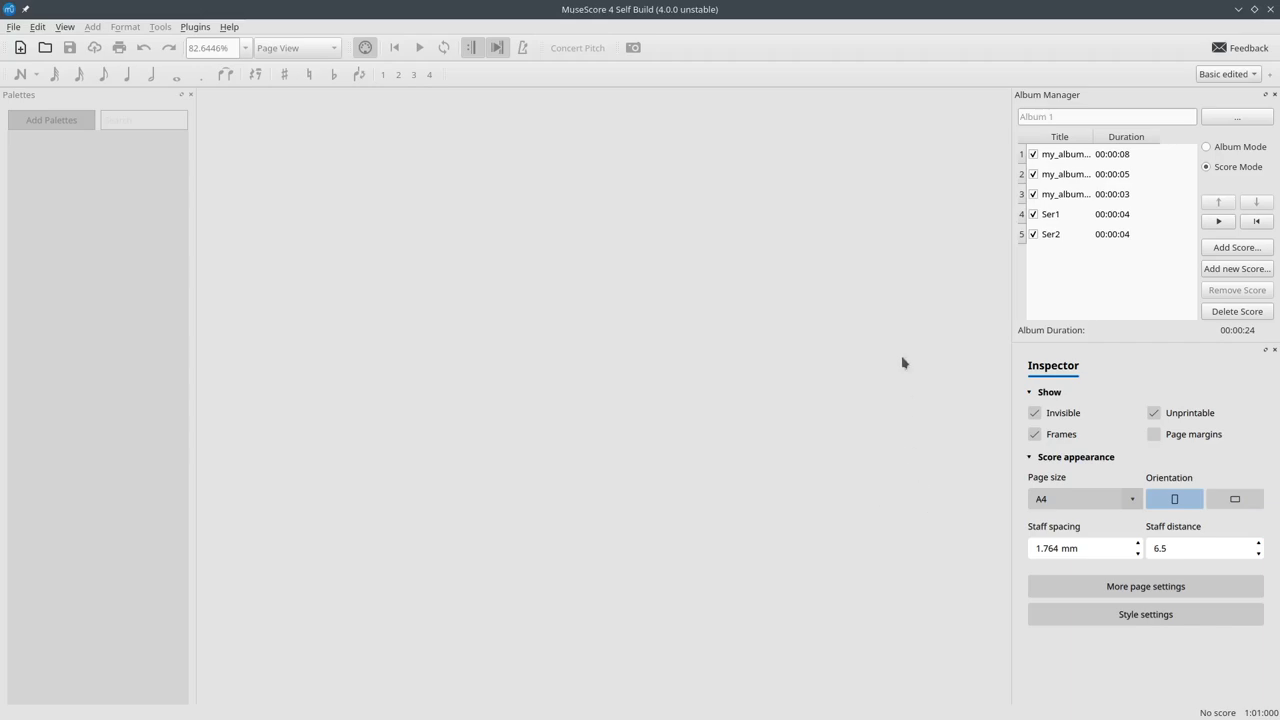
pyautogui.moveTo(1064, 164)
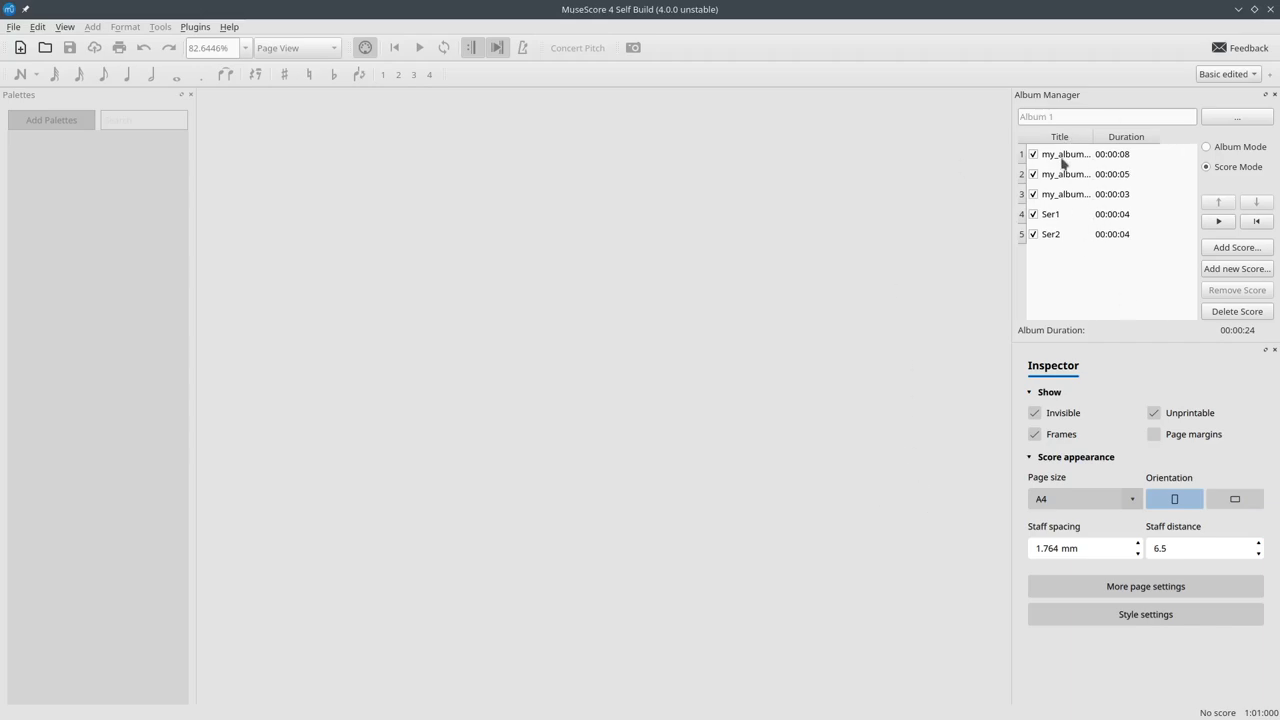
# Open all five album scores as tabs and start playing through the album from the second piece
pyautogui.doubleClick(1064, 194)
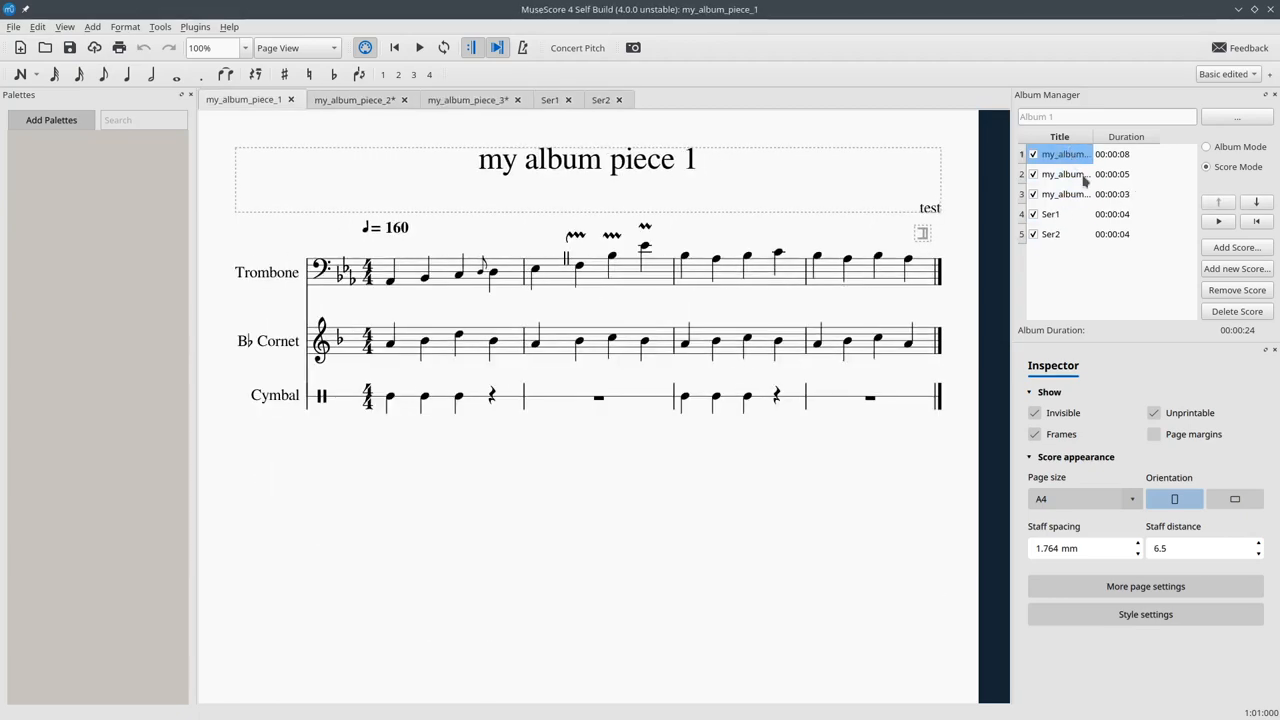
pyautogui.click(1064, 172)
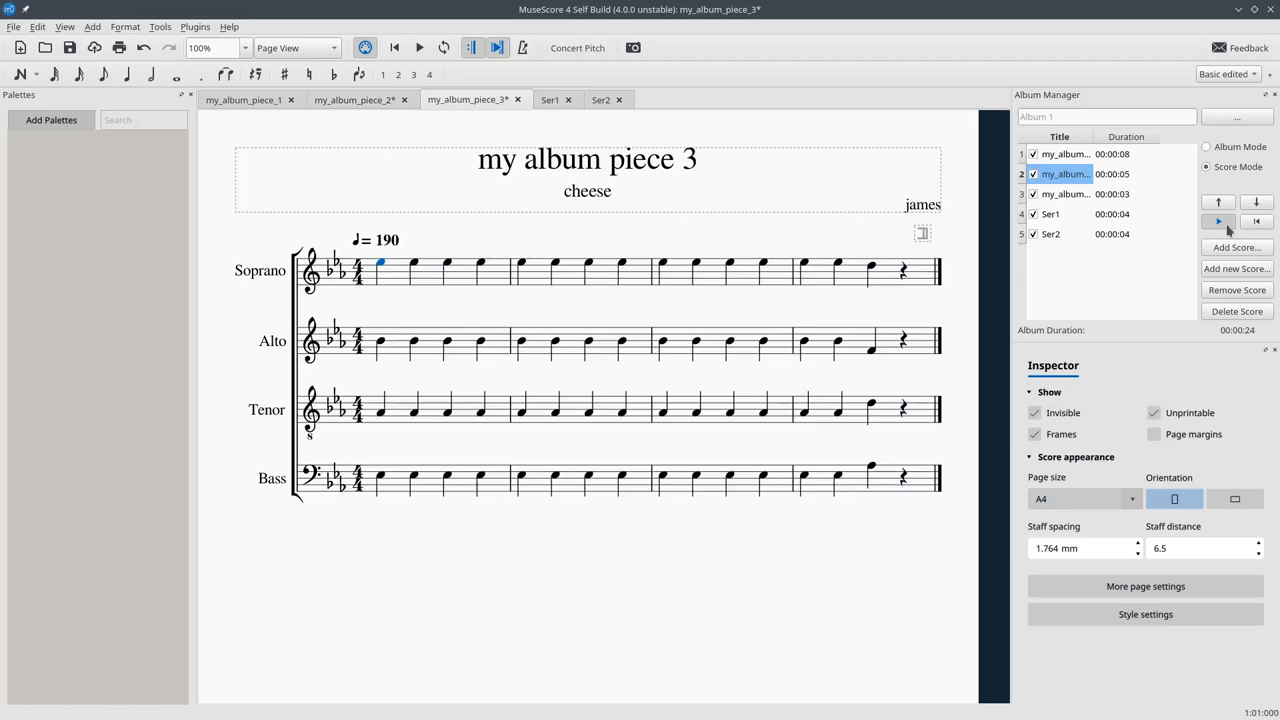
pyautogui.click(764, 270)
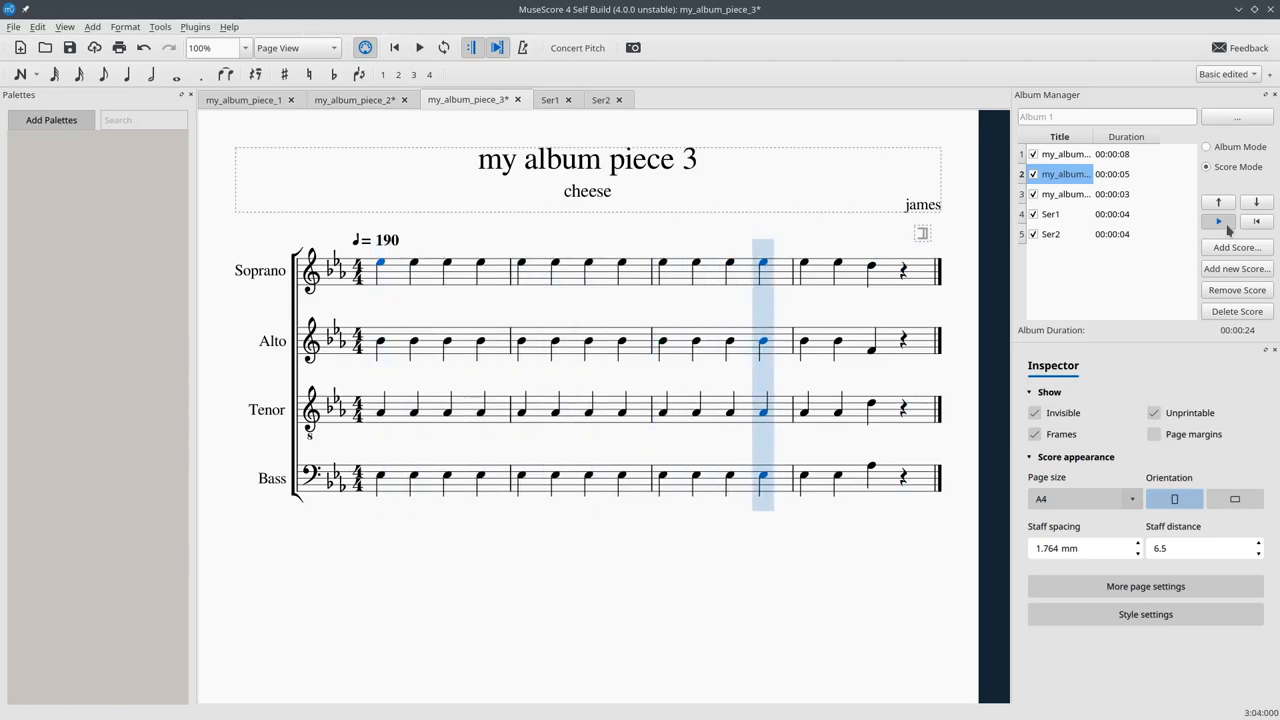
# Step through the next album scores and settle on the my_album_piece_3 tab
pyautogui.click(550, 100)
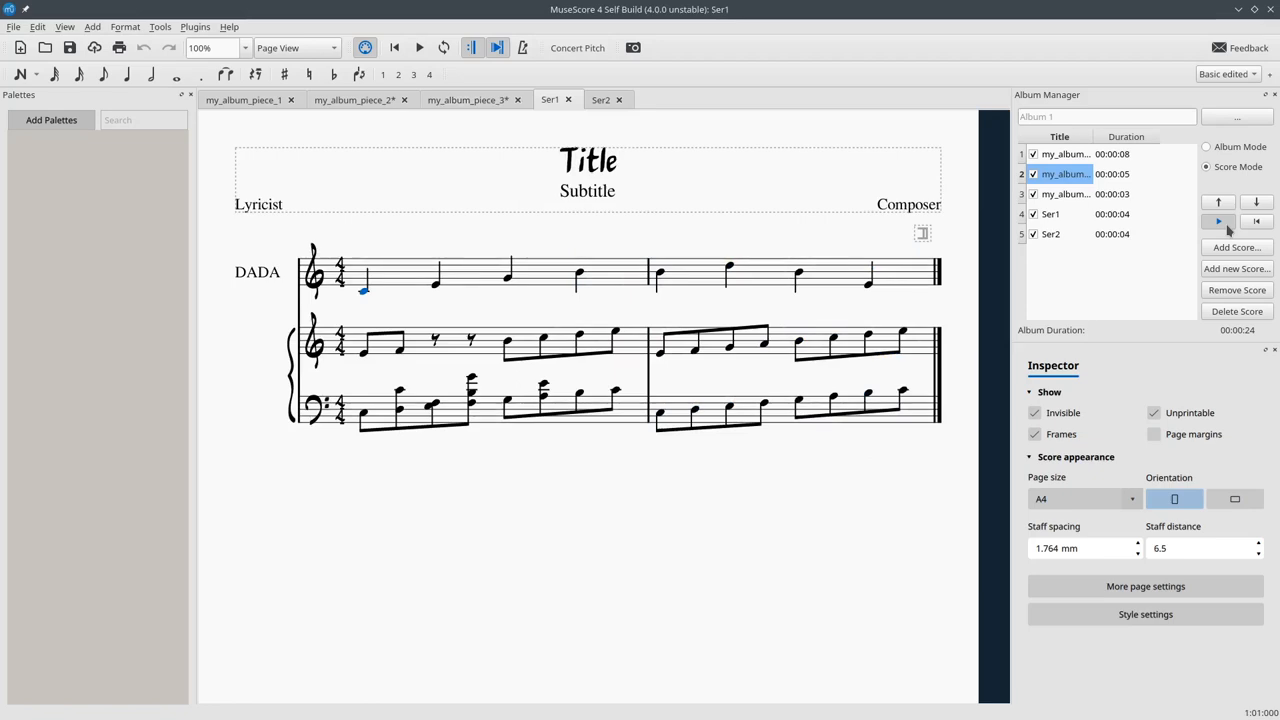
pyautogui.click(398, 340)
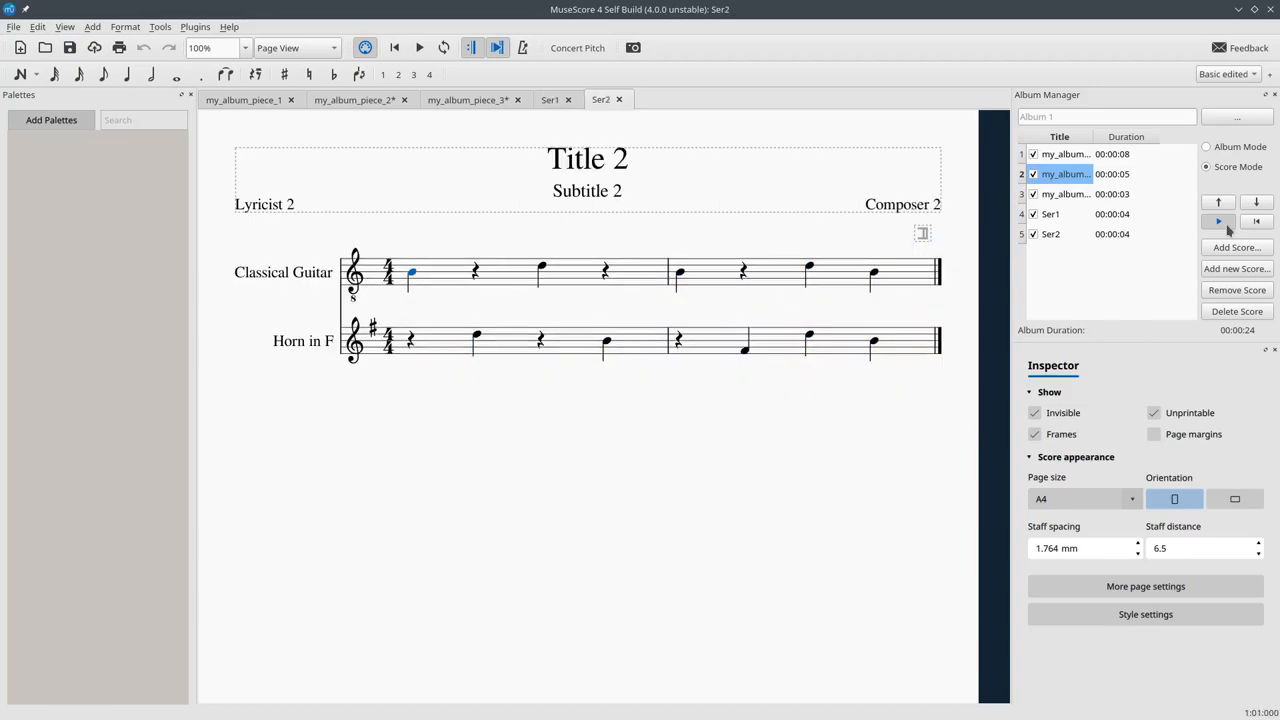
pyautogui.click(540, 268)
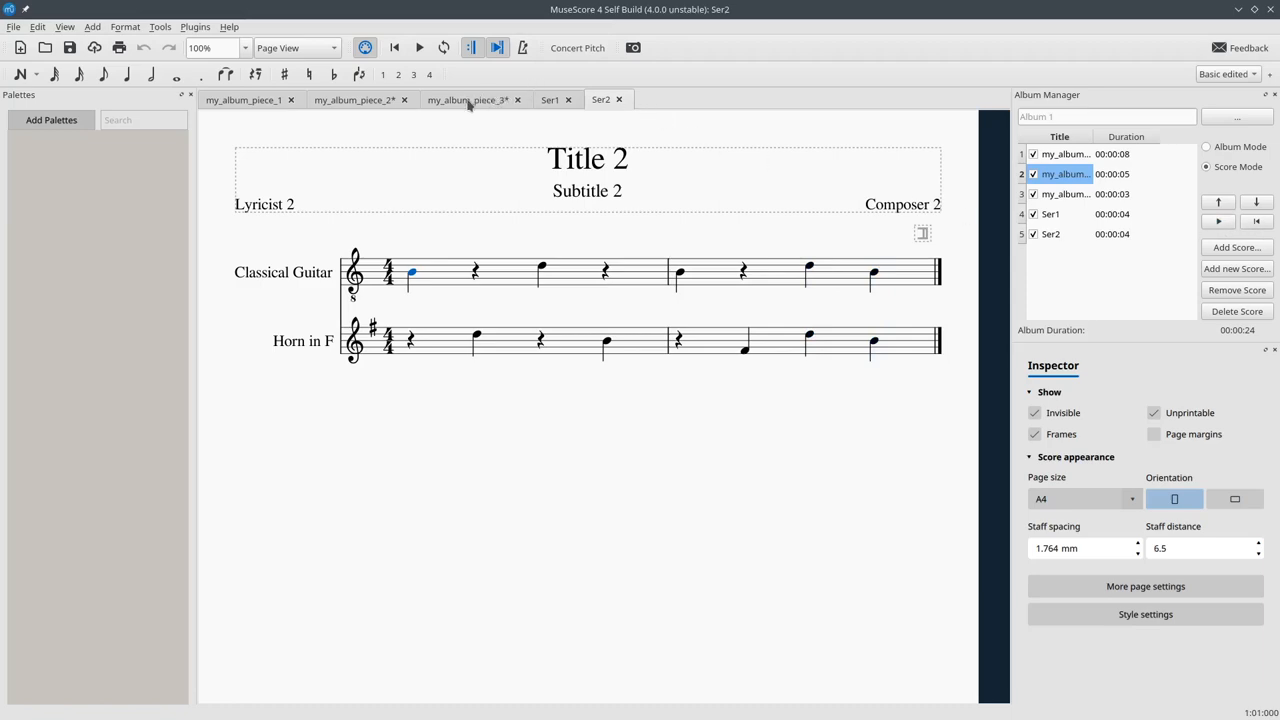
pyautogui.click(468, 100)
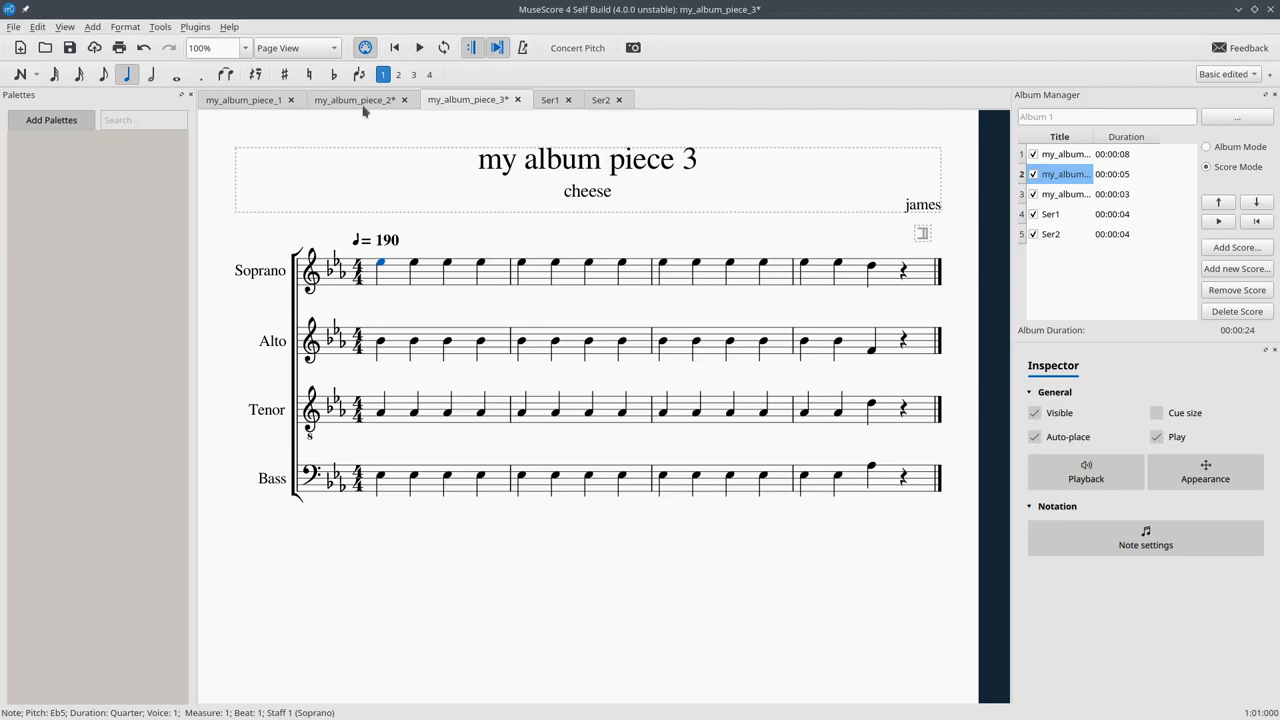
# View my_album_piece_2, then return to my_album_piece_1
pyautogui.click(352, 100)
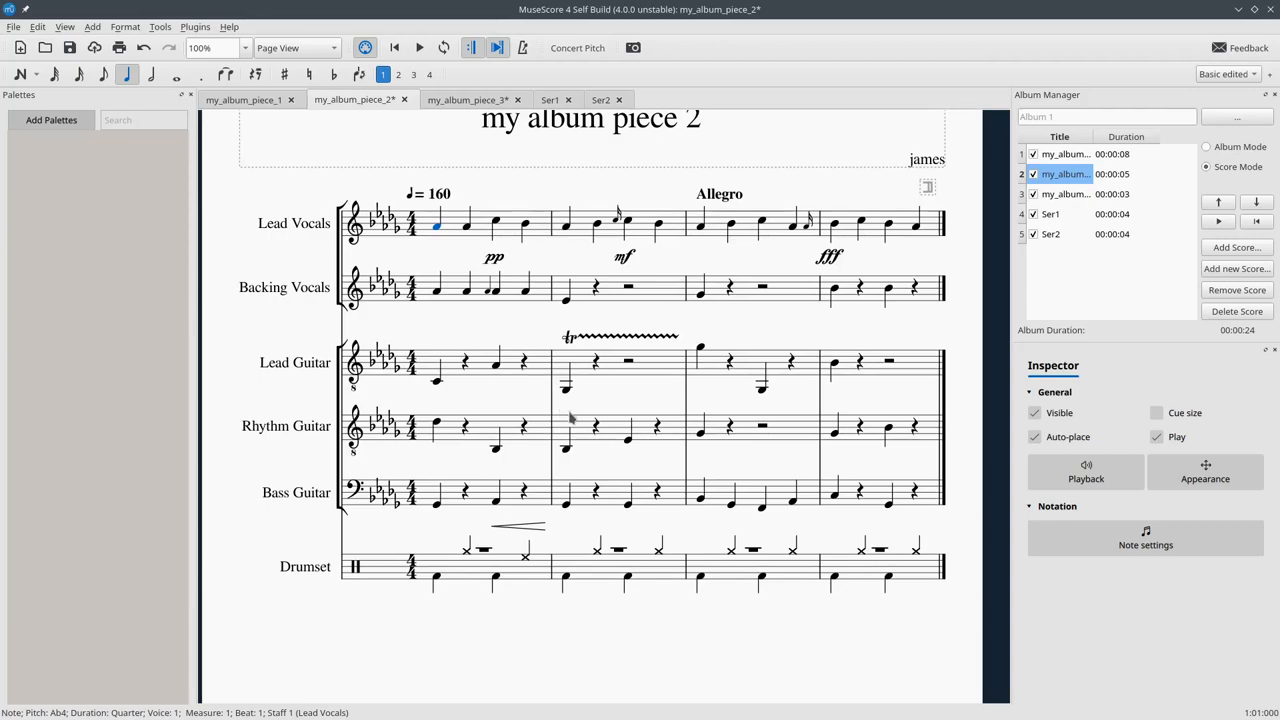
pyautogui.moveTo(1256, 230)
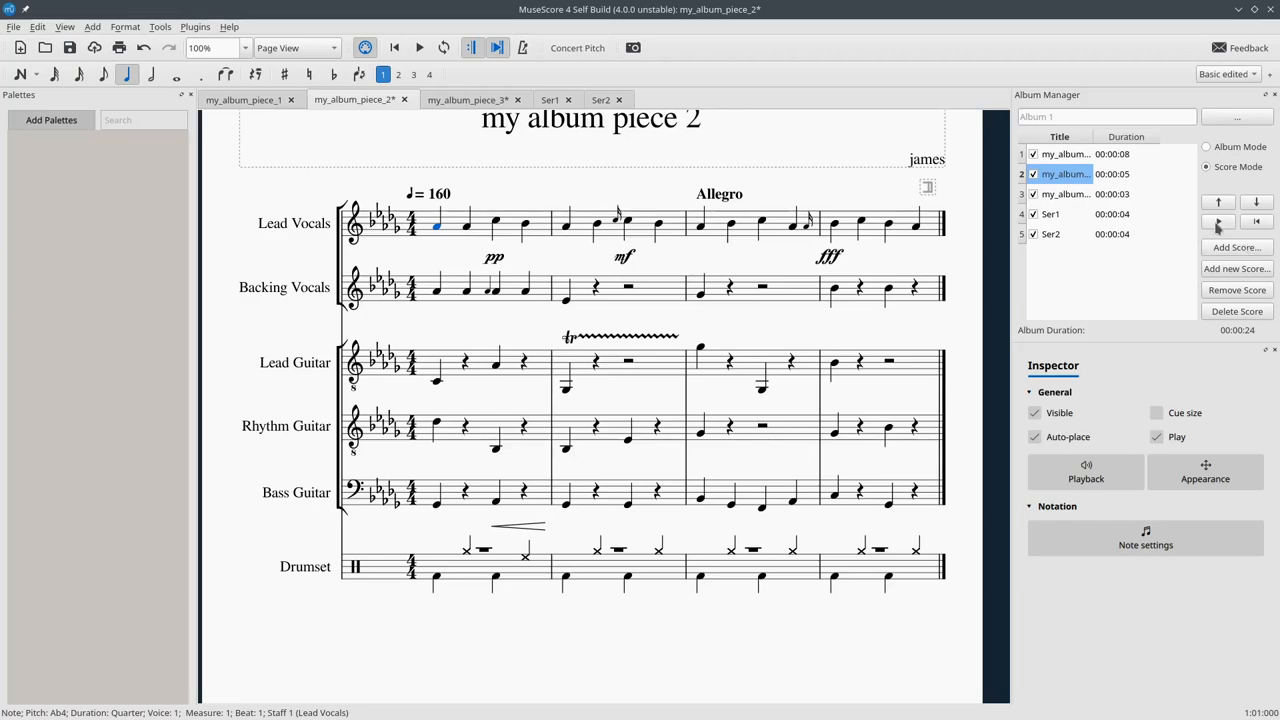
pyautogui.click(244, 100)
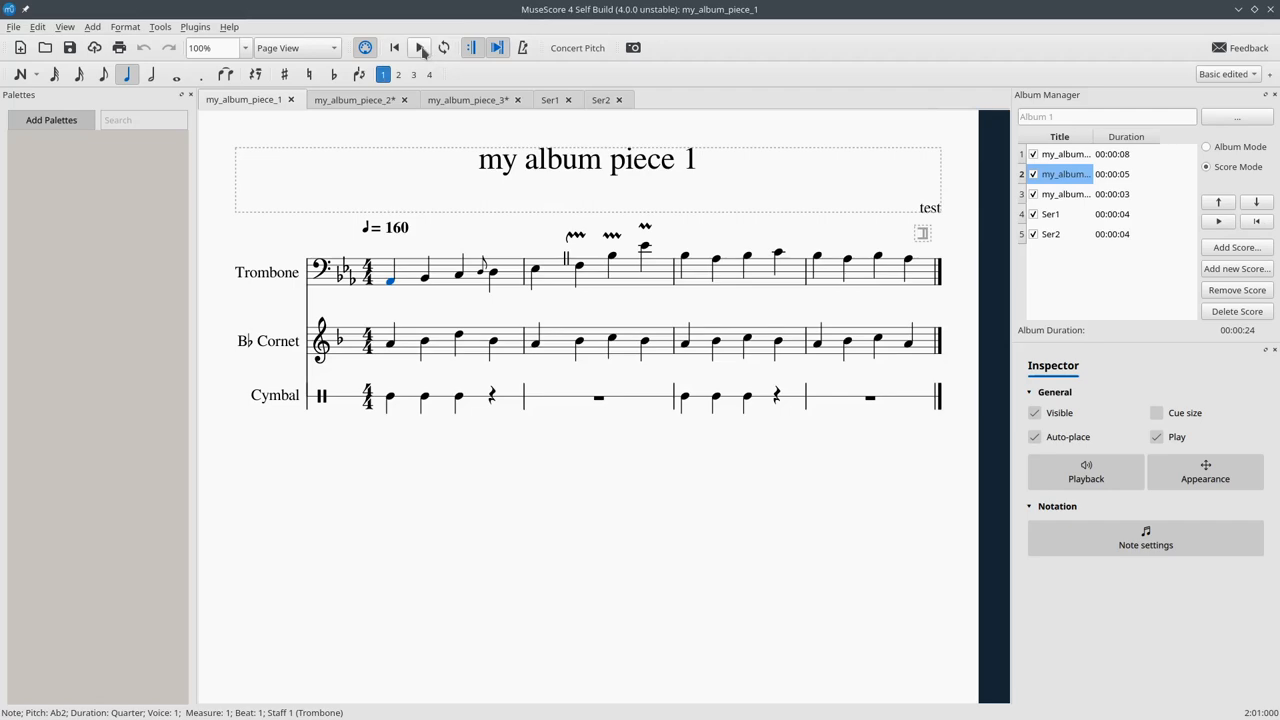
pyautogui.click(420, 48)
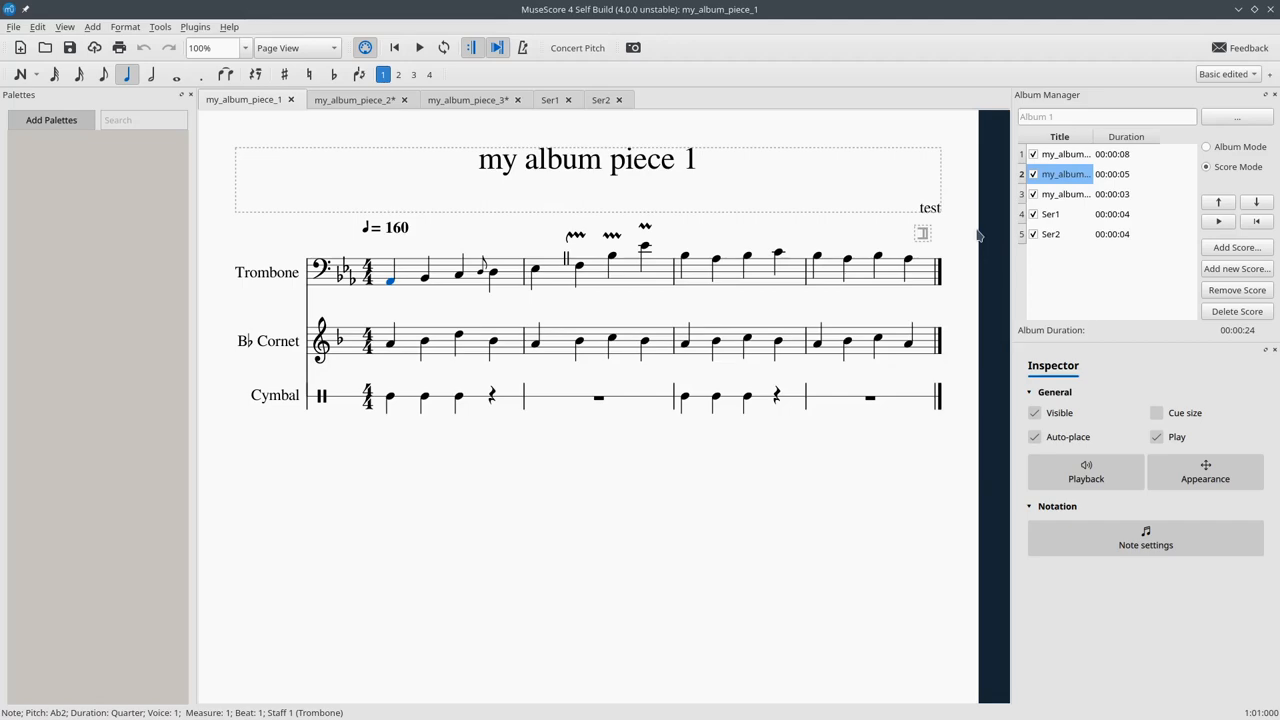
pyautogui.moveTo(980, 232)
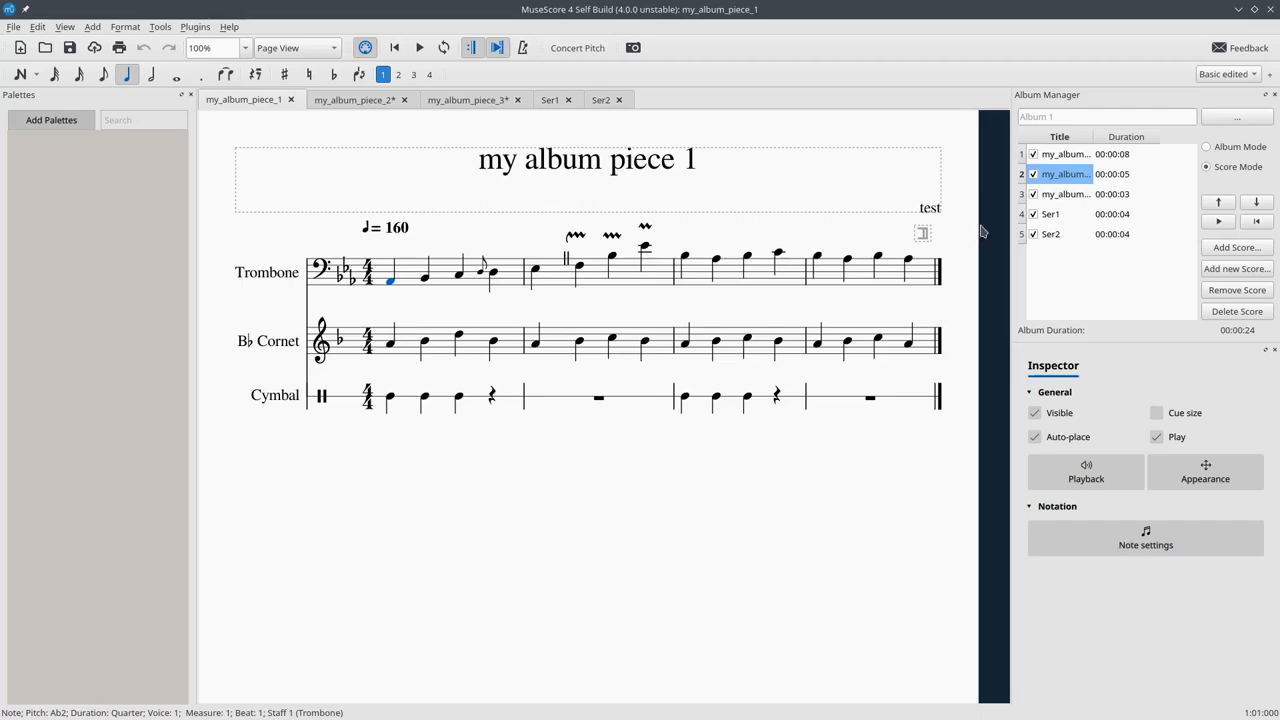
# Review the album playback-delay and page-break settings and accept them with OK
pyautogui.click(920, 232)
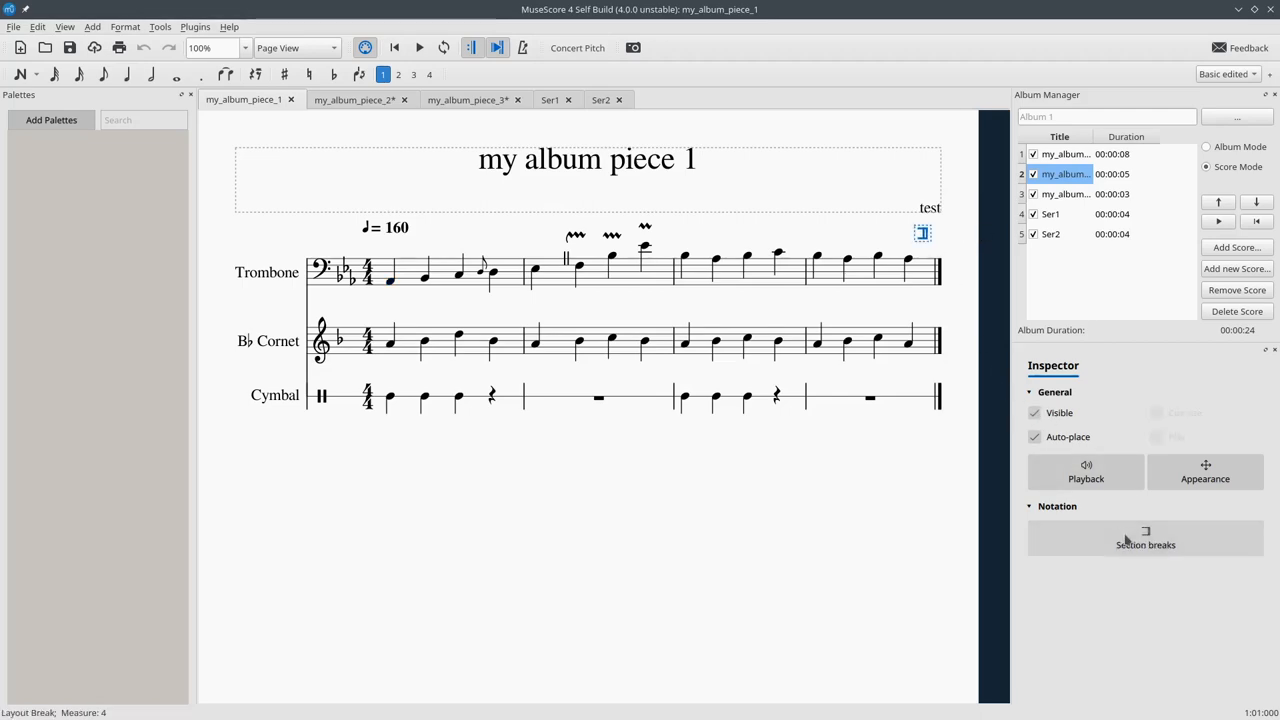
pyautogui.click(1144, 540)
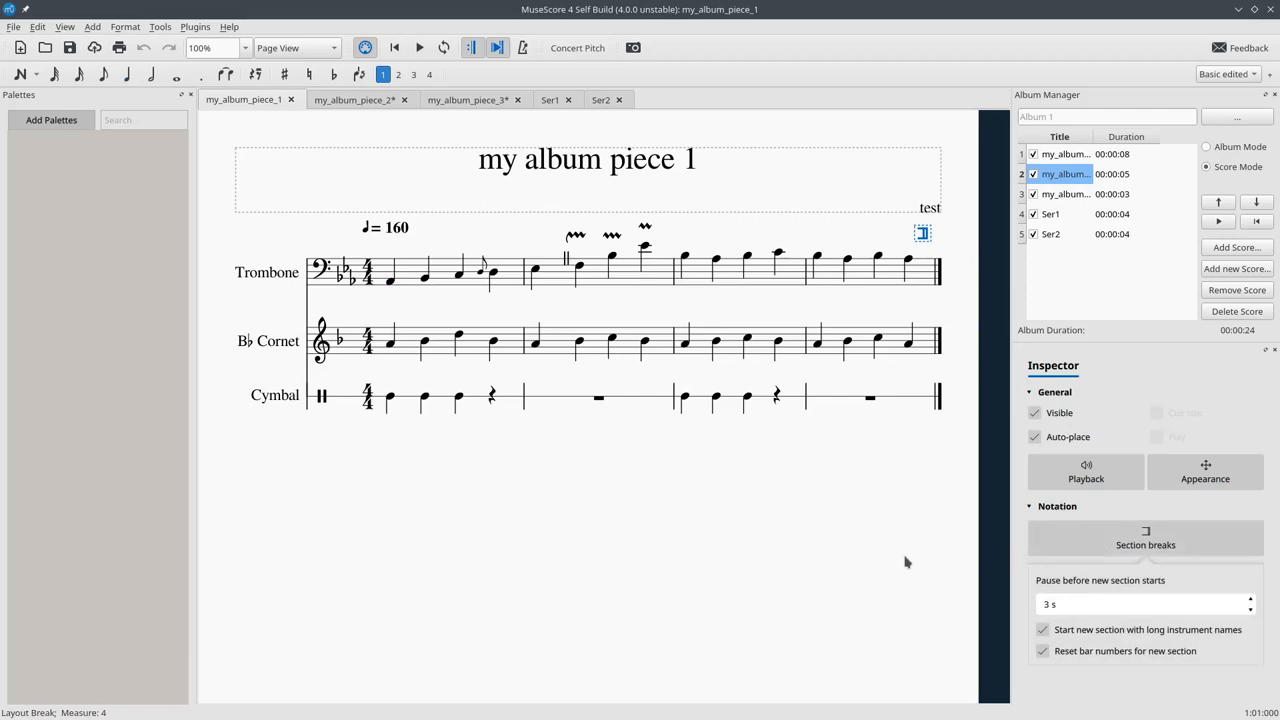
pyautogui.click(1144, 604)
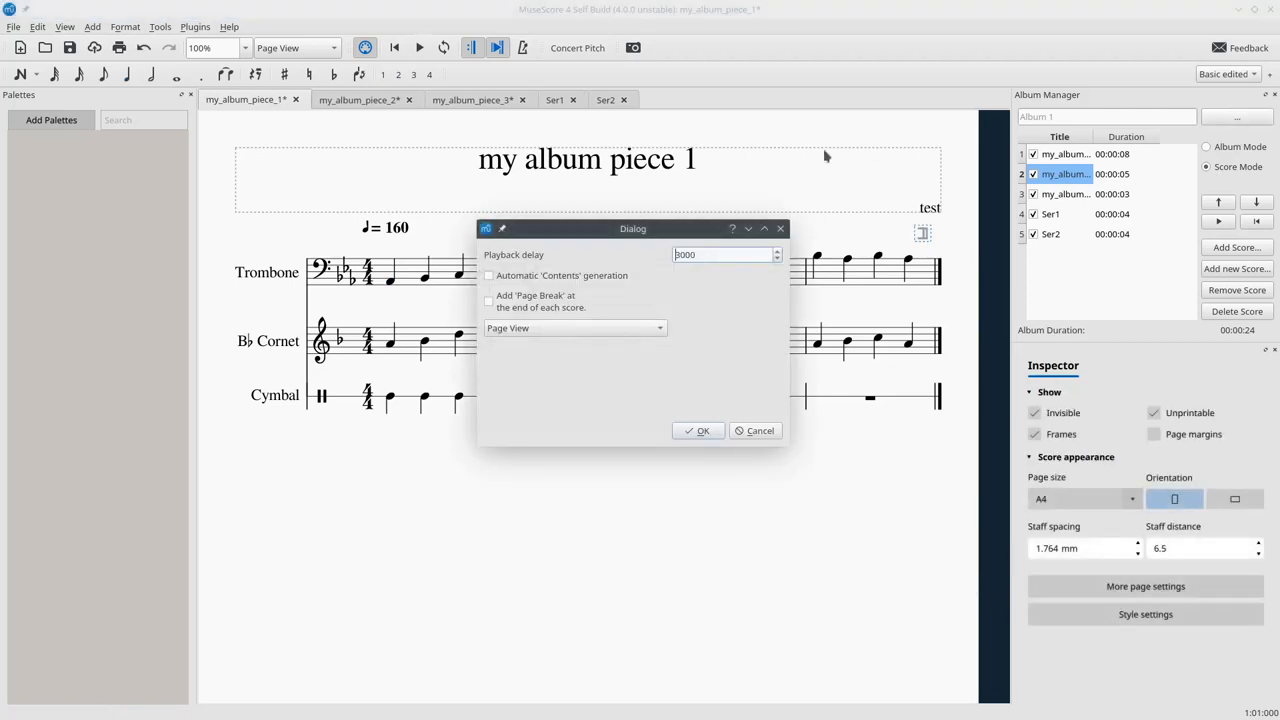
pyautogui.moveTo(508, 260)
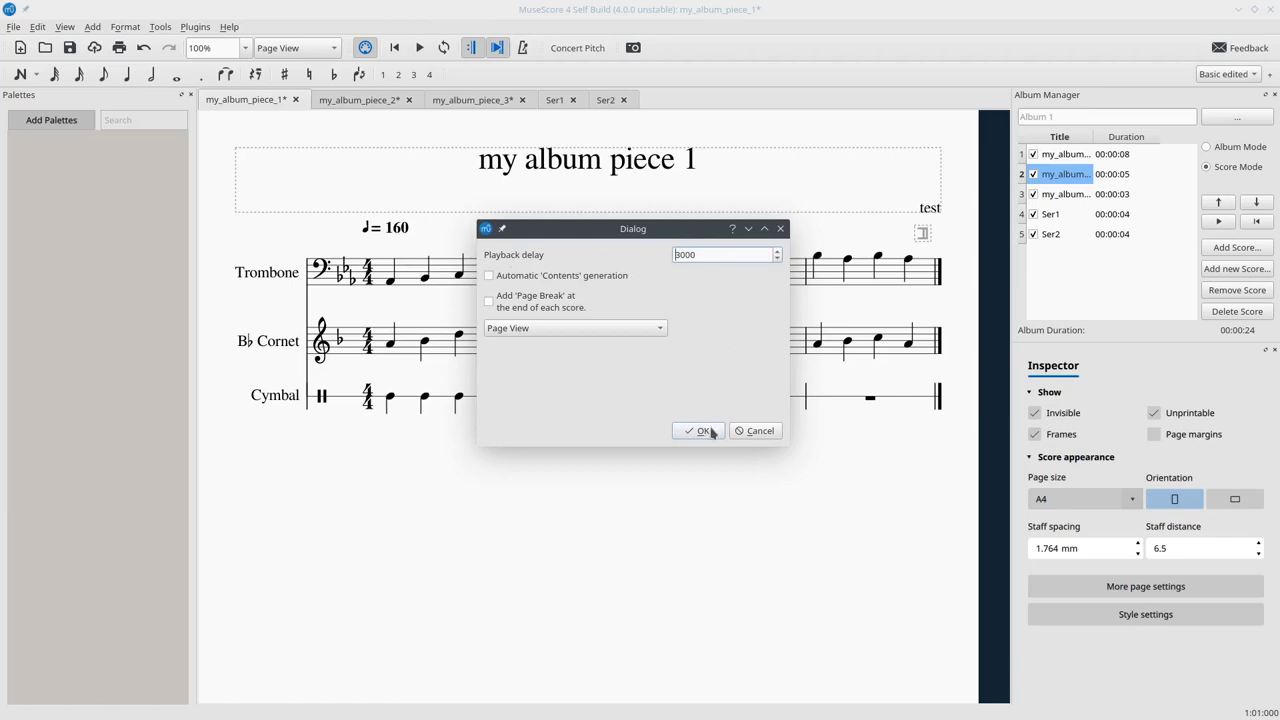
pyautogui.click(700, 430)
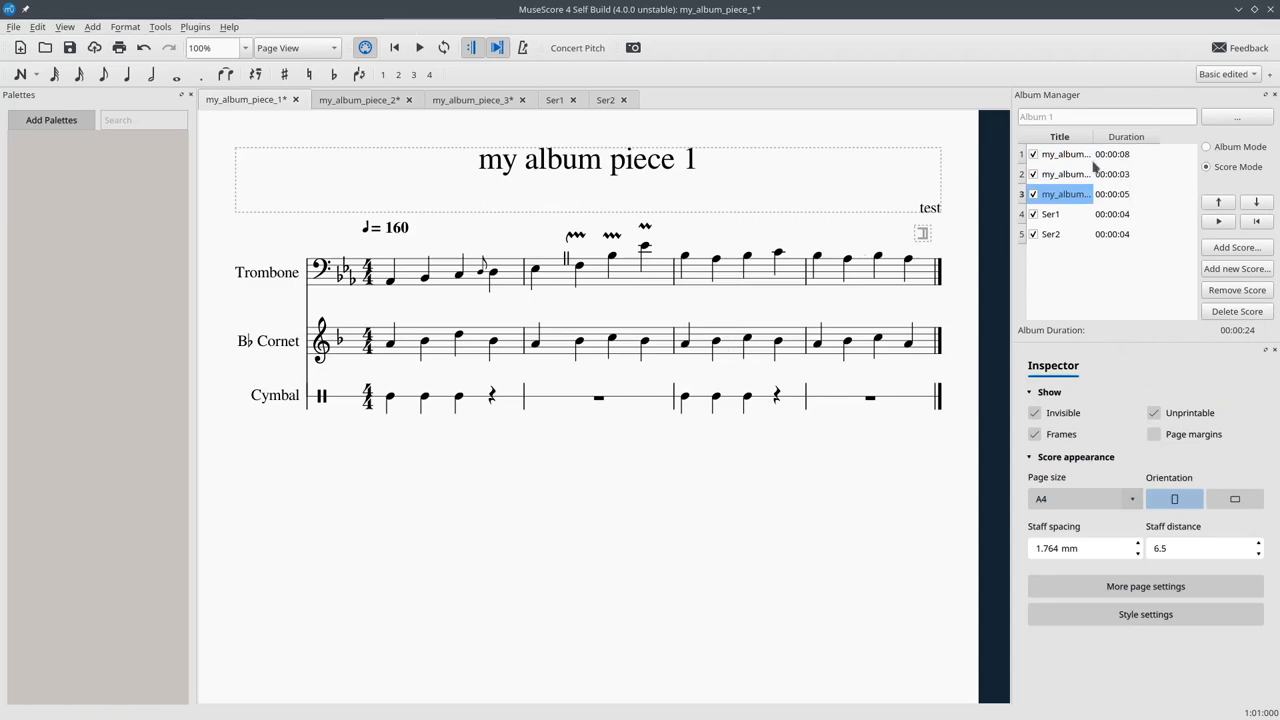
# Select the first piece in the album list, triggering the 'No measure selected' warning
pyautogui.click(1064, 154)
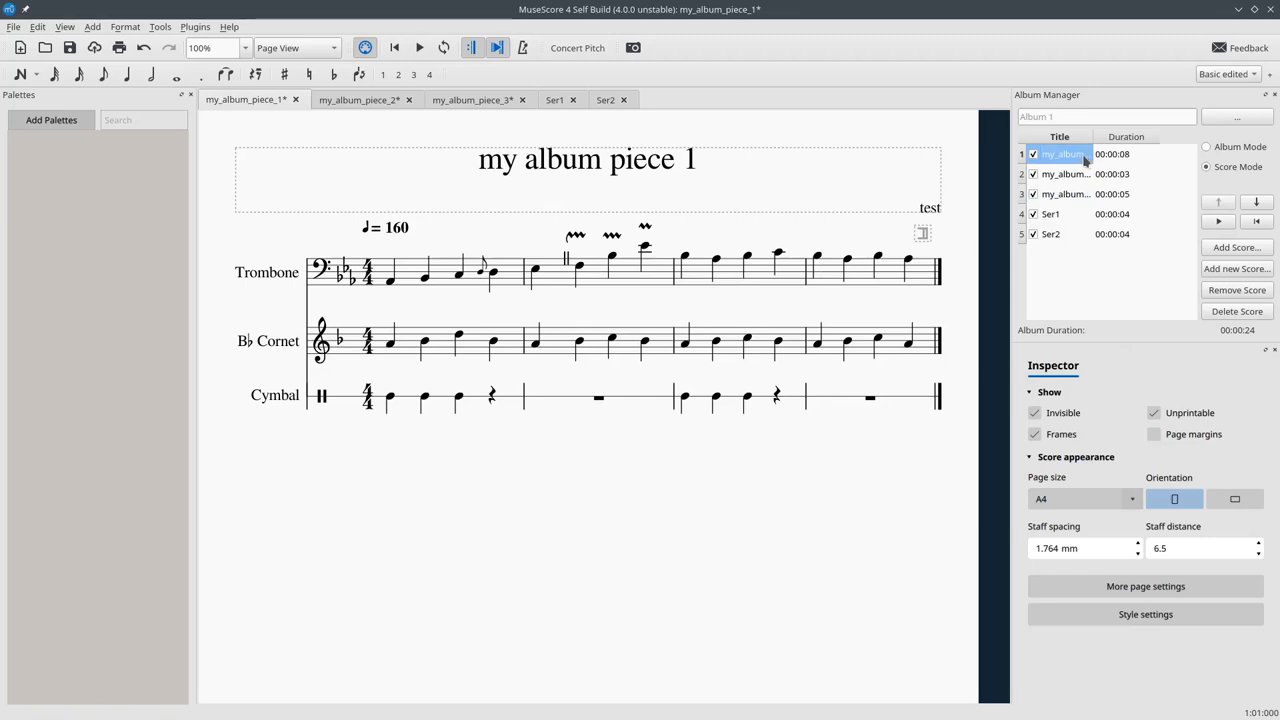
pyautogui.moveTo(866, 284)
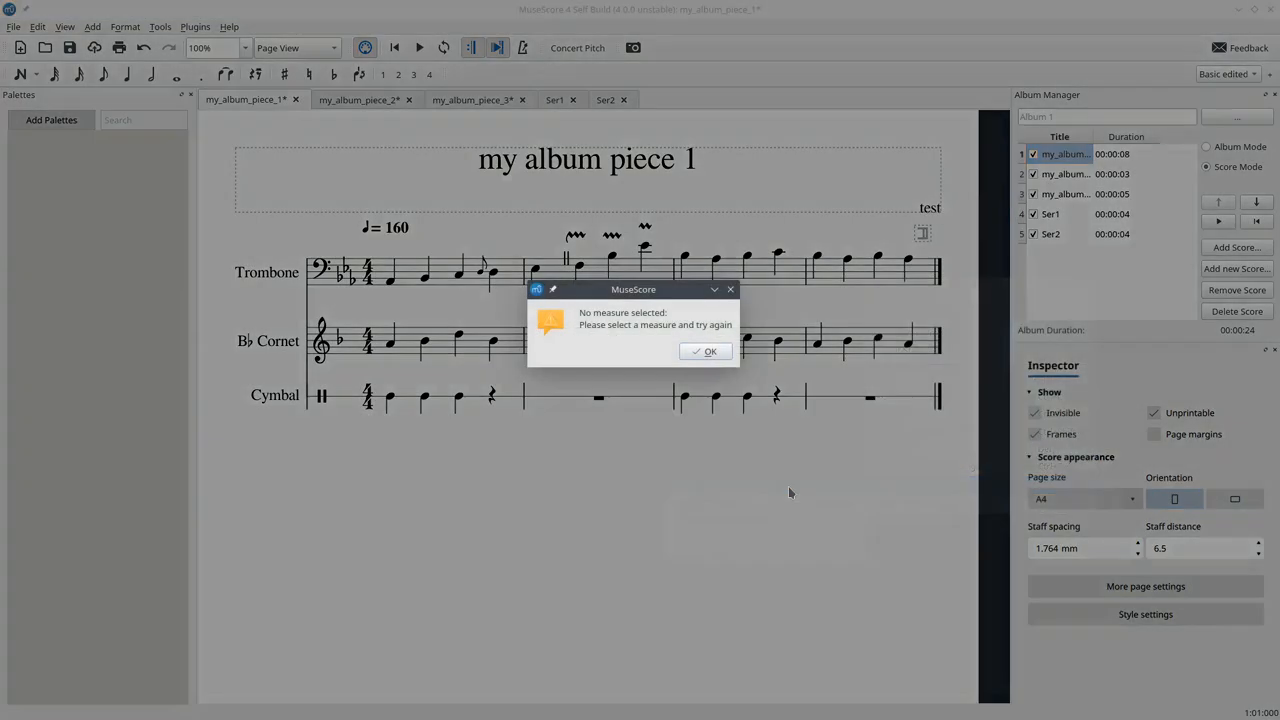
# Insert an empty measure before piece 1's last trombone measure and move piece 1 down one place
pyautogui.click(704, 352)
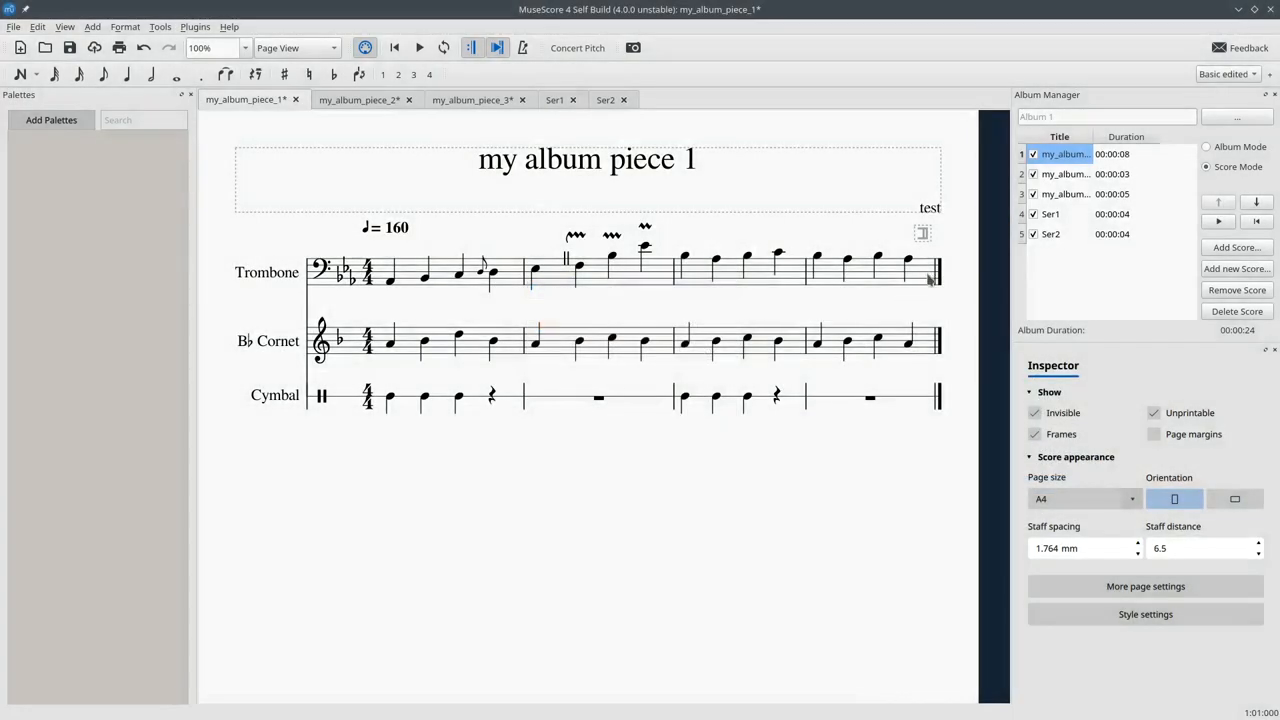
pyautogui.rightClick(880, 270)
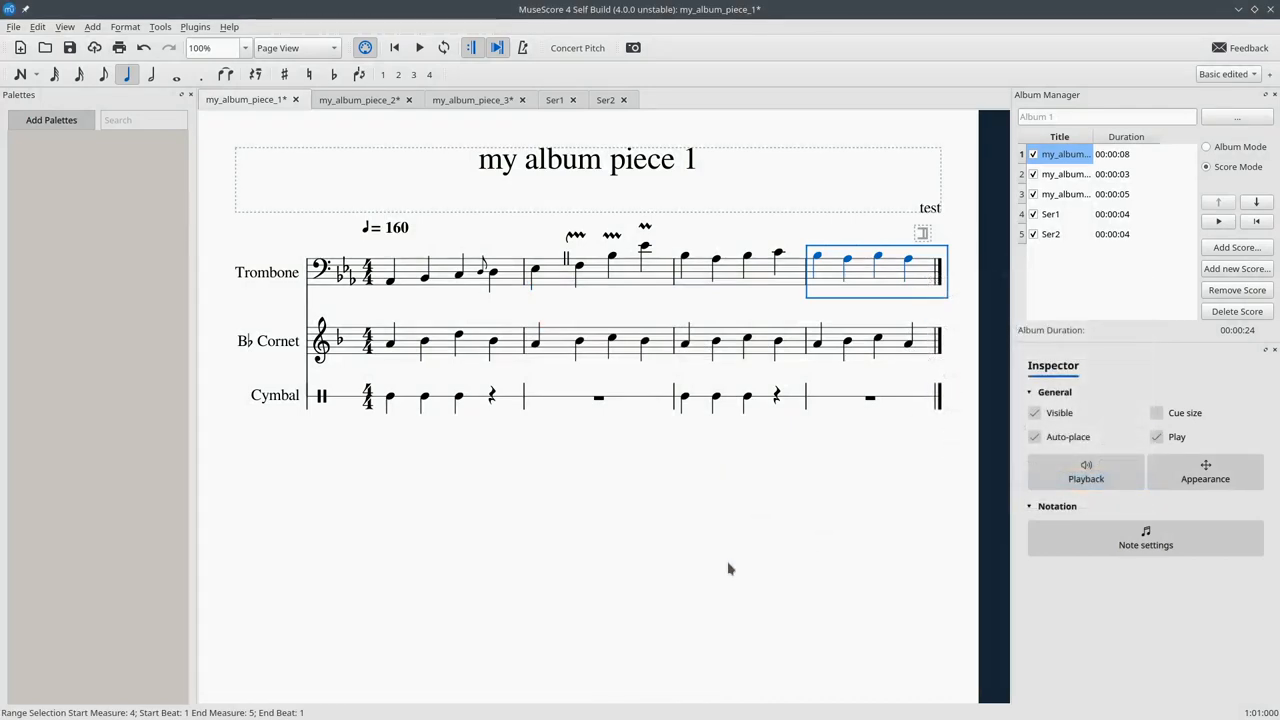
pyautogui.press('Right')
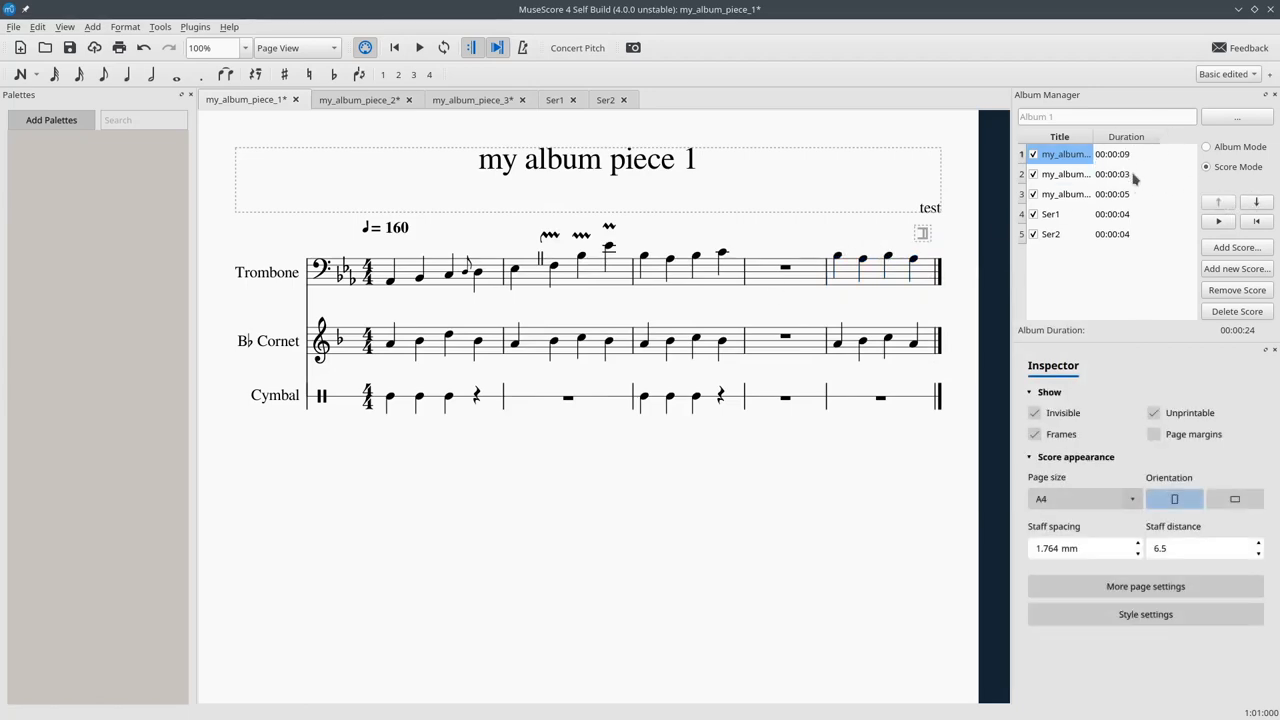
pyautogui.moveTo(1144, 166)
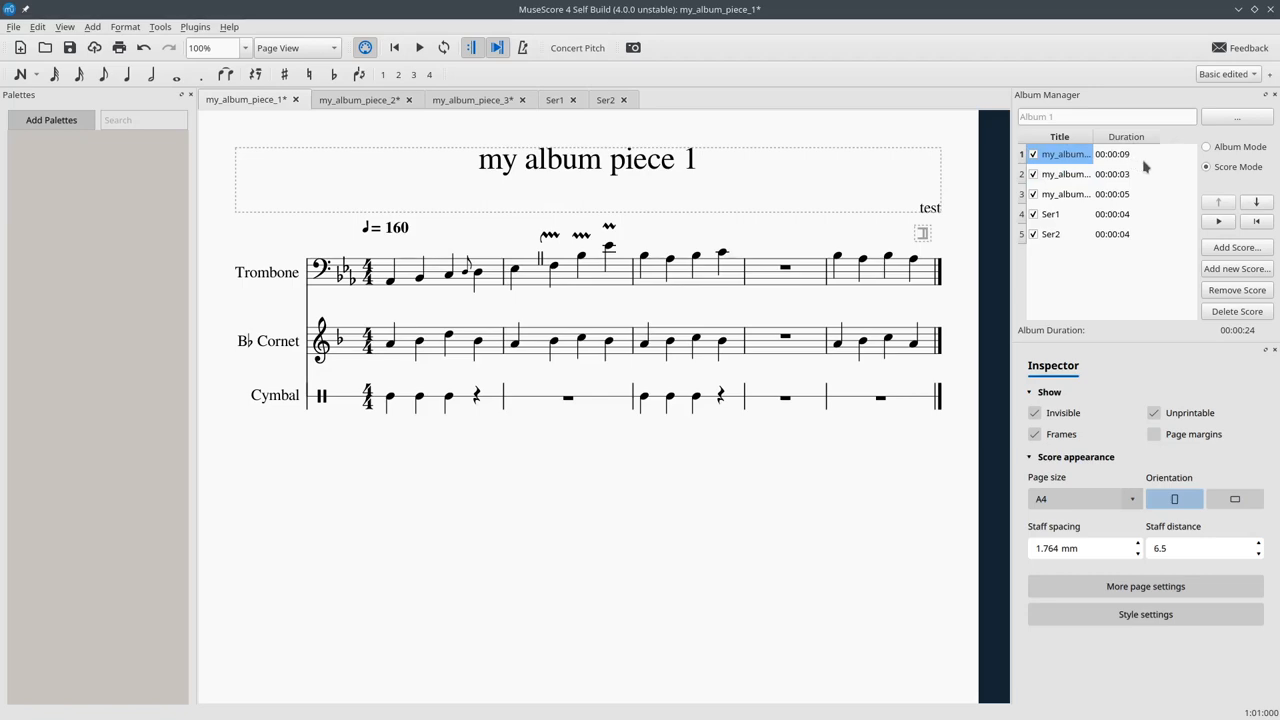
pyautogui.moveTo(1088, 160)
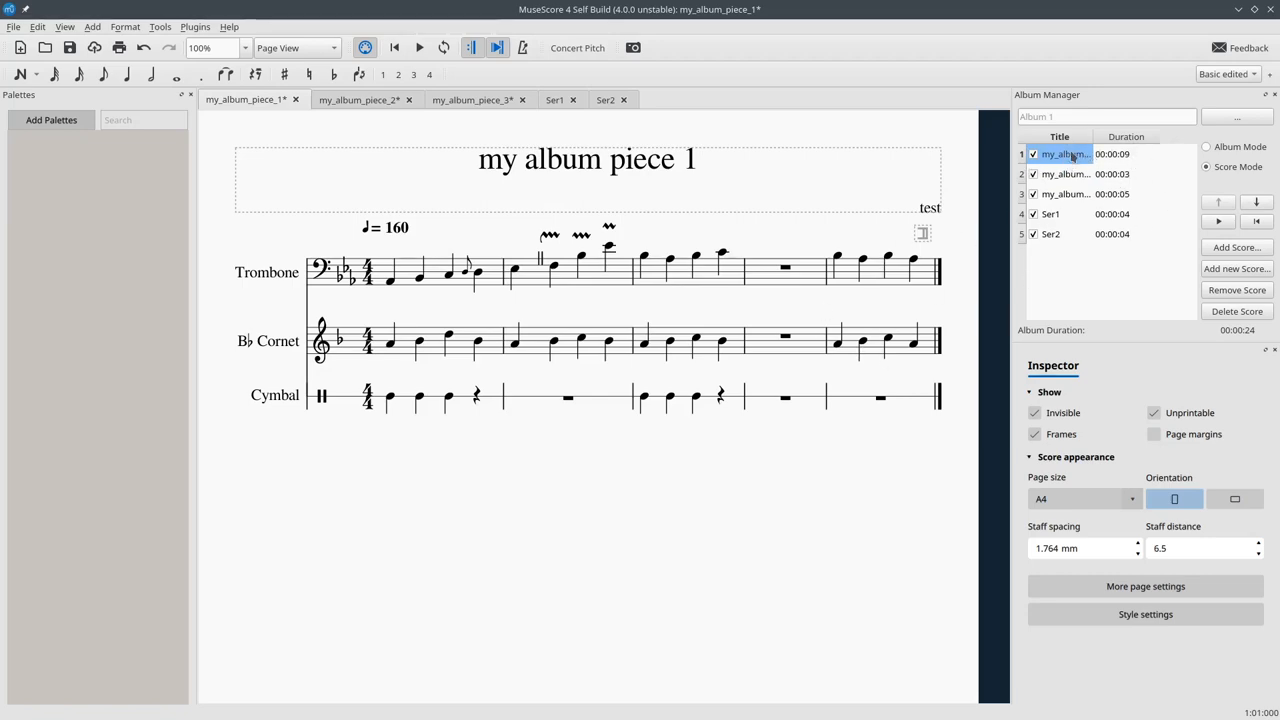
pyautogui.click(1064, 194)
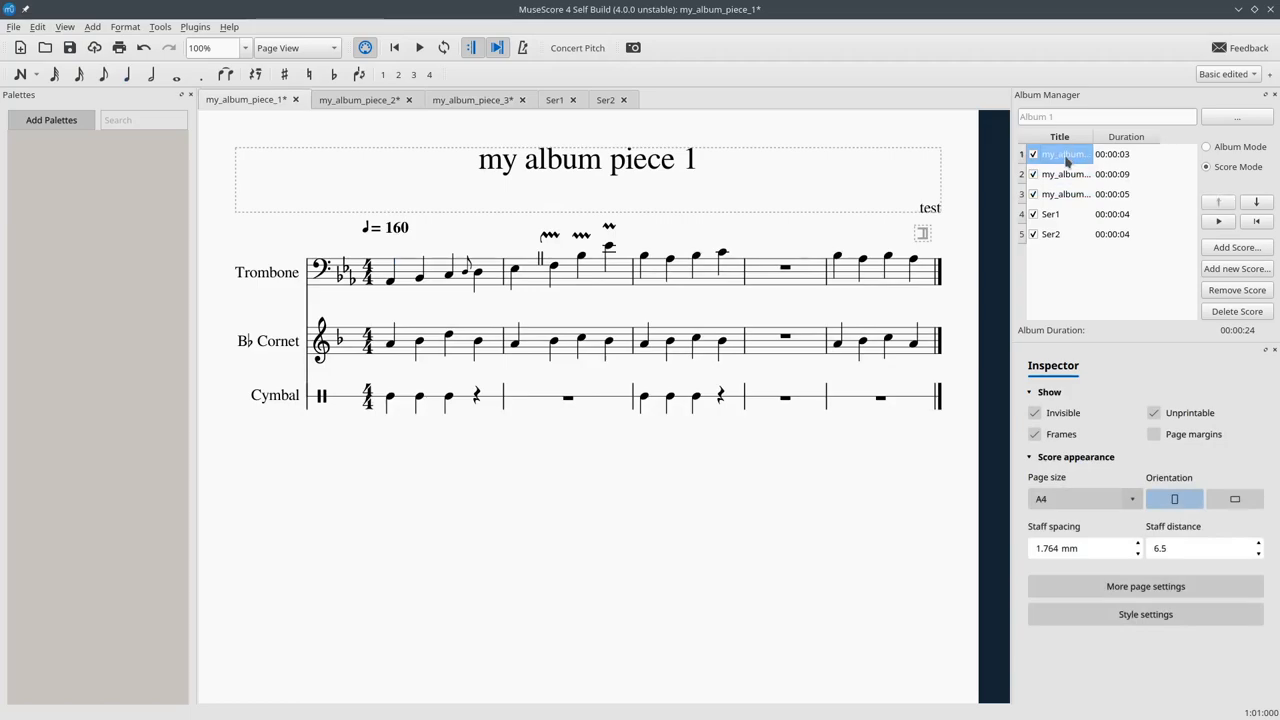
# Show my_album_piece_3 and launch Add new Score for the album
pyautogui.click(472, 100)
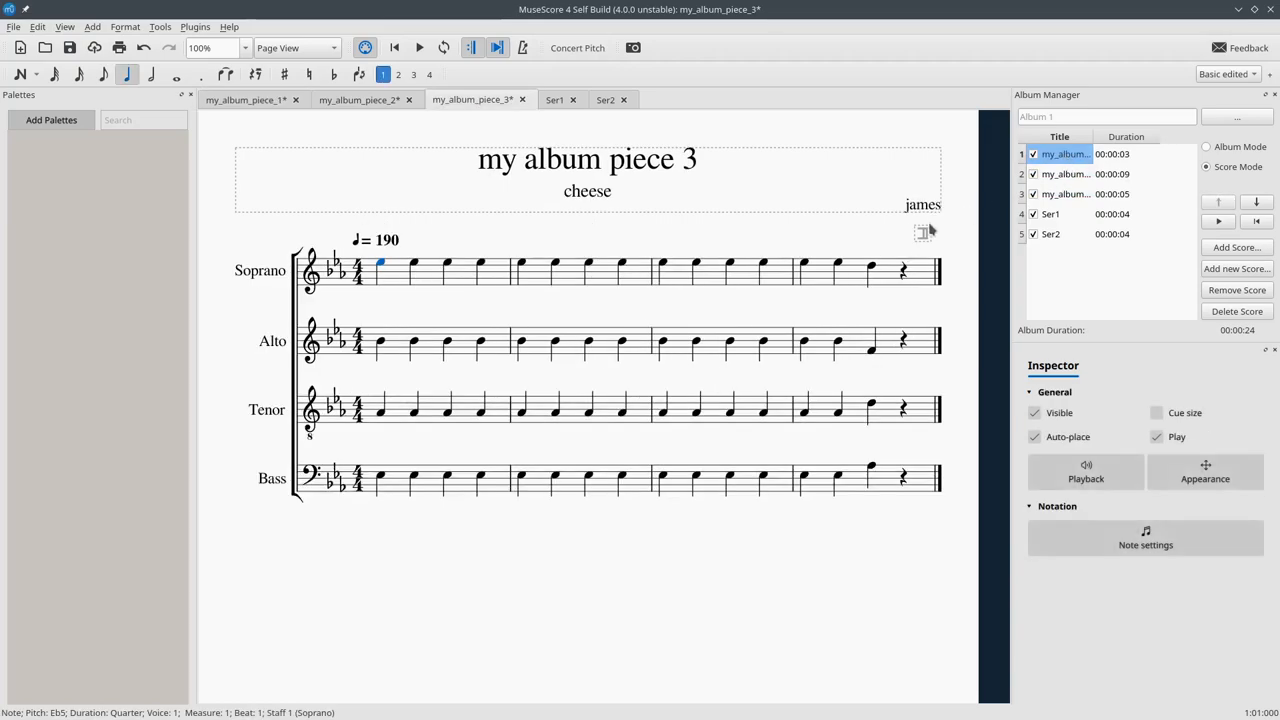
pyautogui.moveTo(914, 230)
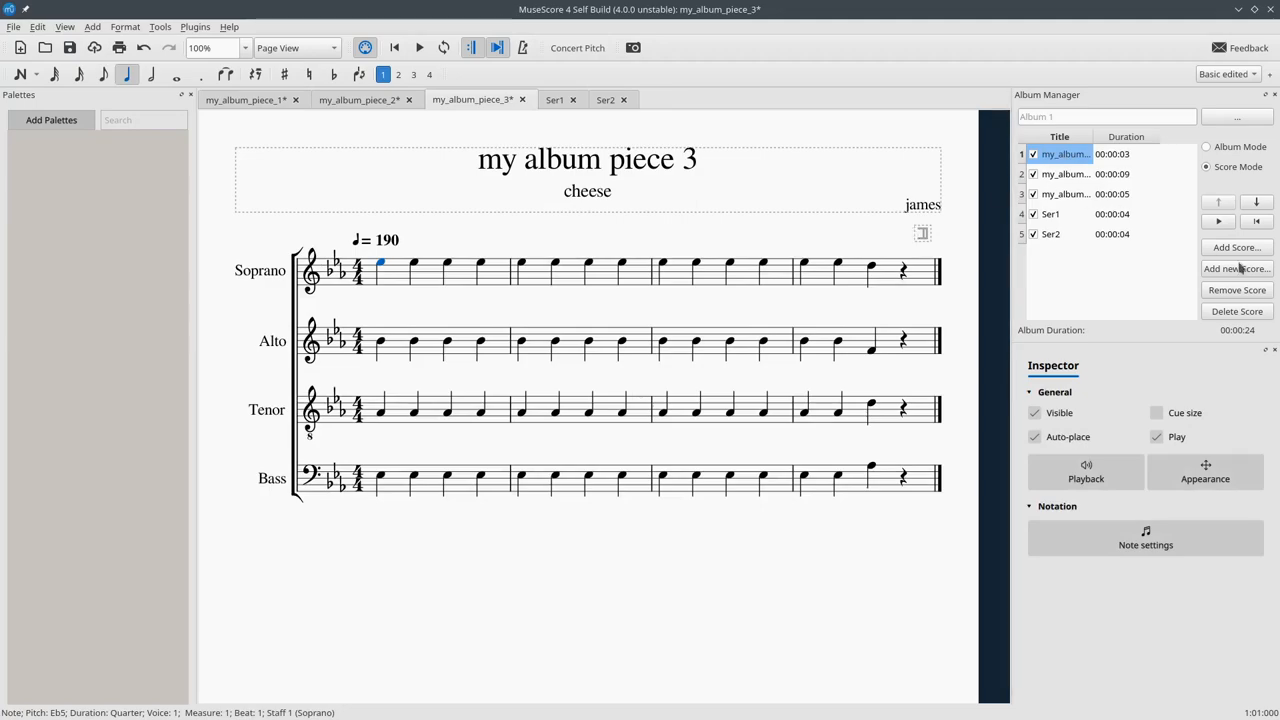
pyautogui.click(1236, 268)
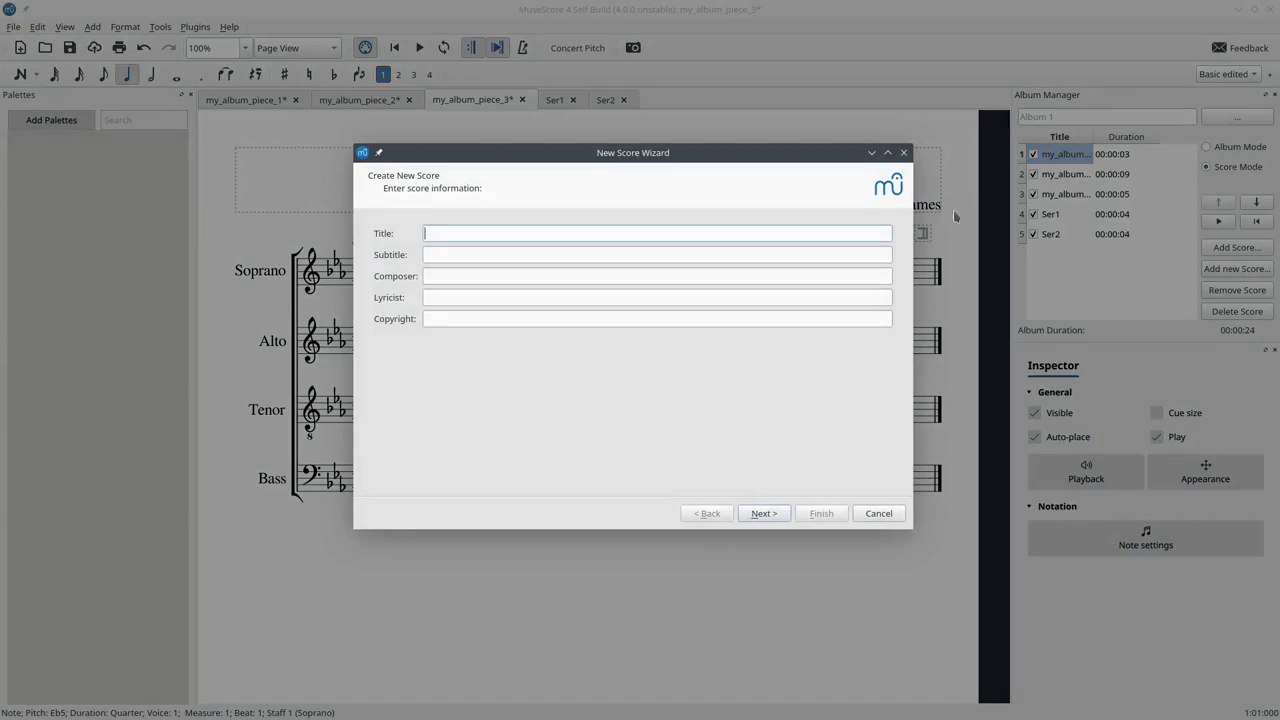
pyautogui.moveTo(714, 212)
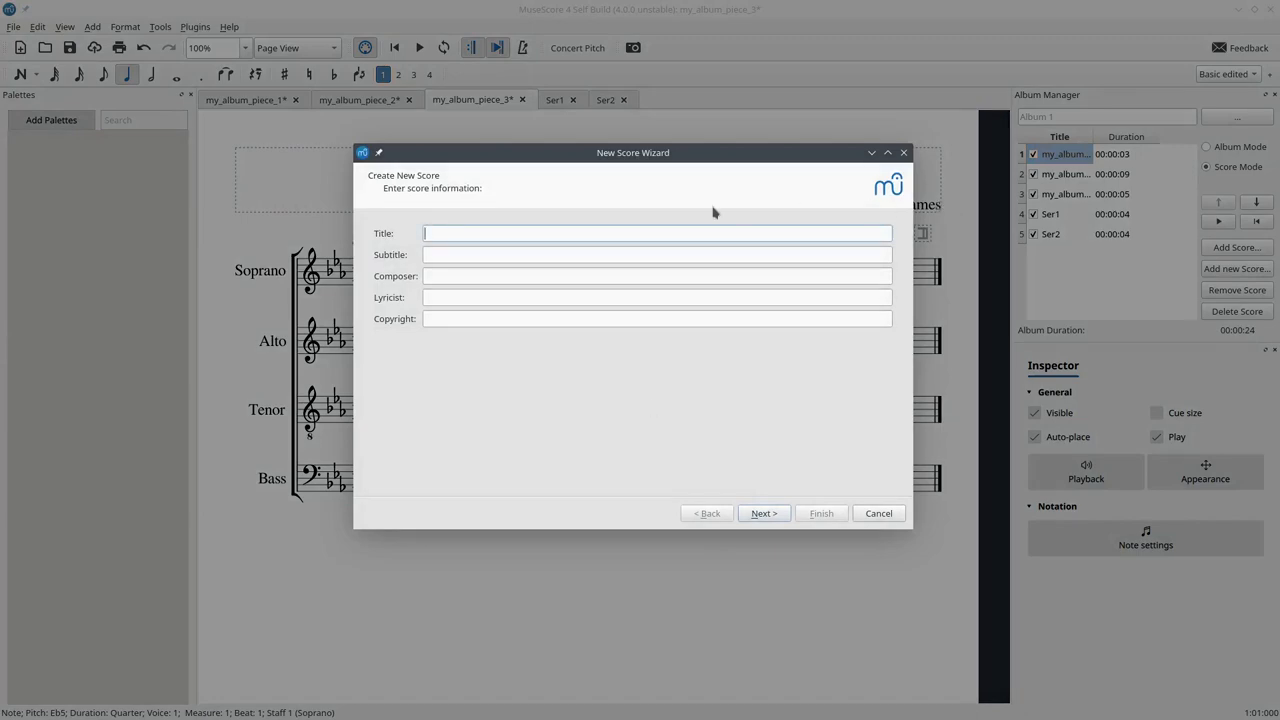
# Enter title 'Demonstration' and composer 'Google Summer of Code' in the wizard
pyautogui.write('D')
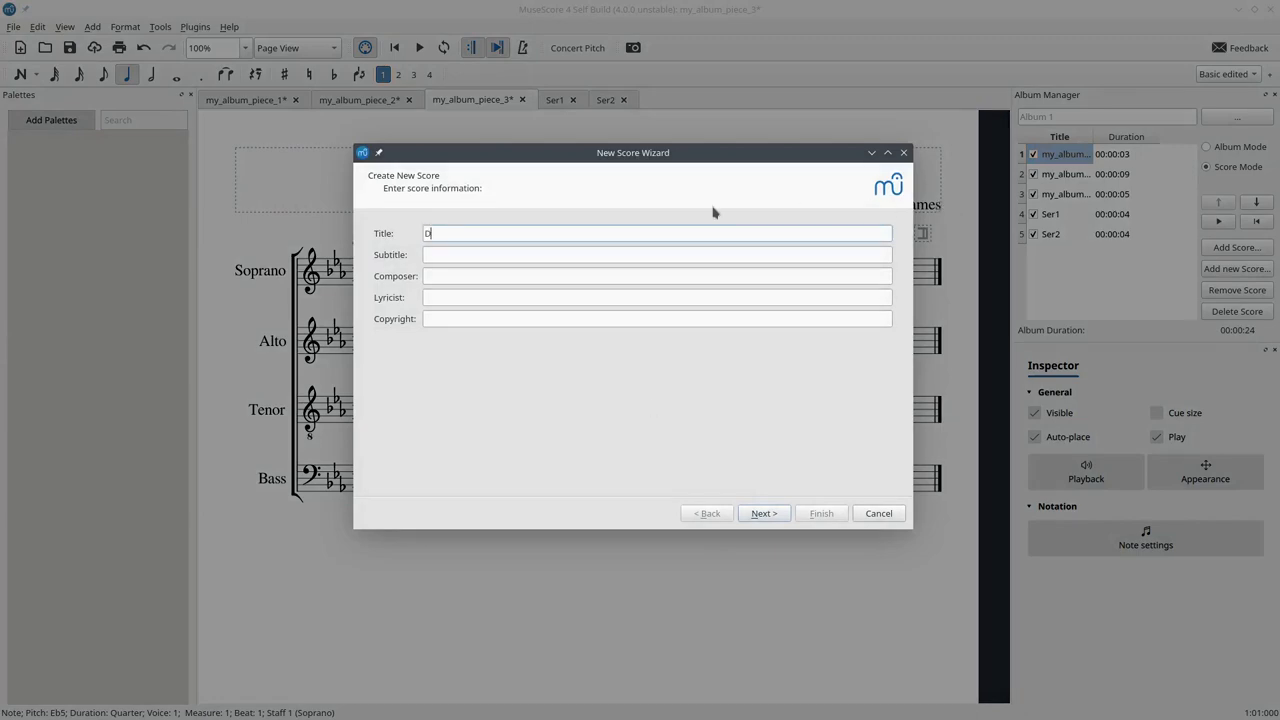
pyautogui.write('Demonstration')
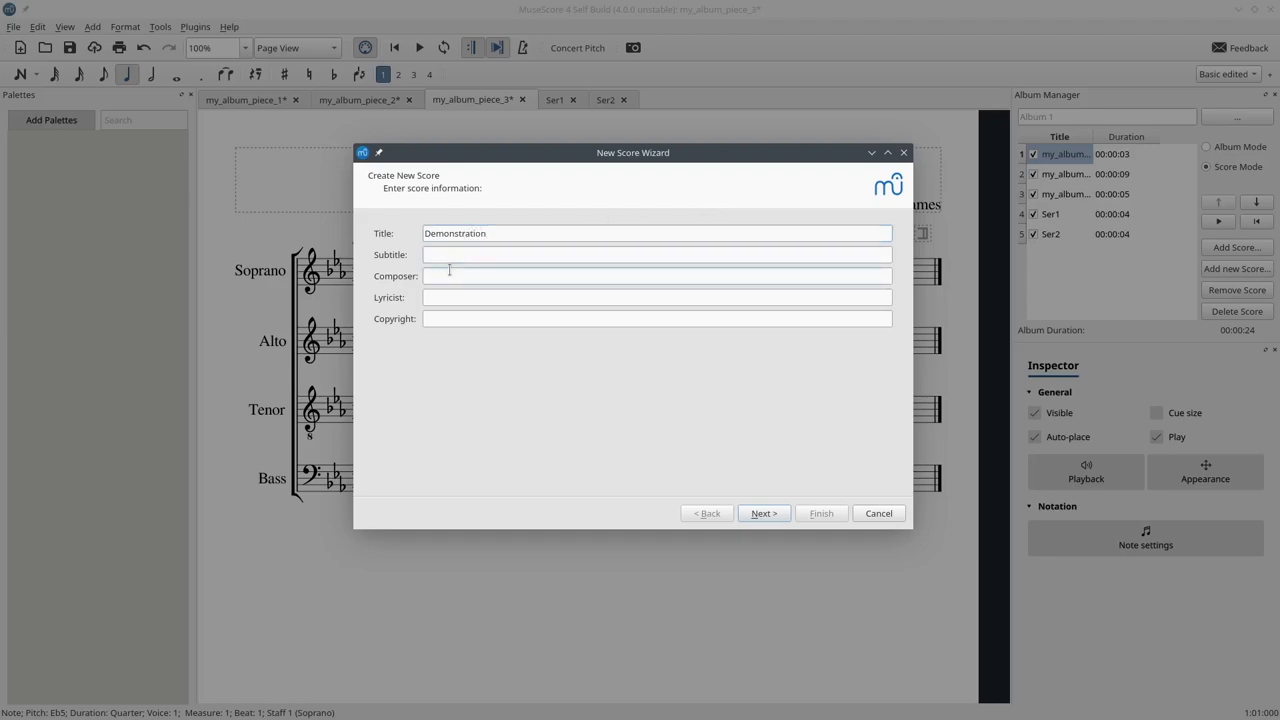
pyautogui.write('Google Summer')
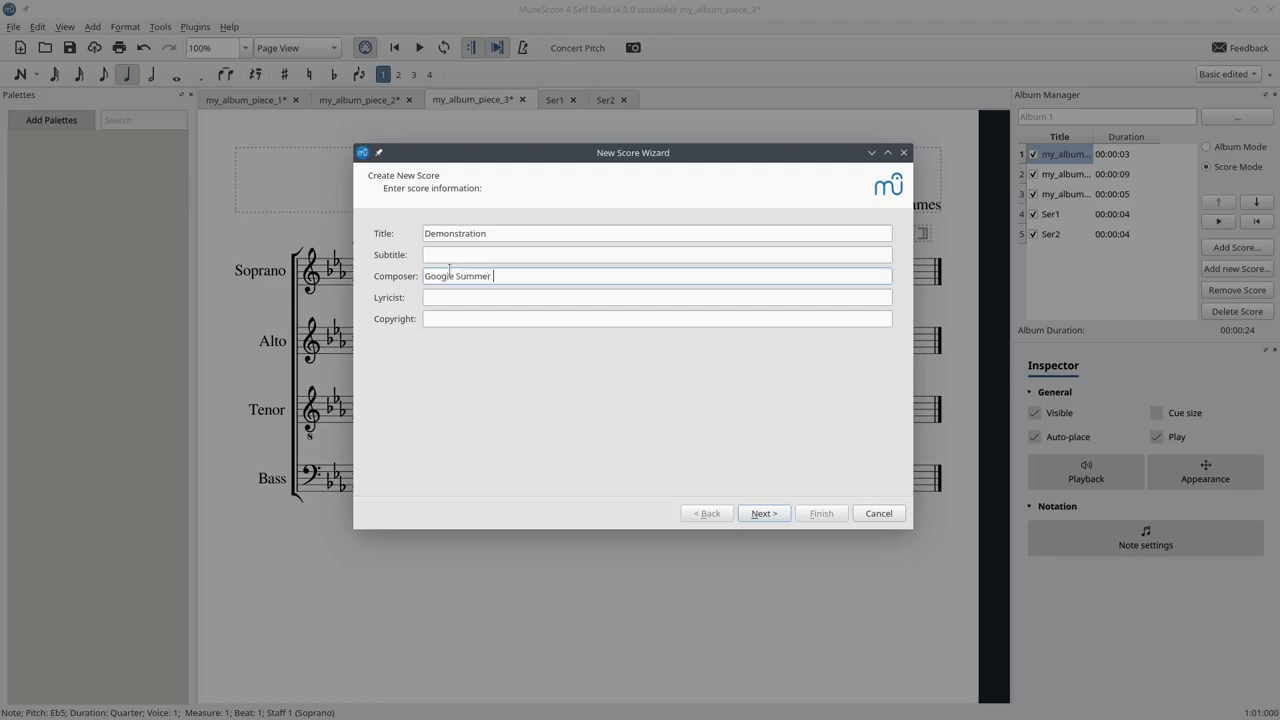
pyautogui.write('of Code')
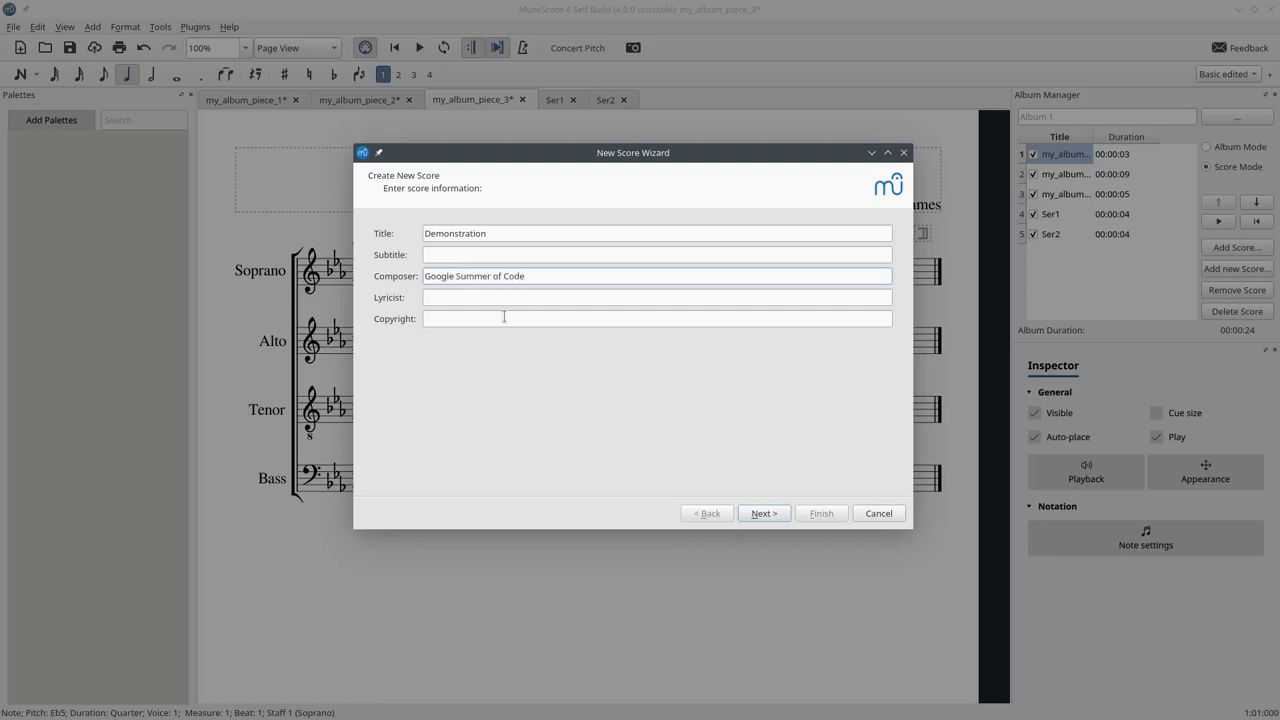
pyautogui.click(764, 512)
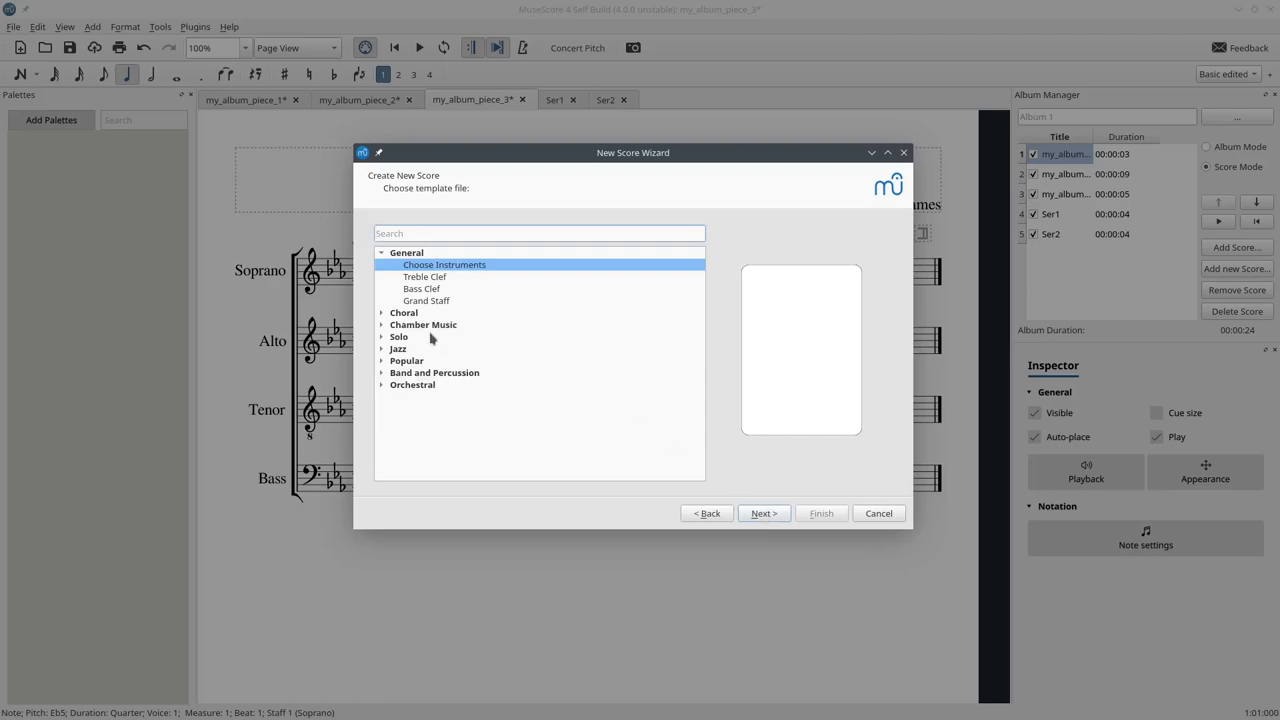
# Choose the String Quartet template, finish the new score and open it from the album list
pyautogui.click(424, 324)
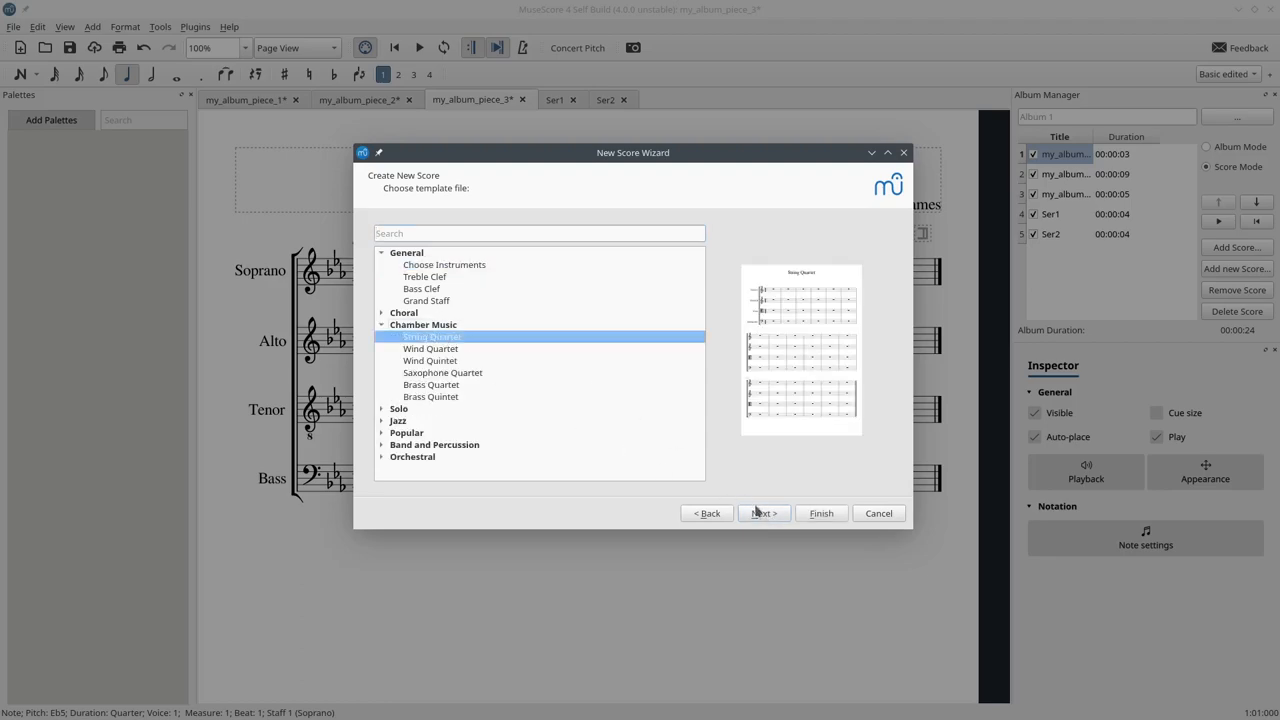
pyautogui.click(764, 512)
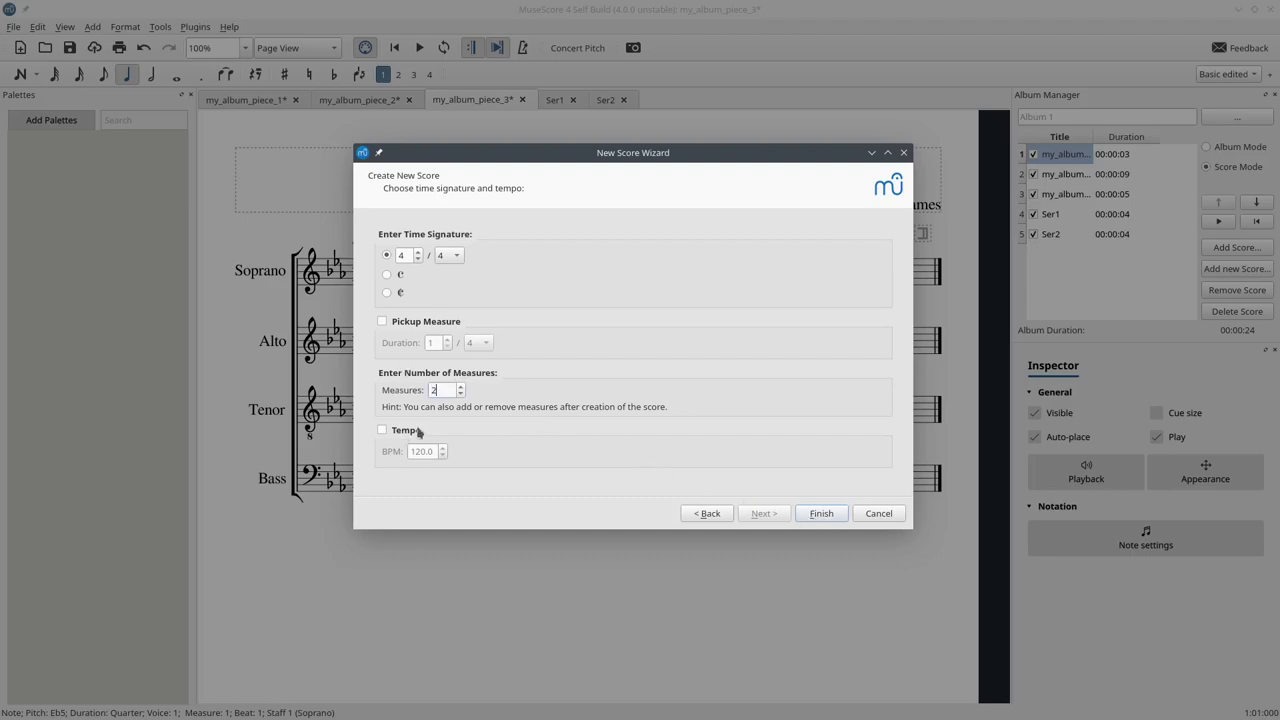
pyautogui.click(820, 512)
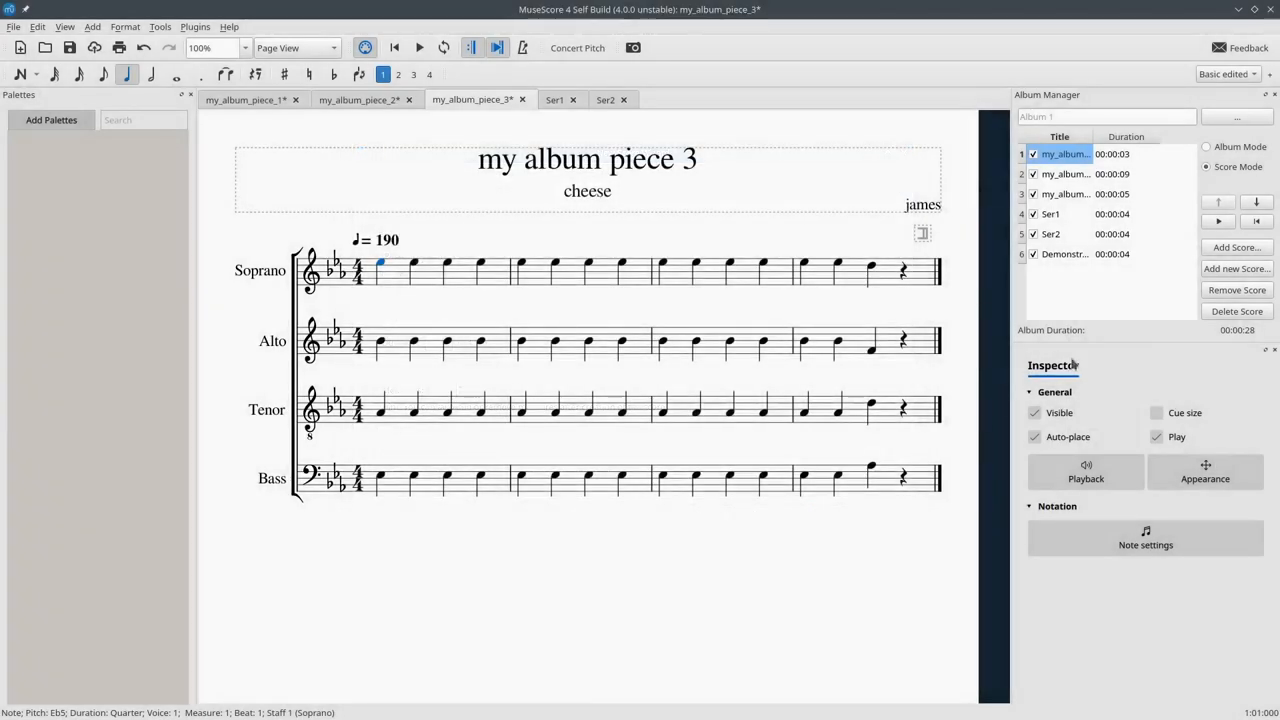
pyautogui.doubleClick(1064, 252)
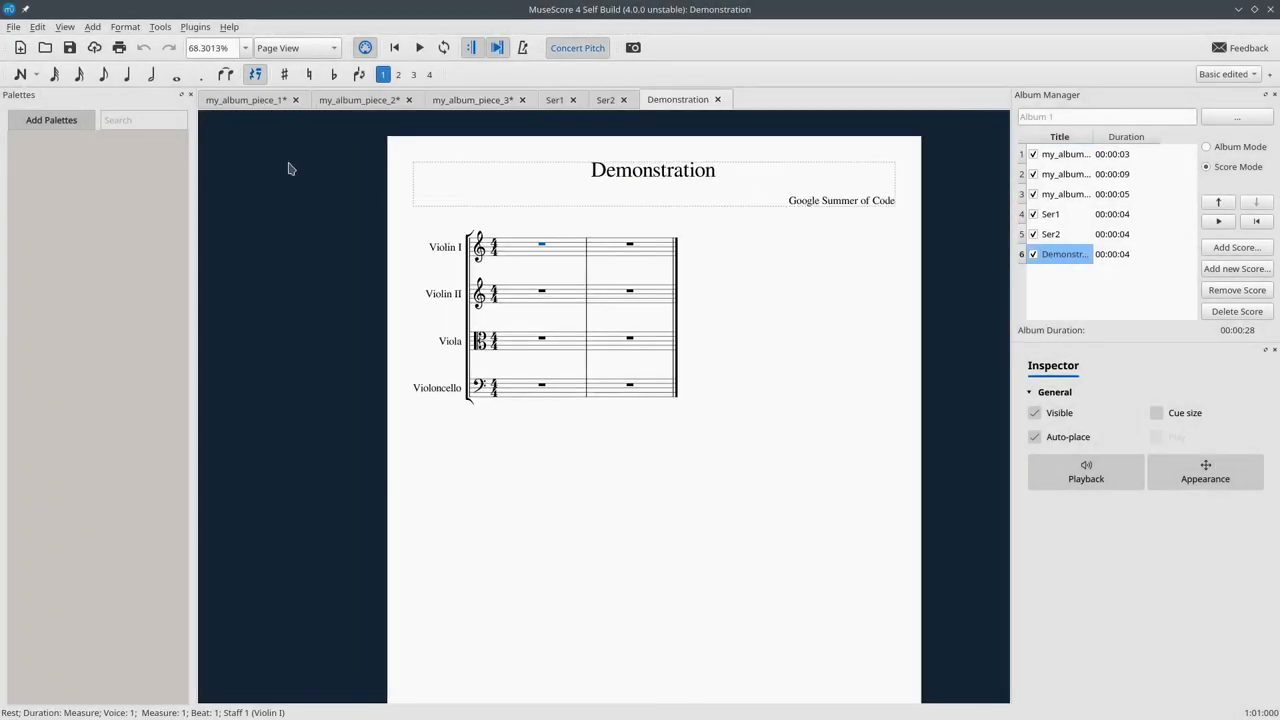
pyautogui.moveTo(240, 208)
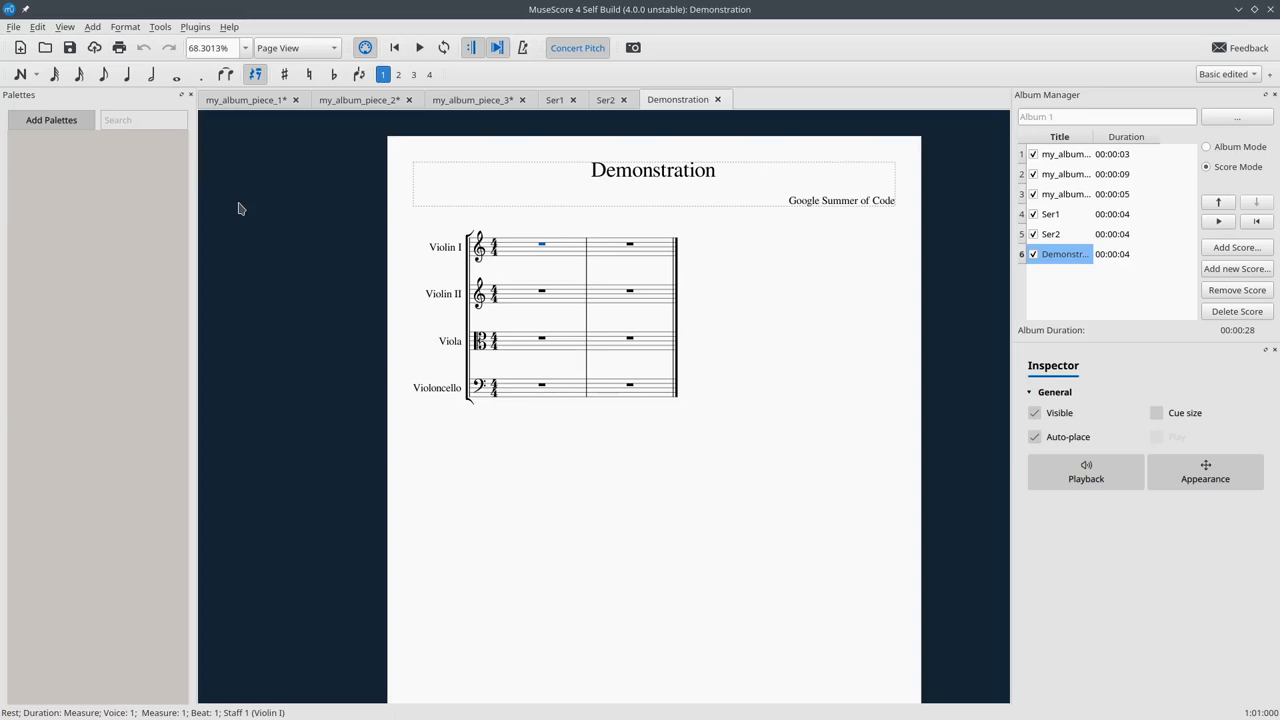
pyautogui.moveTo(1004, 288)
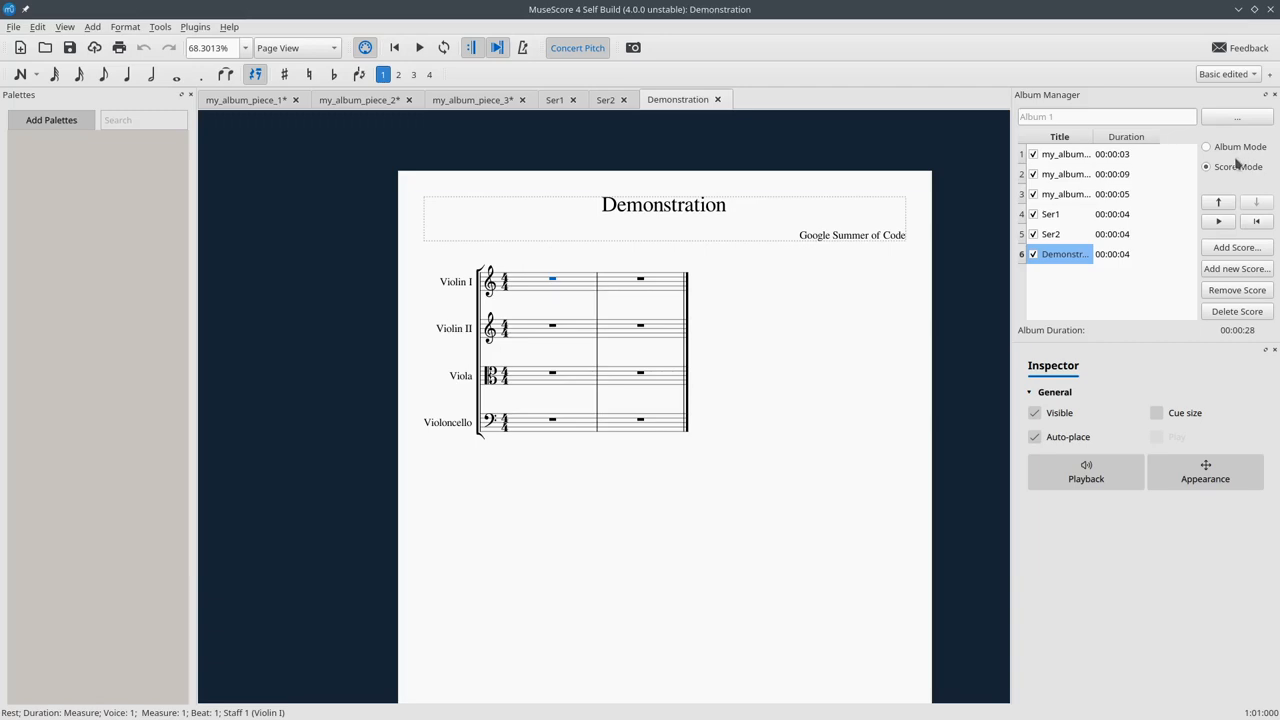
pyautogui.moveTo(1240, 176)
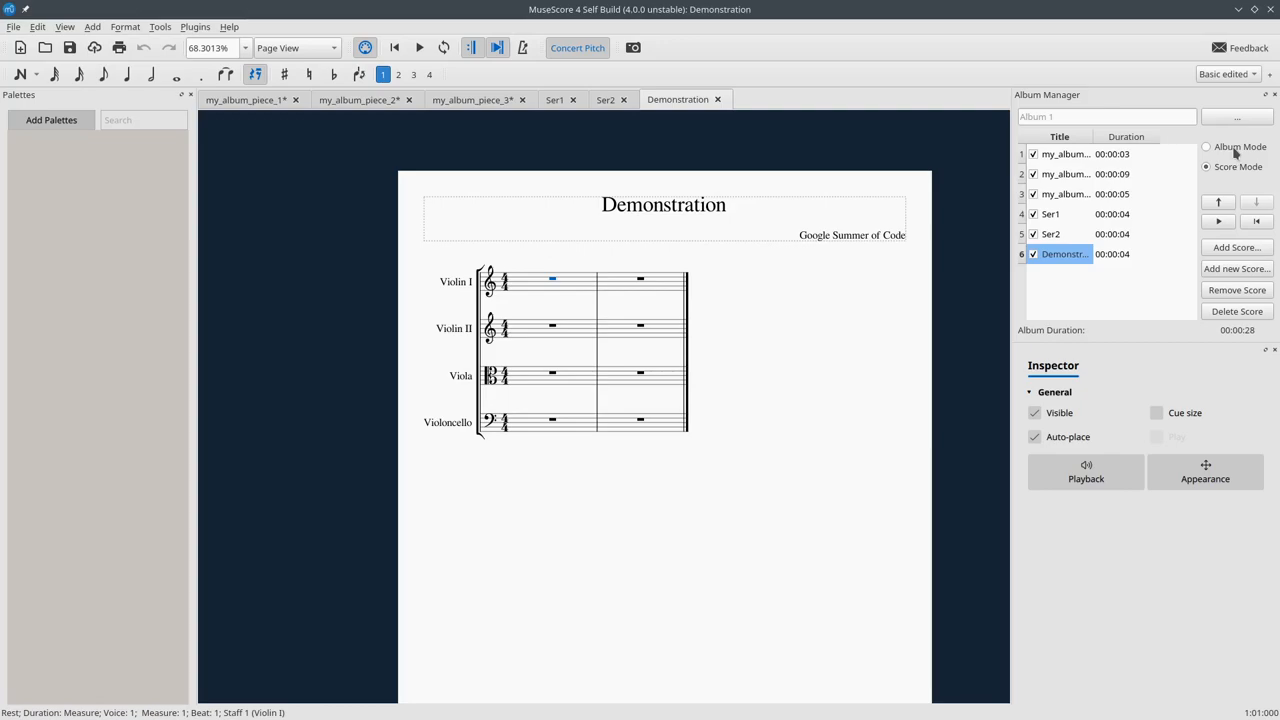
# Enable Album Mode so all pieces combine into one temporary album score
pyautogui.click(1206, 148)
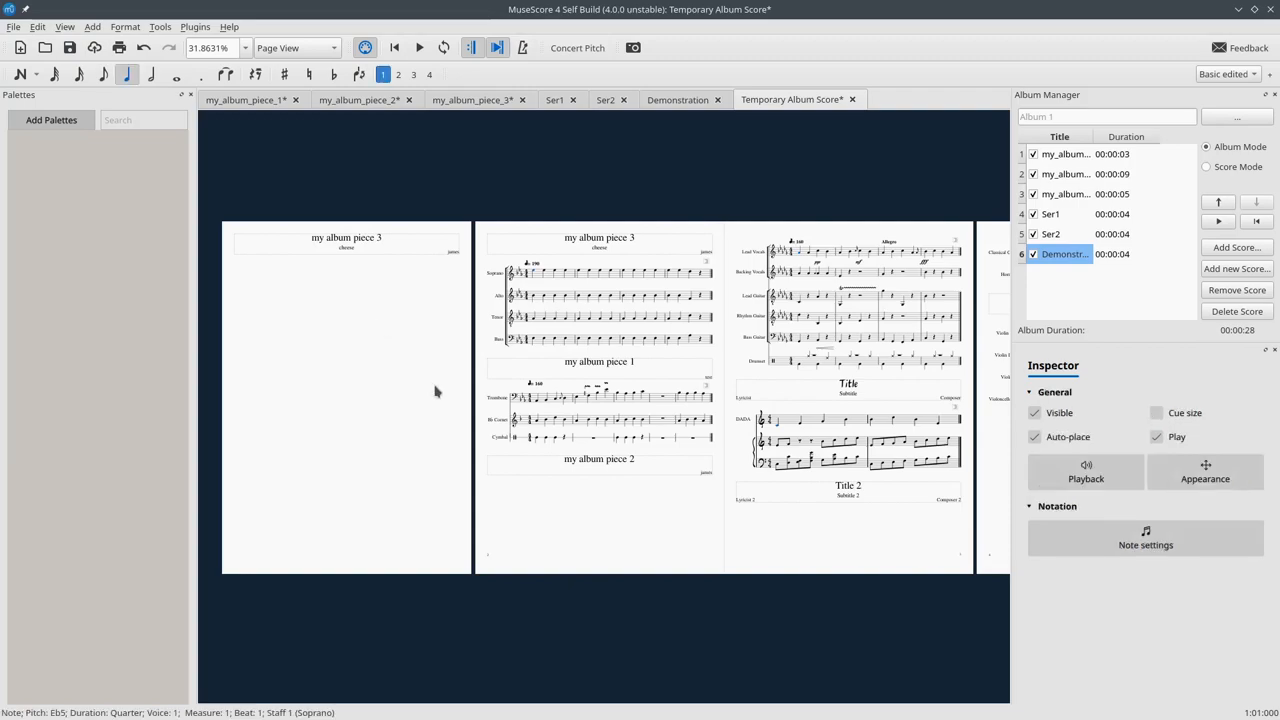
pyautogui.moveTo(564, 498)
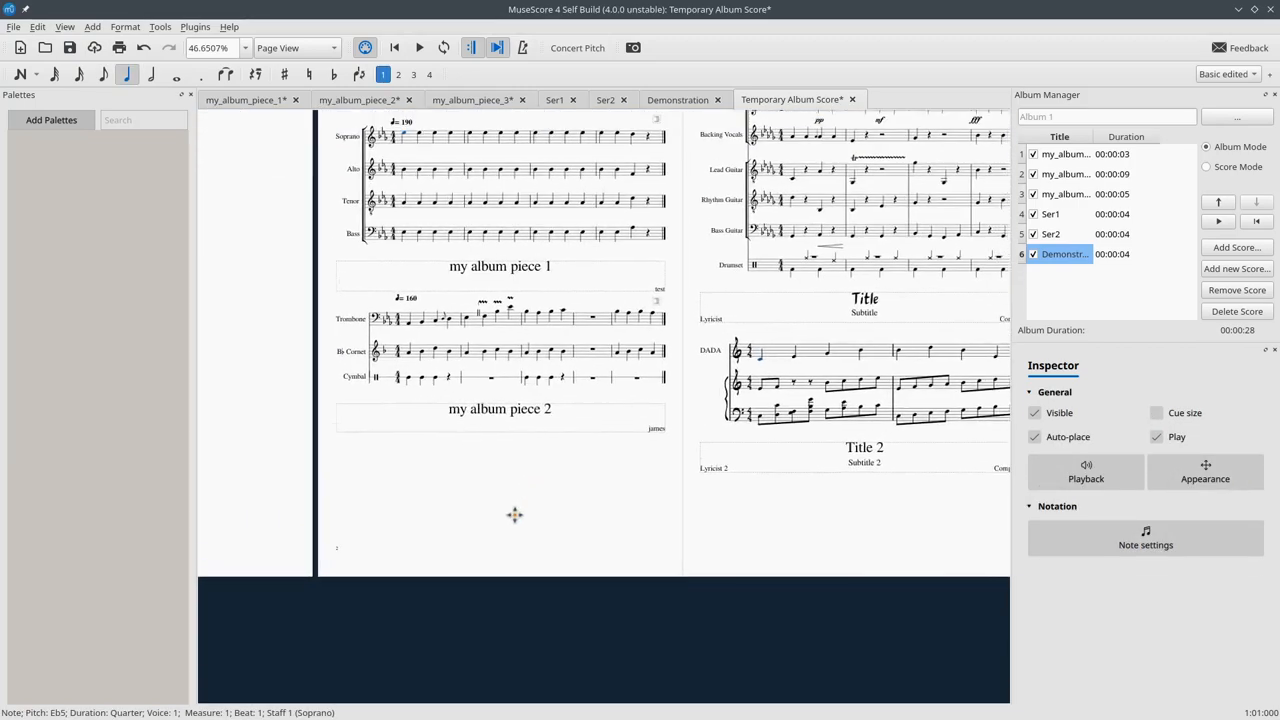
pyautogui.scroll(3)
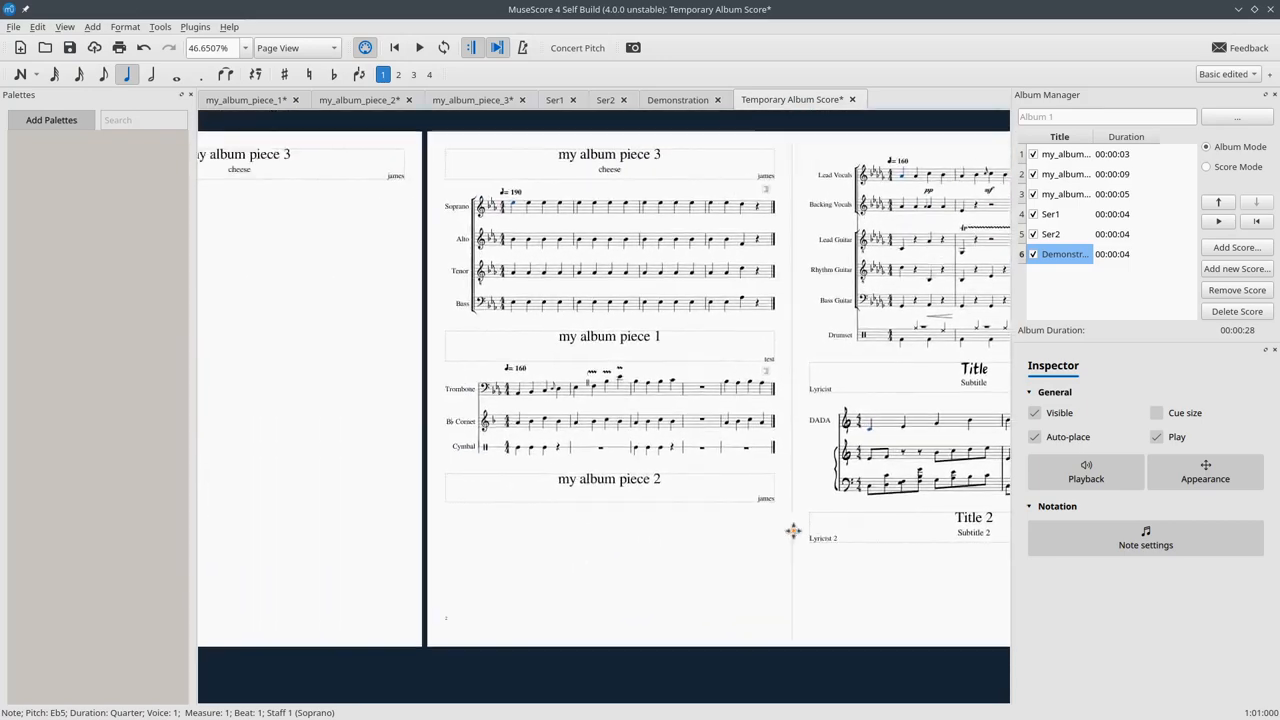
pyautogui.scroll(3)
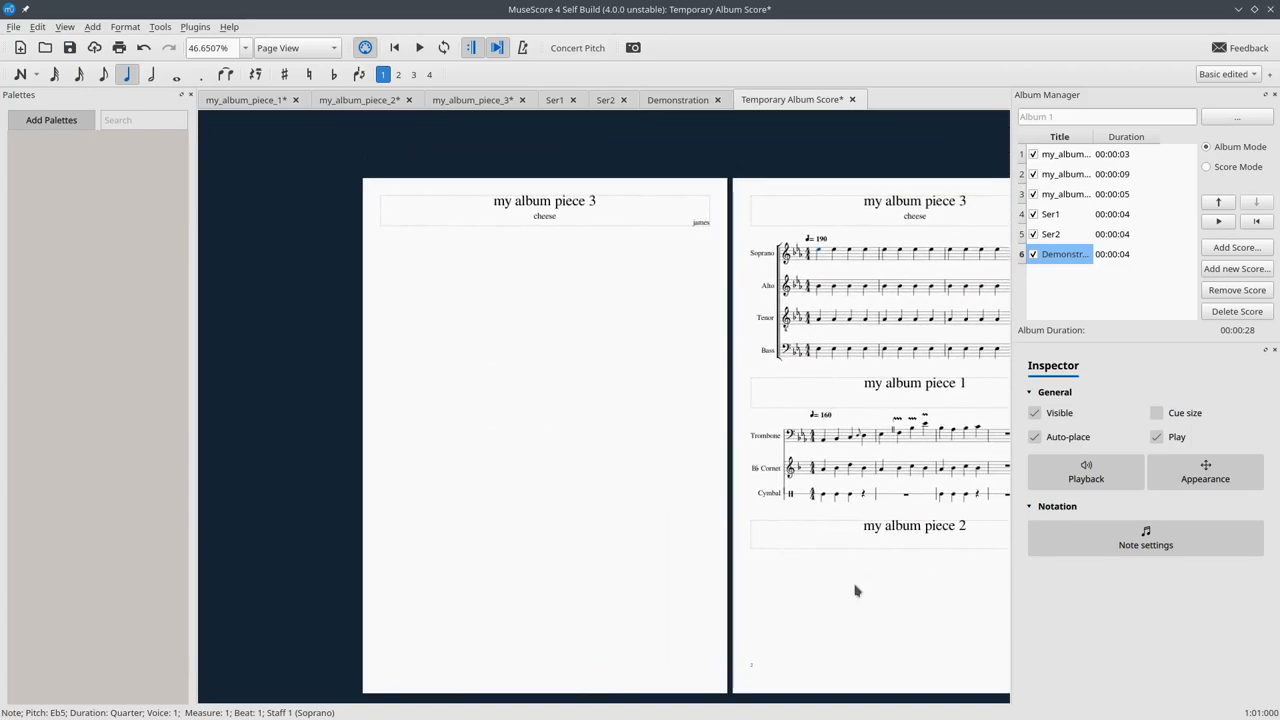
pyautogui.moveTo(878, 652)
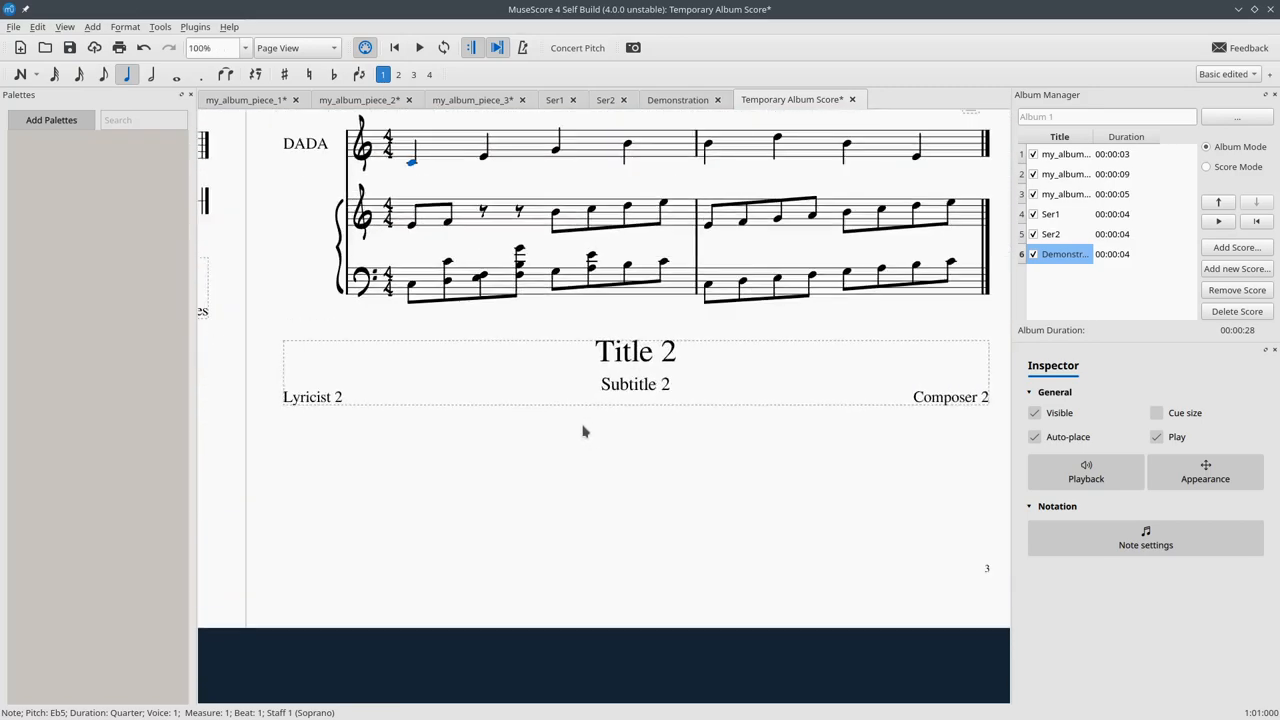
pyautogui.scroll(-3)
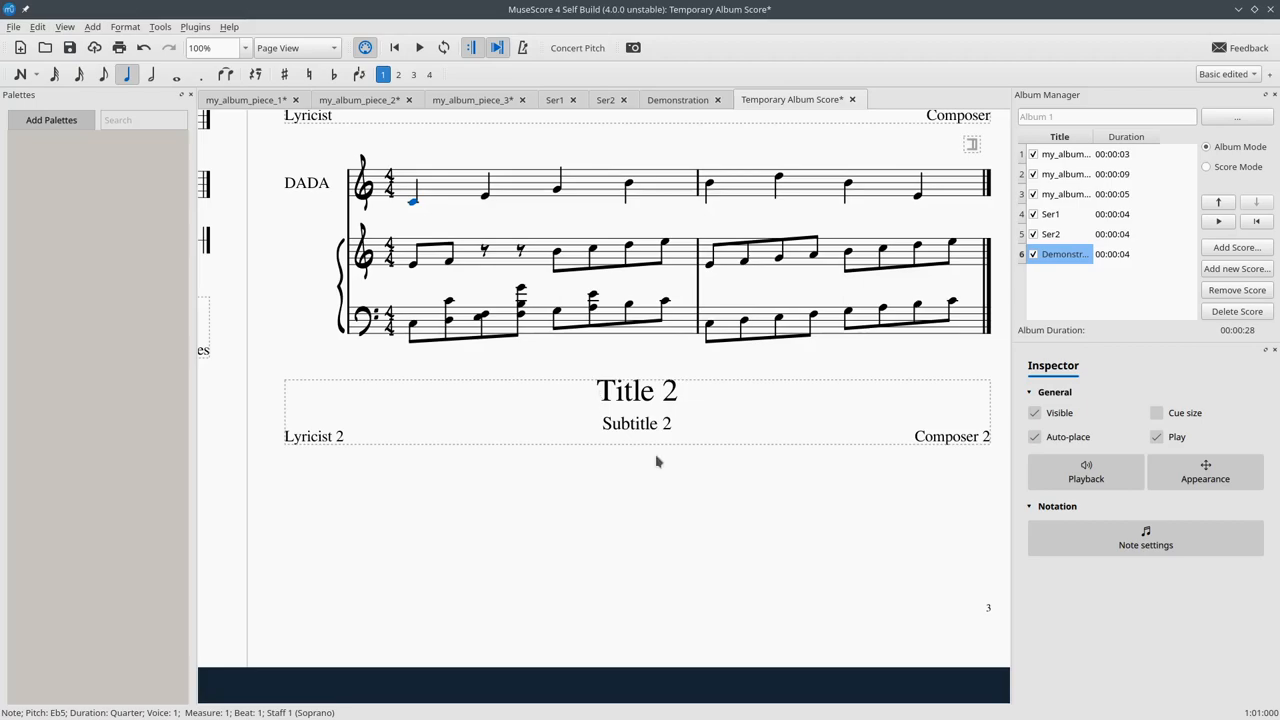
pyautogui.moveTo(636, 504)
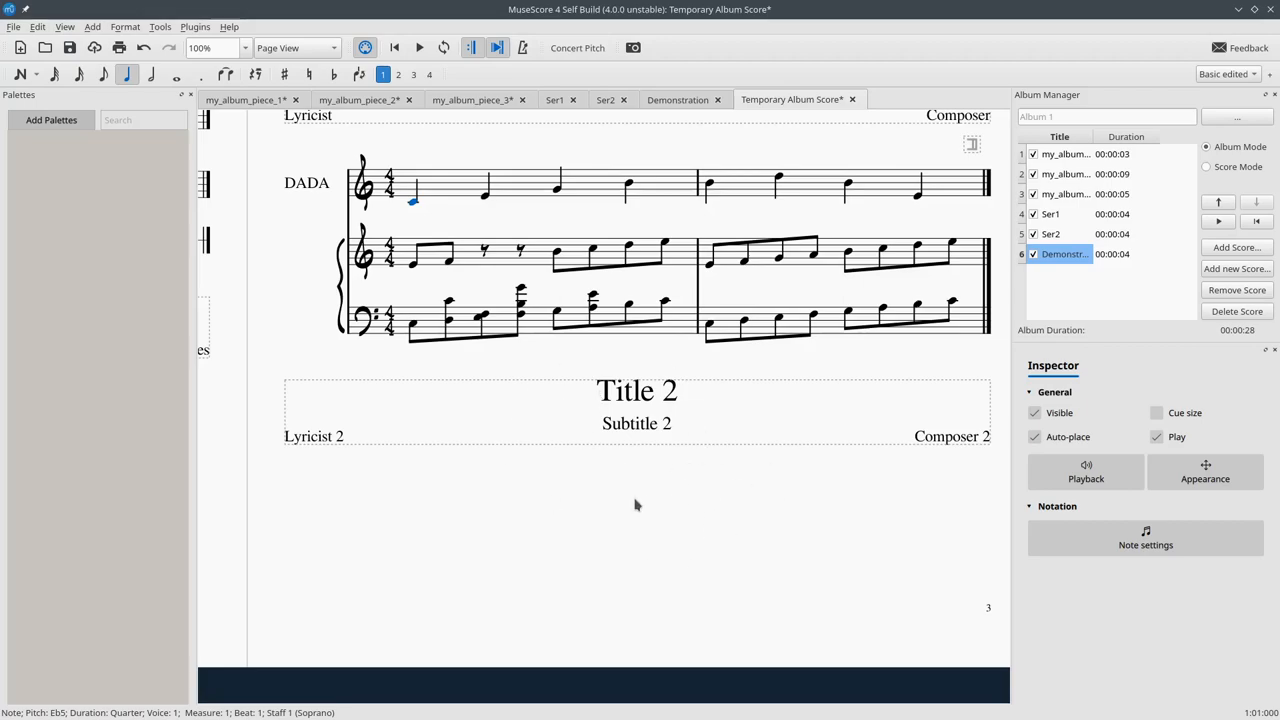
pyautogui.scroll(-3)
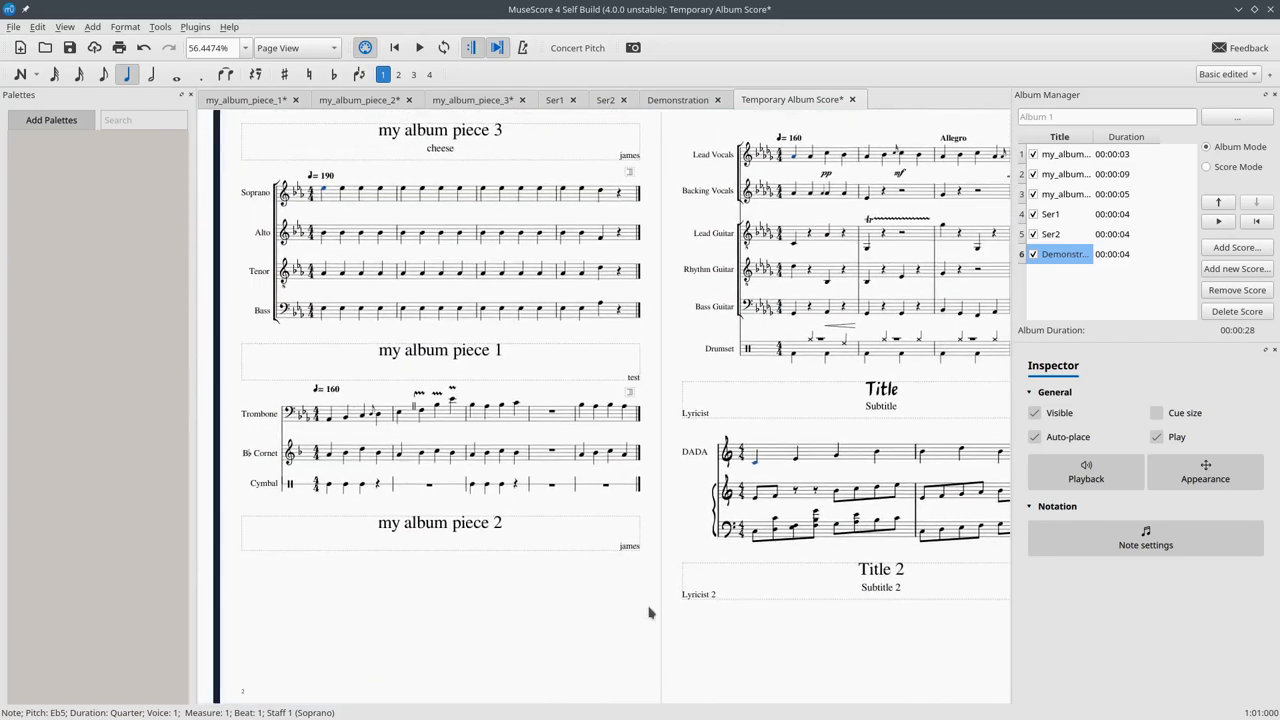
pyautogui.click(1218, 202)
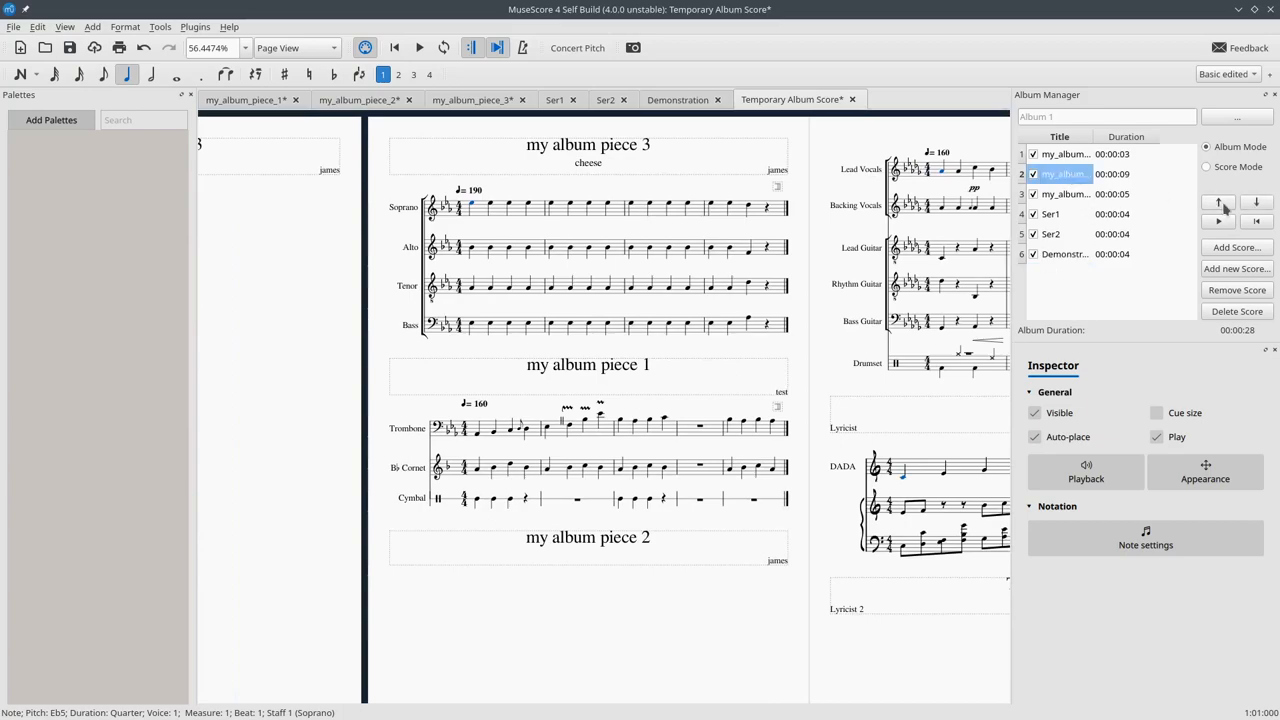
# Move my_album_piece_1 down so it sits third, after my album piece 2
pyautogui.click(1256, 200)
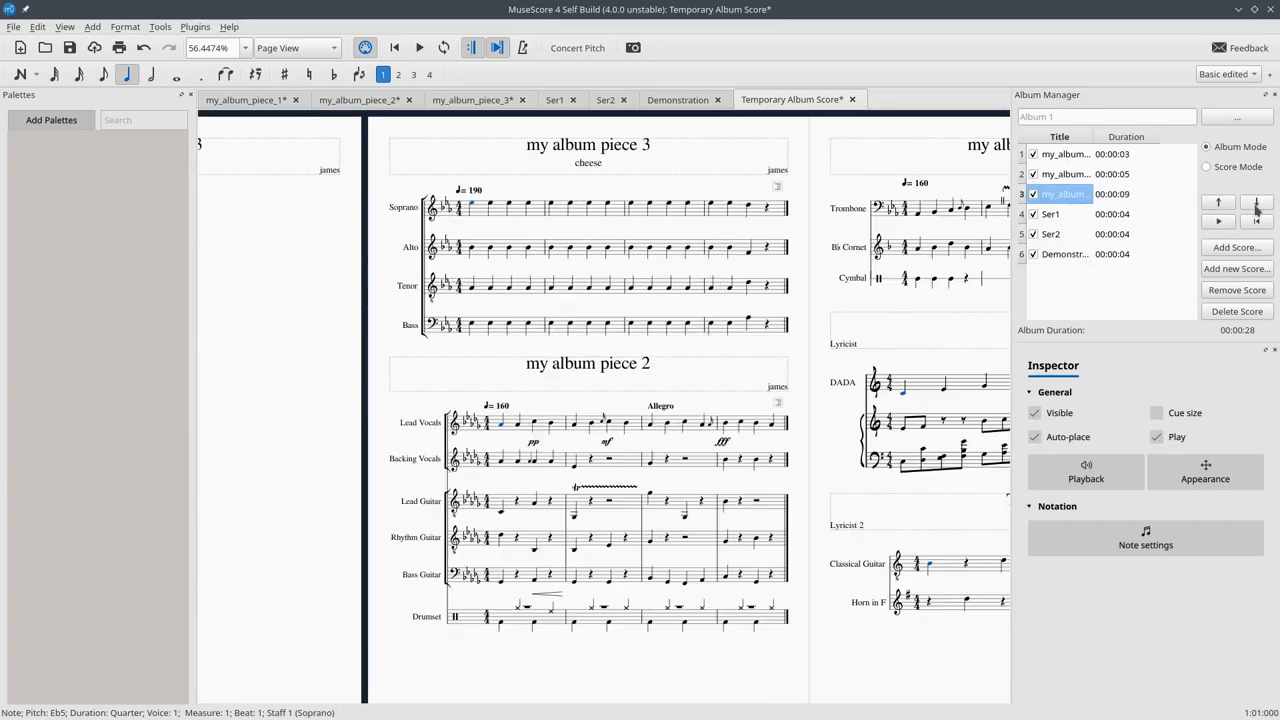
pyautogui.moveTo(652, 624)
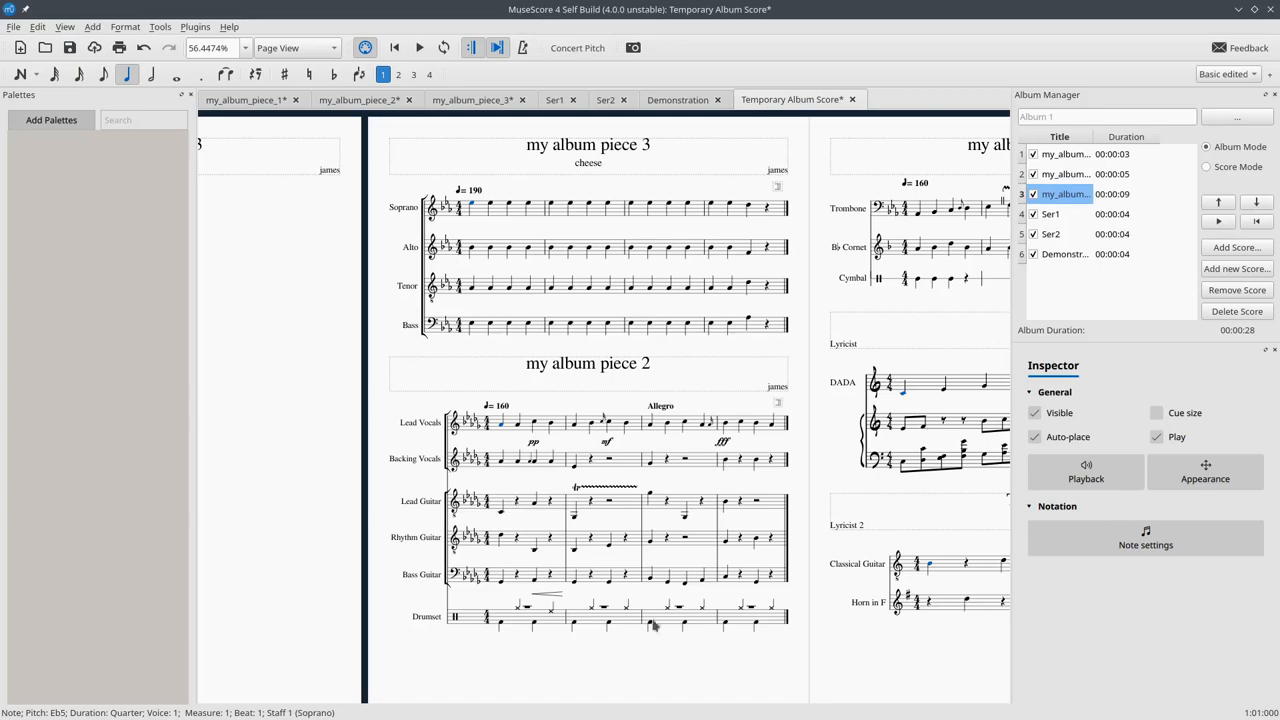
pyautogui.scroll(-3)
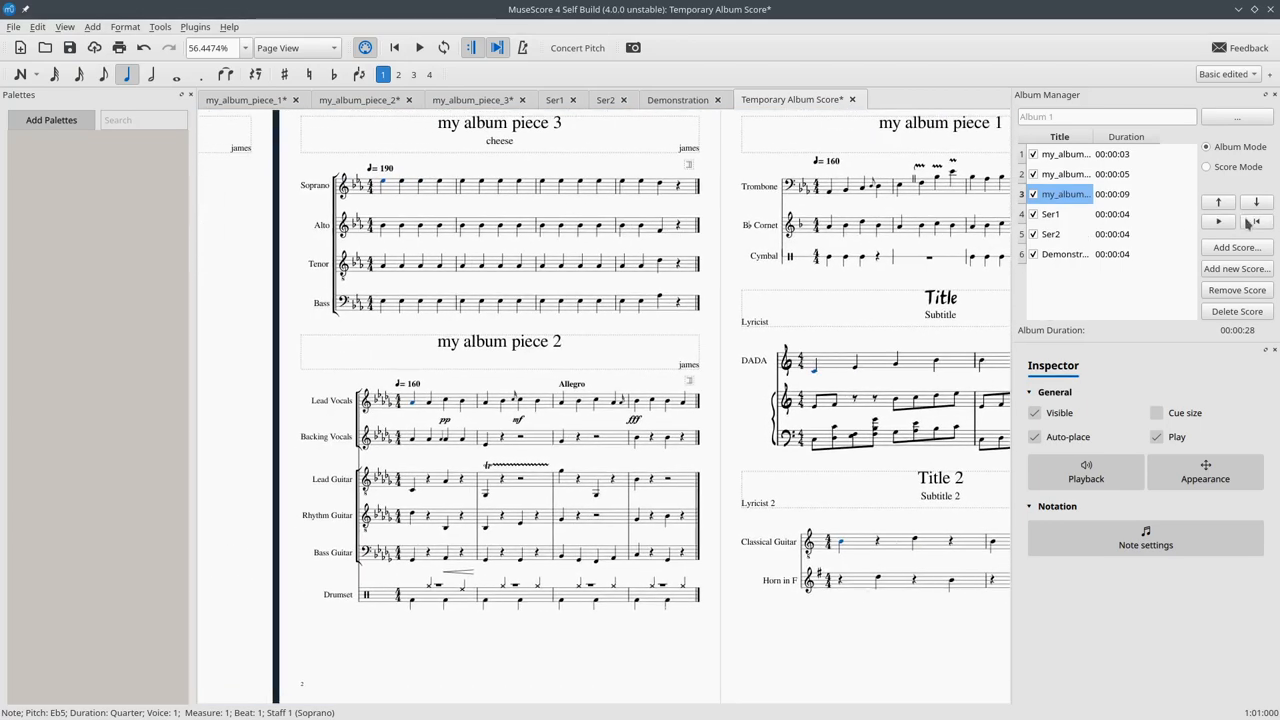
pyautogui.click(1218, 220)
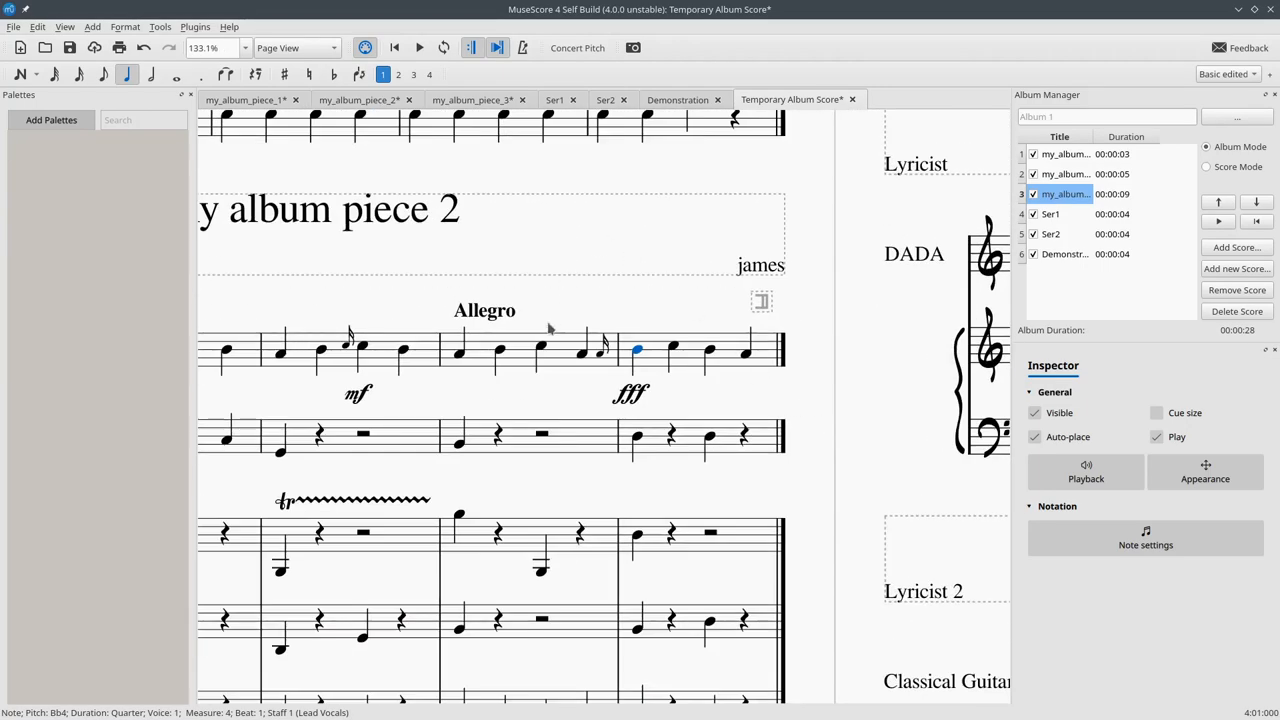
pyautogui.moveTo(396, 236)
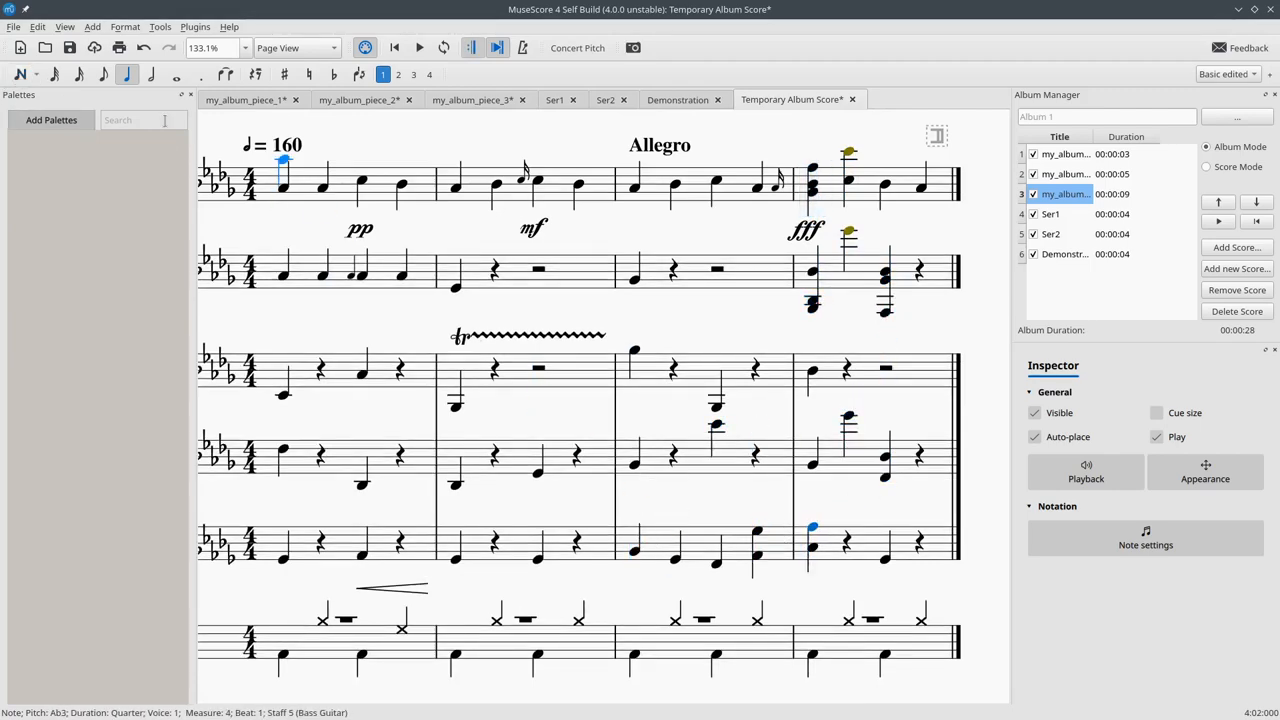
pyautogui.click(64, 28)
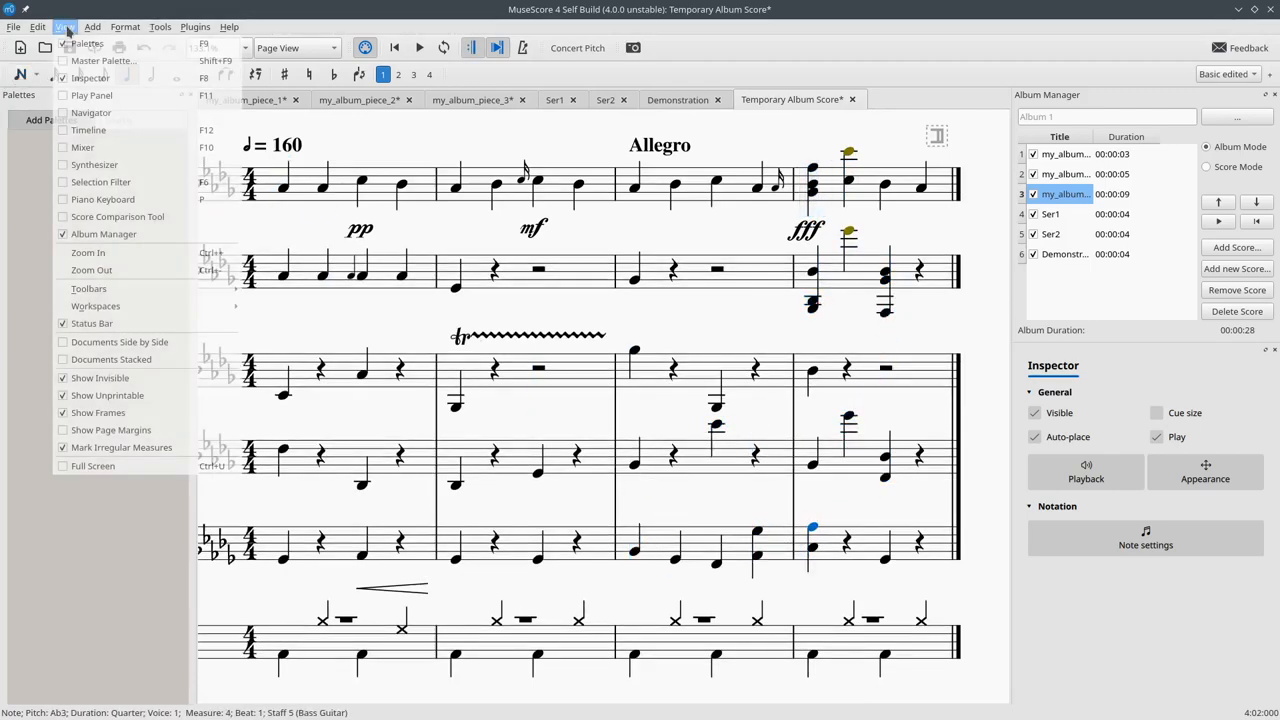
pyautogui.moveTo(90, 78)
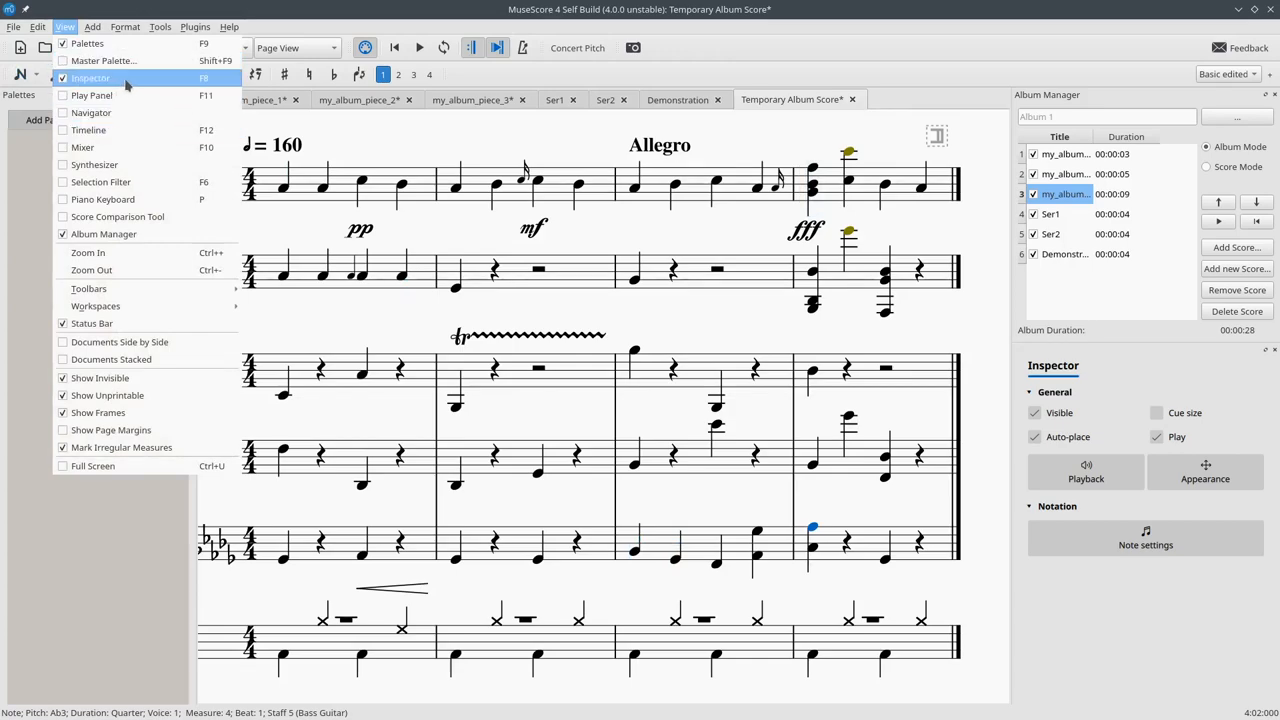
pyautogui.click(104, 60)
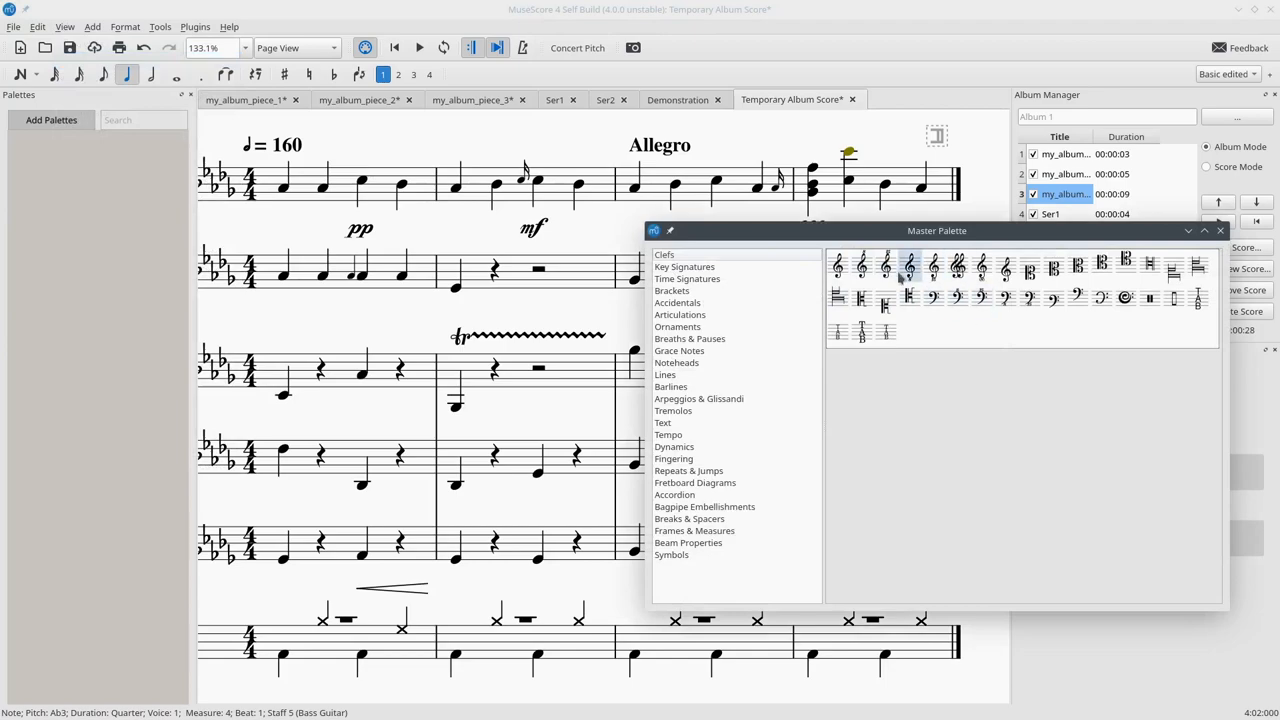
pyautogui.click(676, 326)
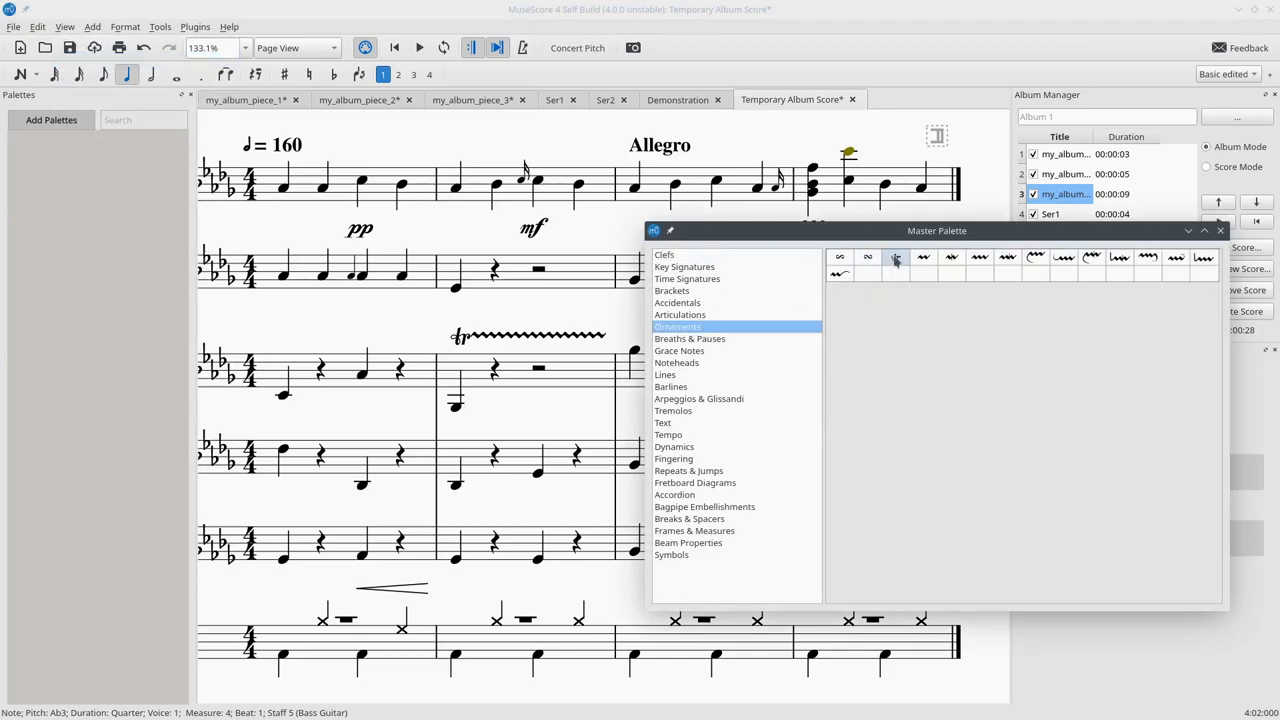
pyautogui.doubleClick(896, 256)
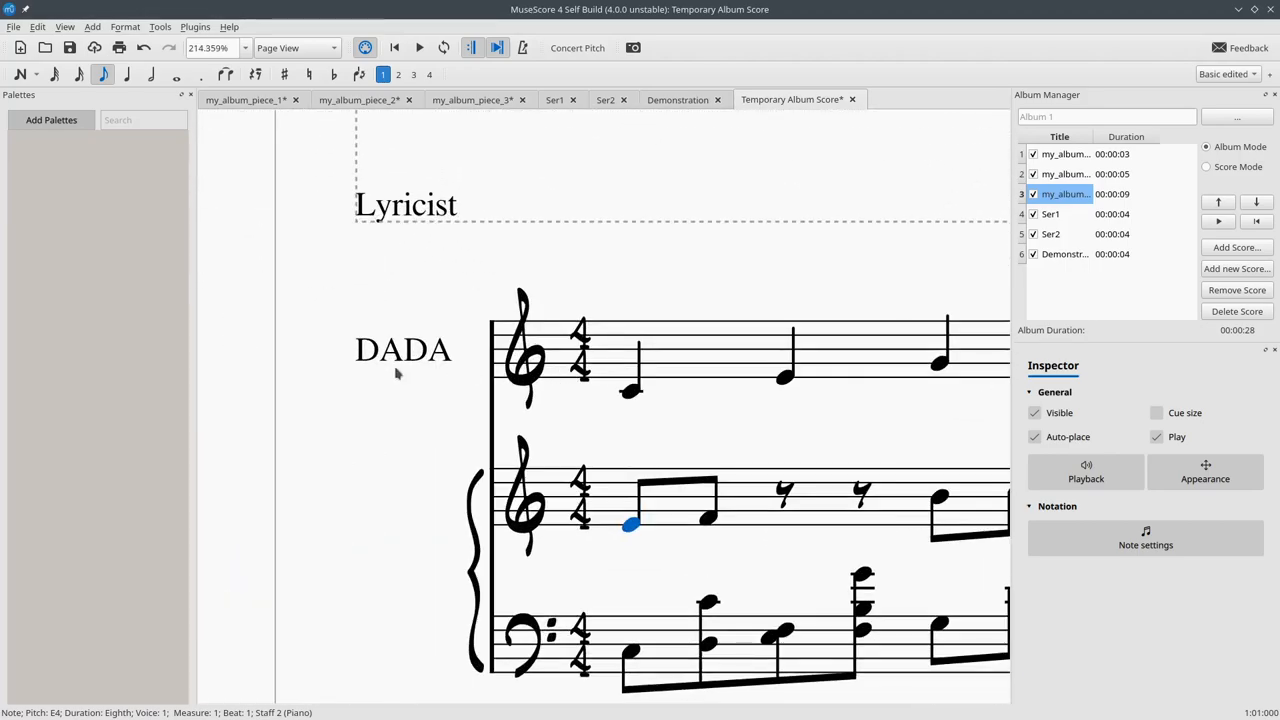
pyautogui.scroll(-3)
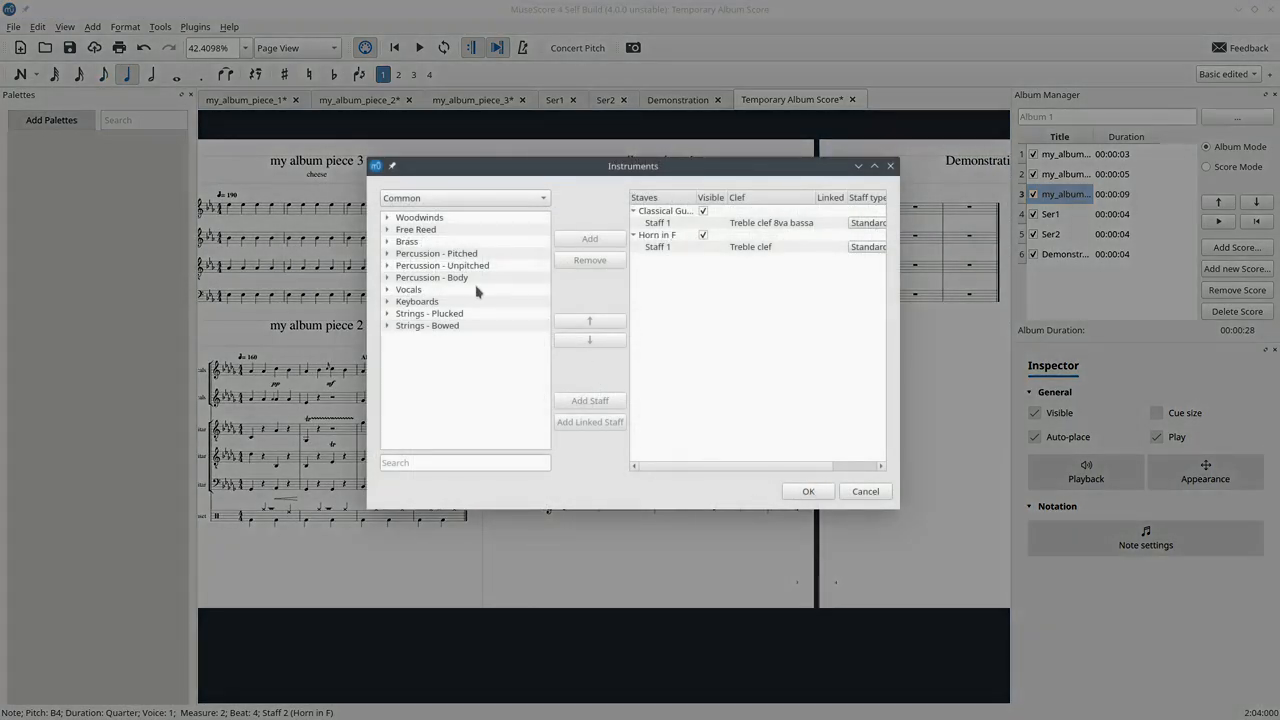
# Add Hand Bells from Percussion - Pitched to Title 2's instruments and confirm
pyautogui.click(436, 252)
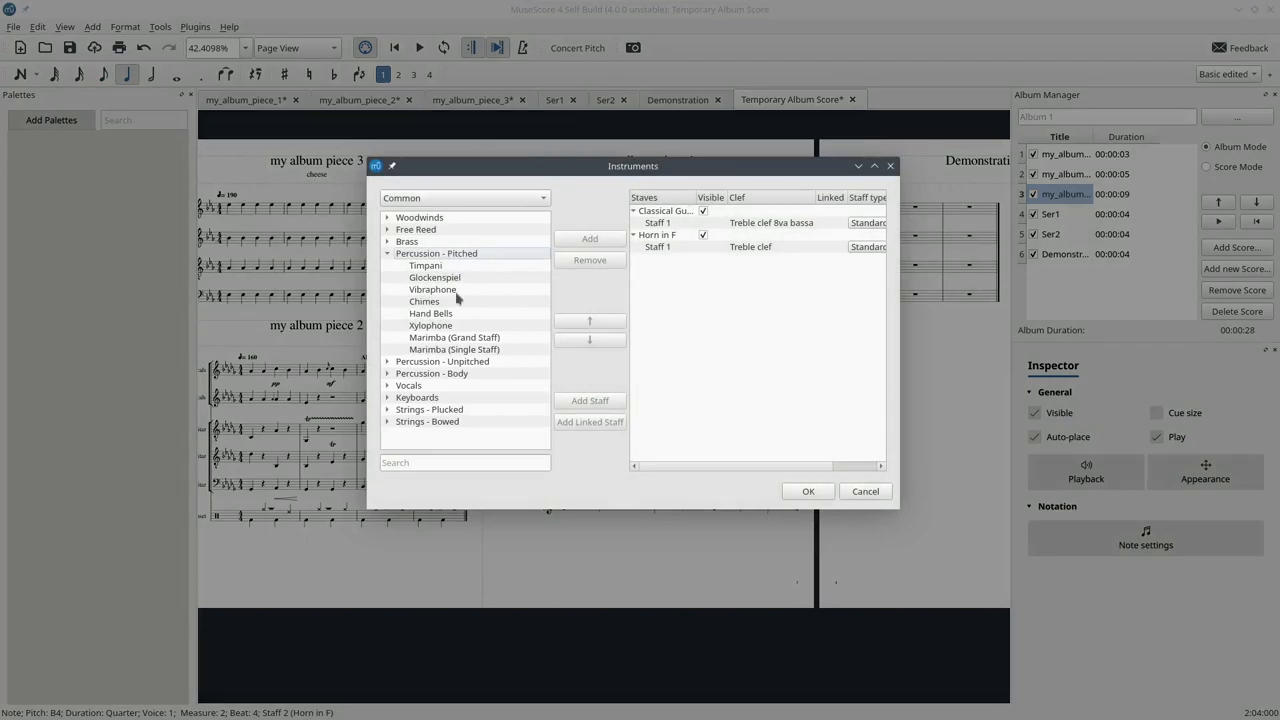
pyautogui.click(588, 240)
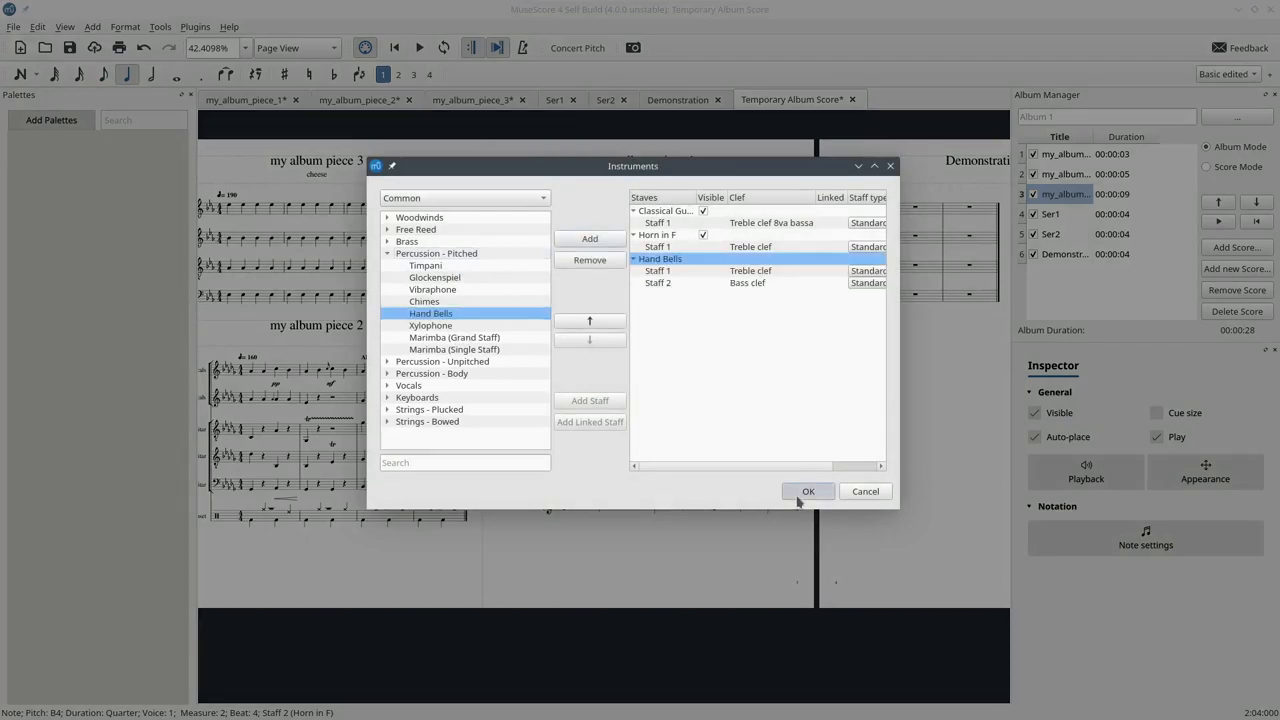
pyautogui.click(808, 492)
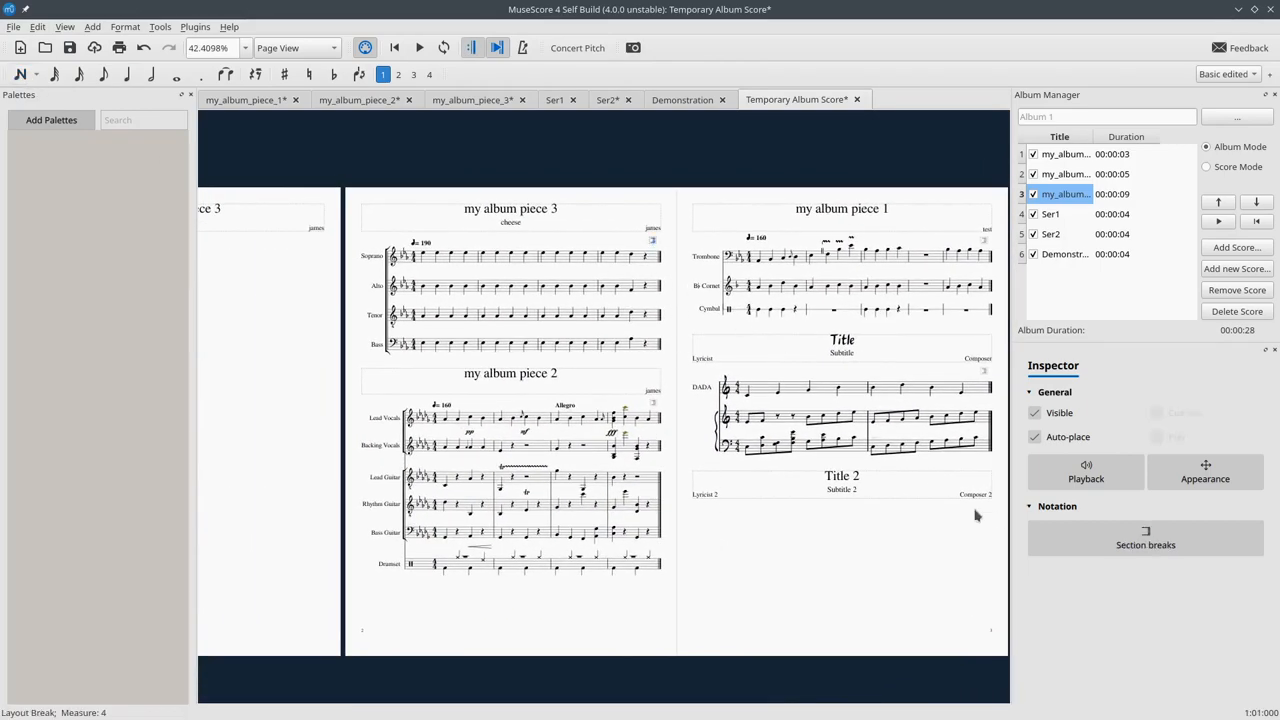
# Raise the whole album score's Staff spacing to 1.764 mm via the score page settings
pyautogui.click(1146, 540)
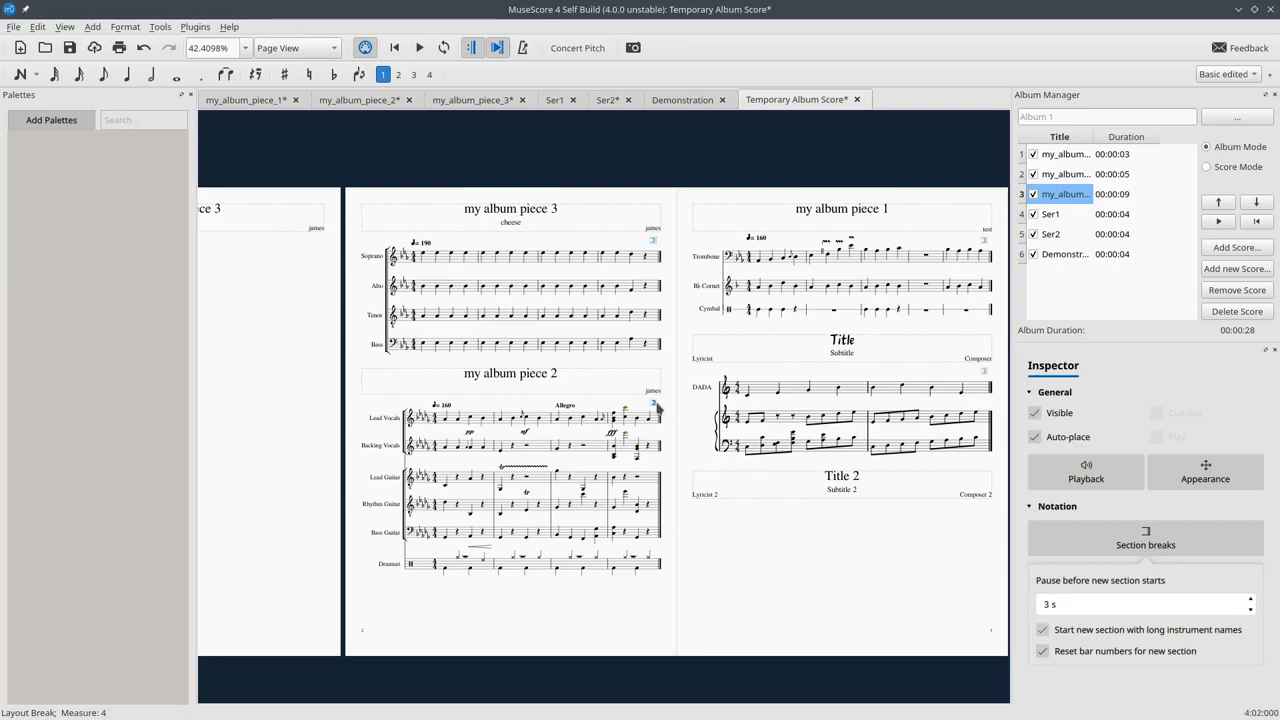
pyautogui.click(790, 576)
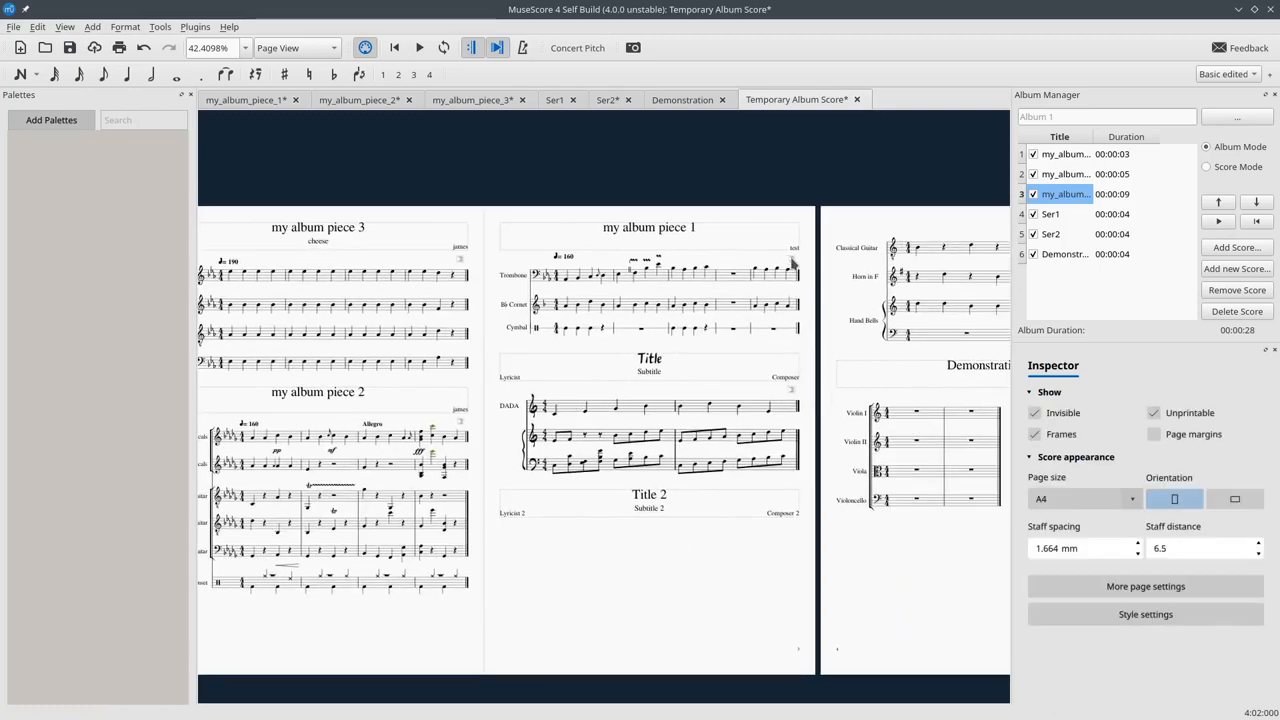
pyautogui.click(792, 264)
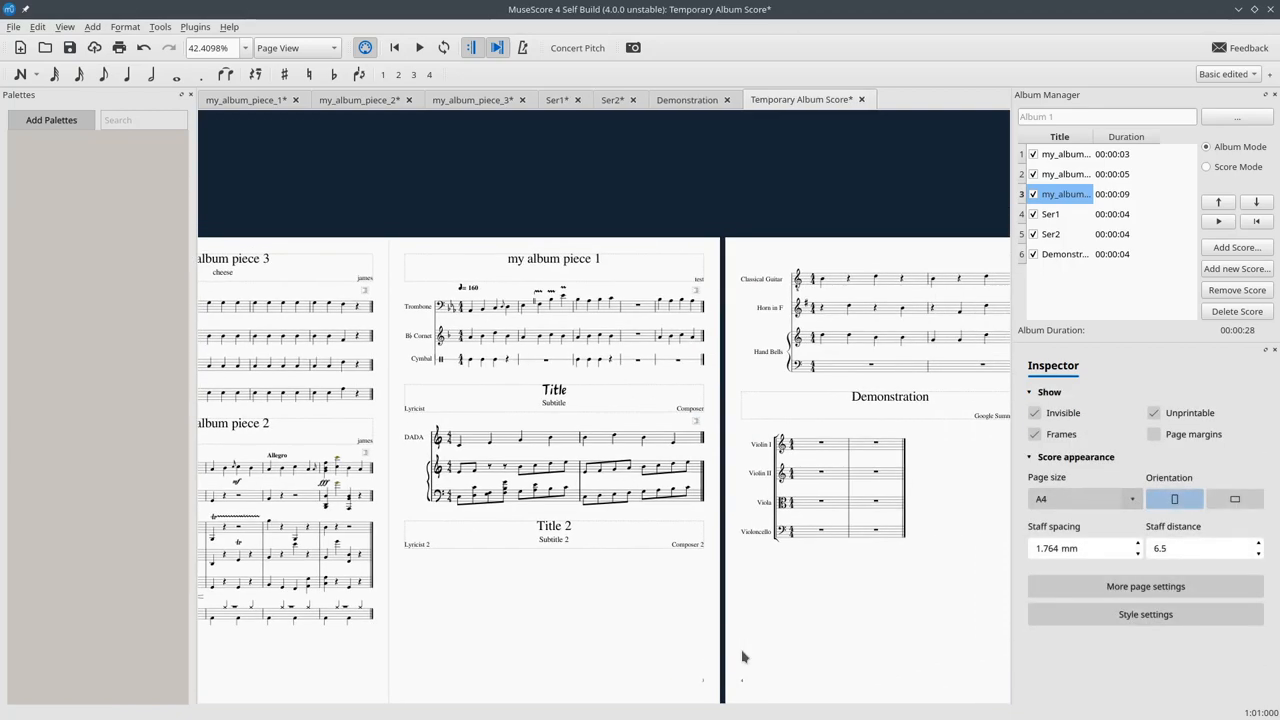
pyautogui.hscroll(-3)
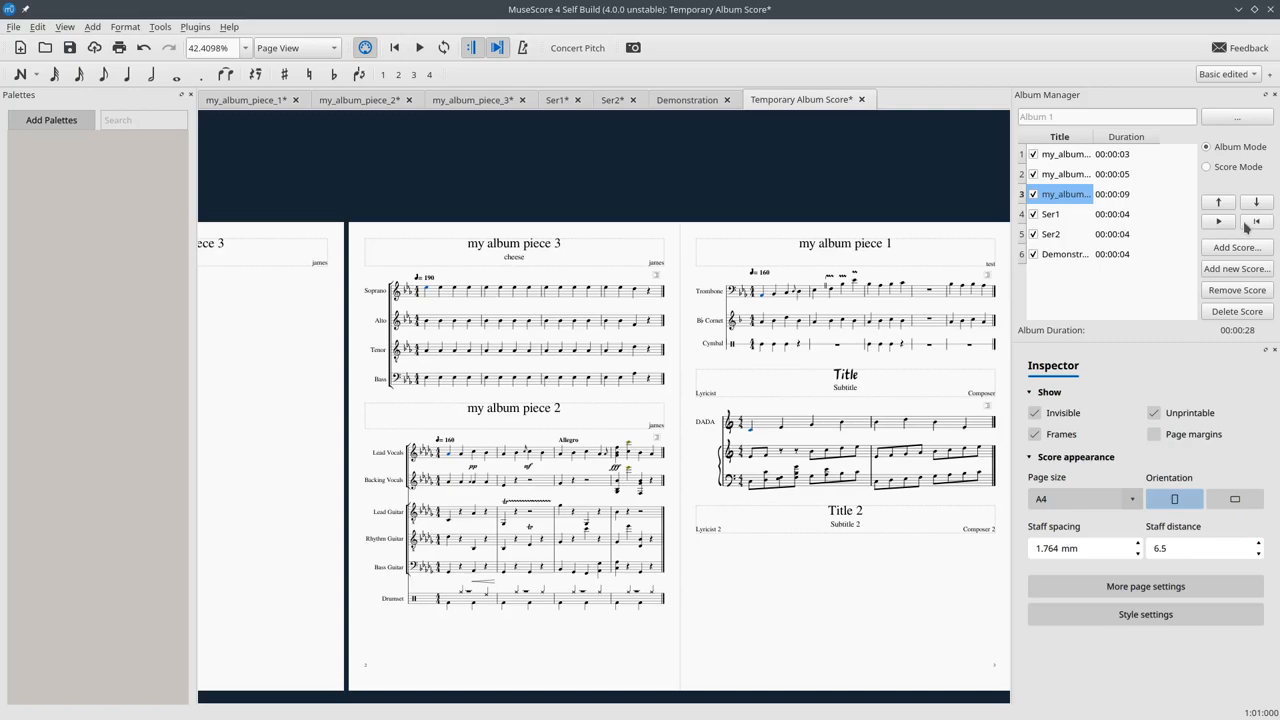
pyautogui.click(1218, 222)
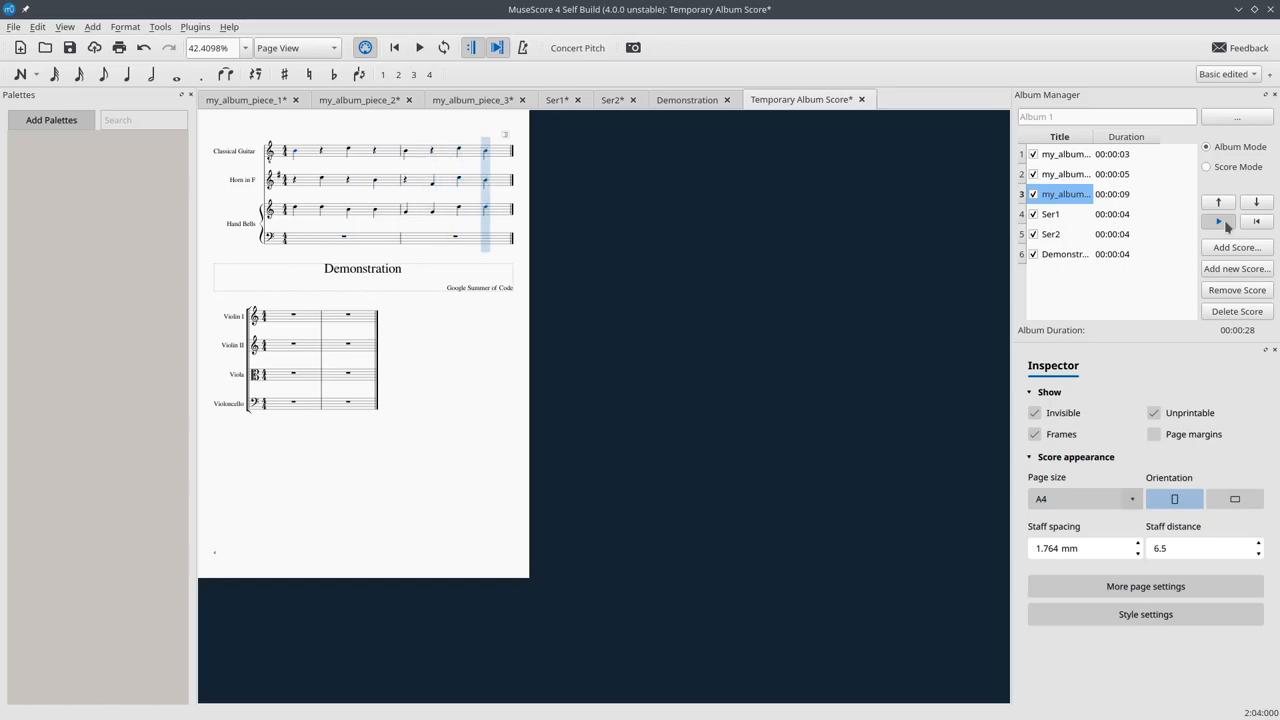
pyautogui.click(1218, 220)
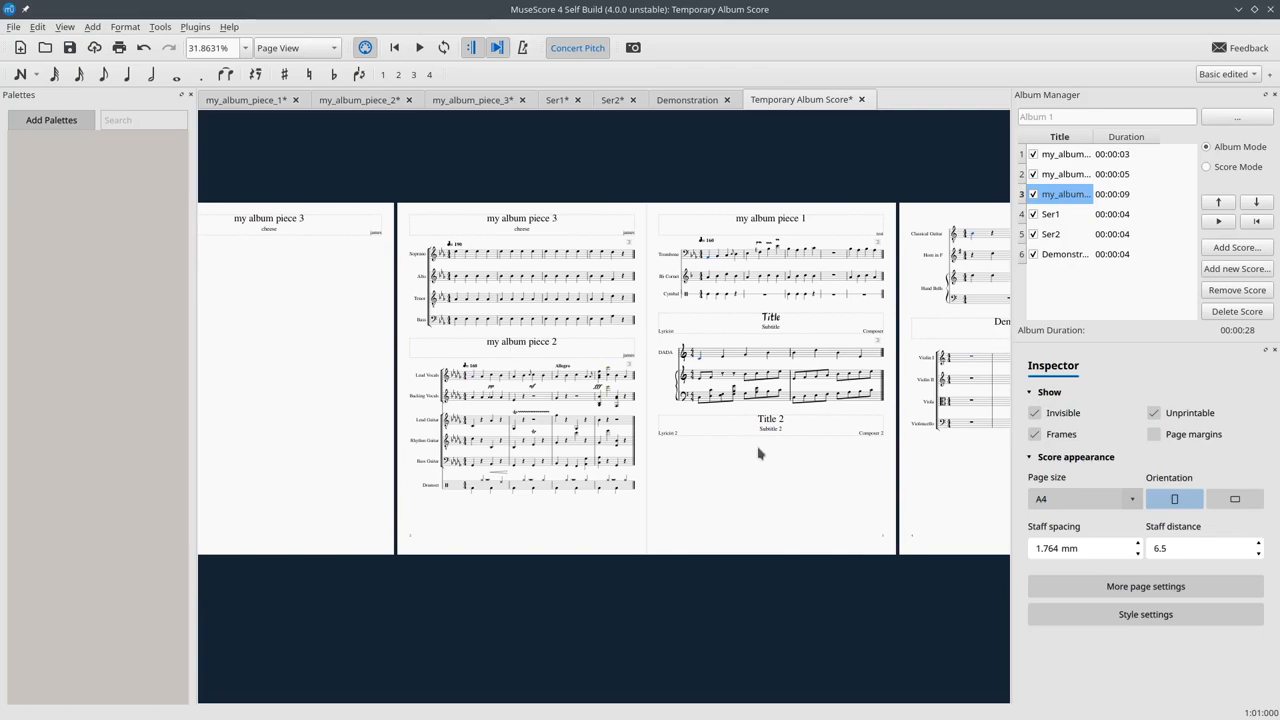
pyautogui.moveTo(1244, 158)
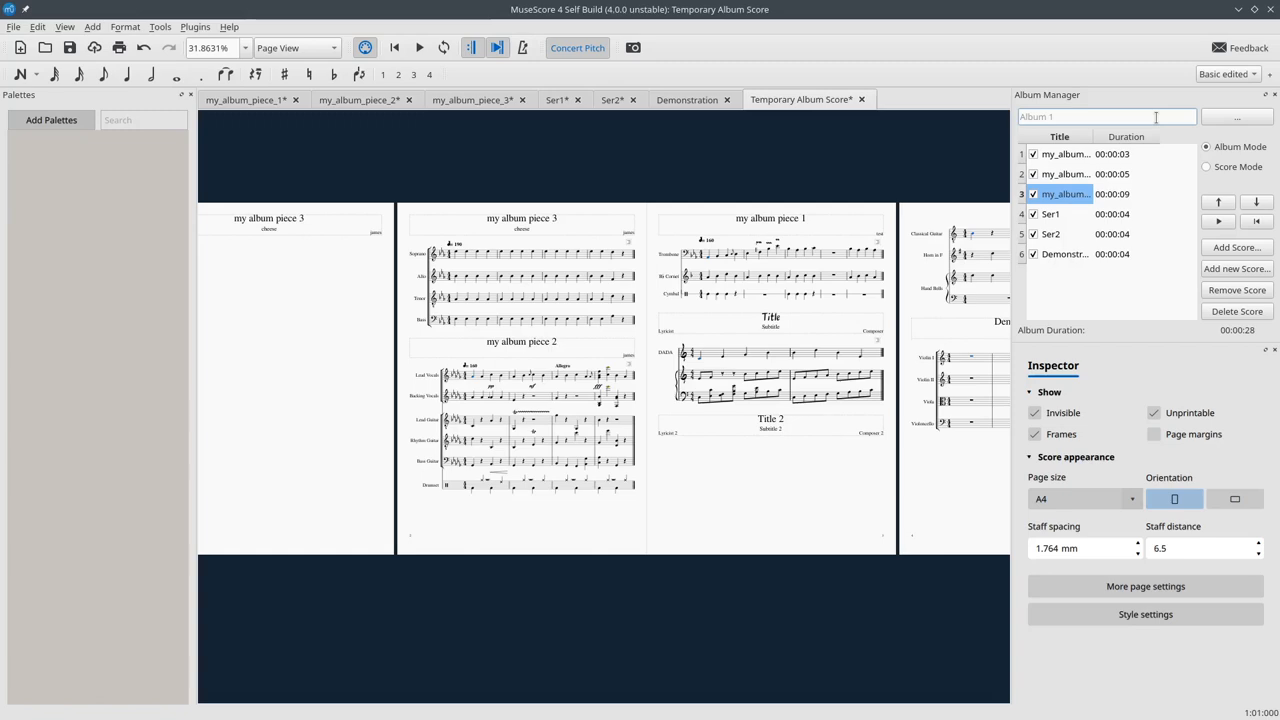
# Name the album 'This is a demo' and review the resulting front cover page
pyautogui.write('This is a demo')
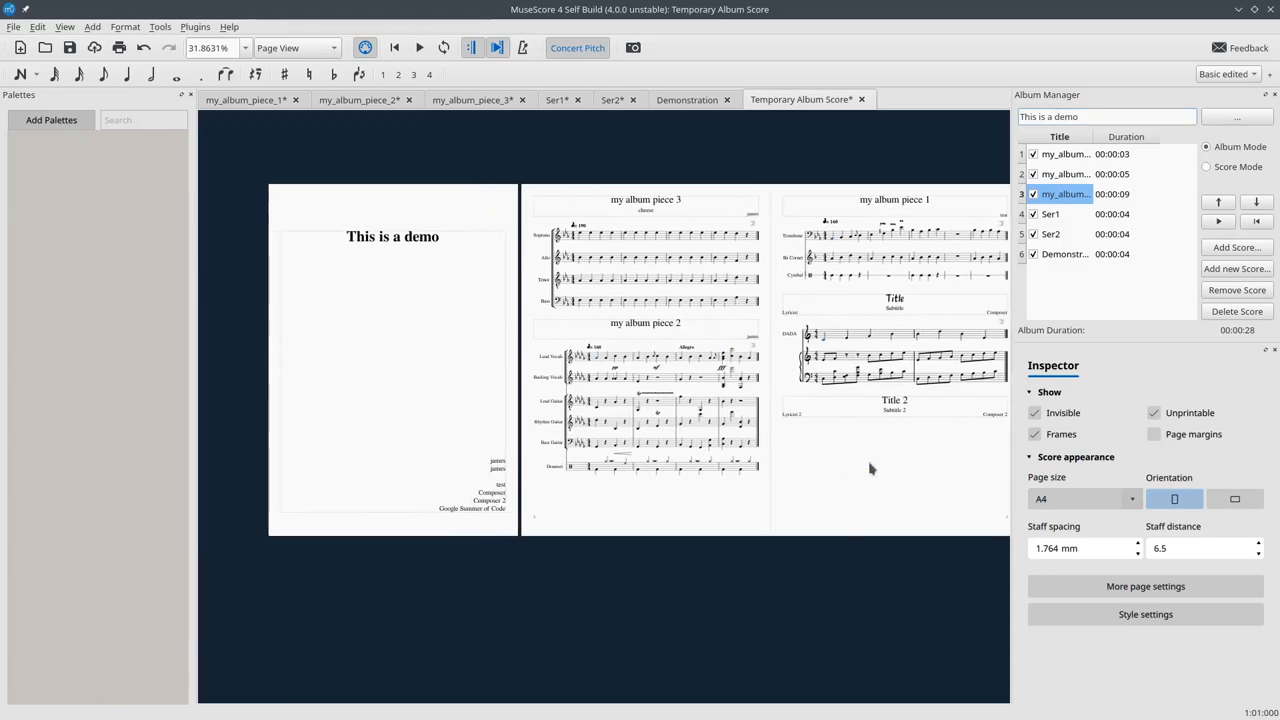
pyautogui.scroll(3)
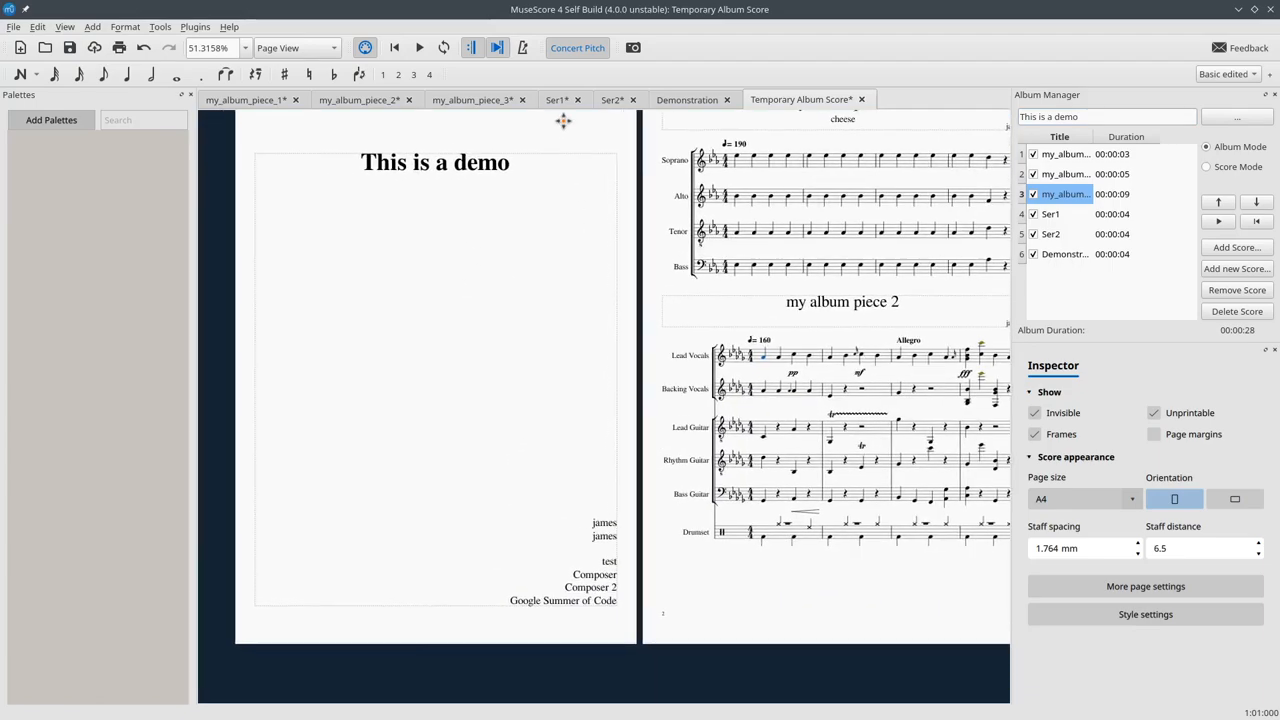
pyautogui.scroll(-3)
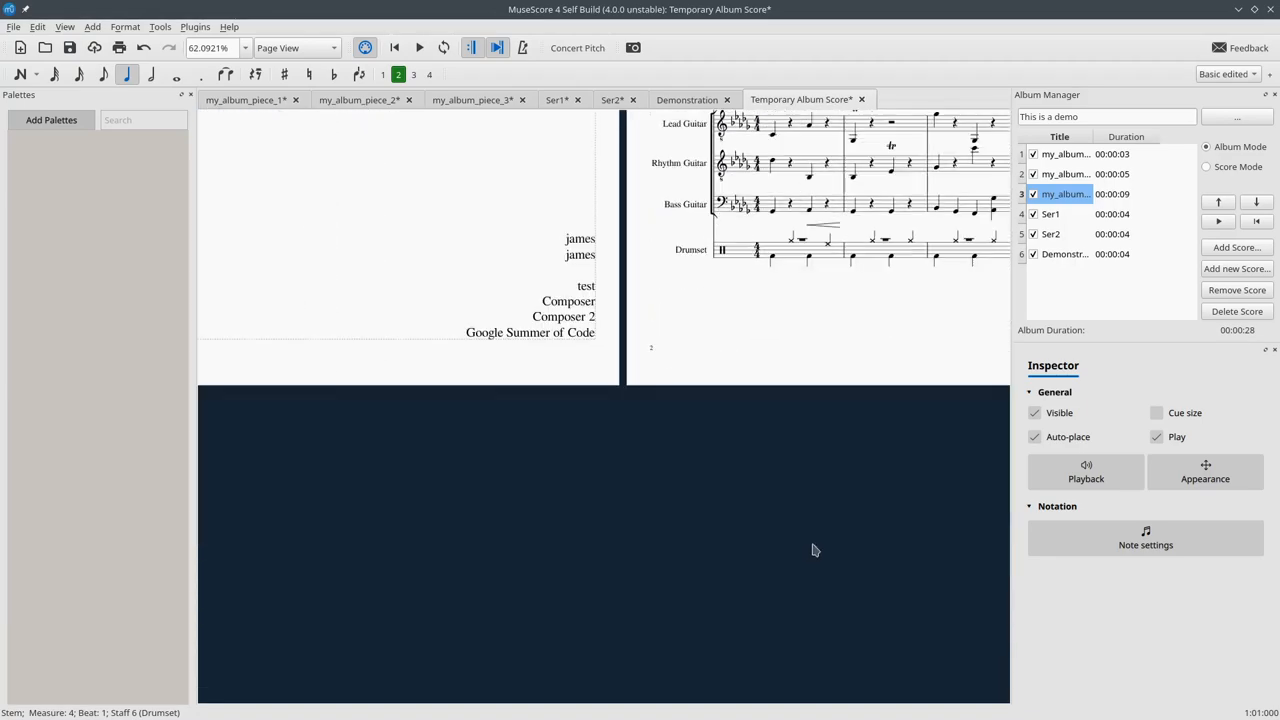
pyautogui.scroll(3)
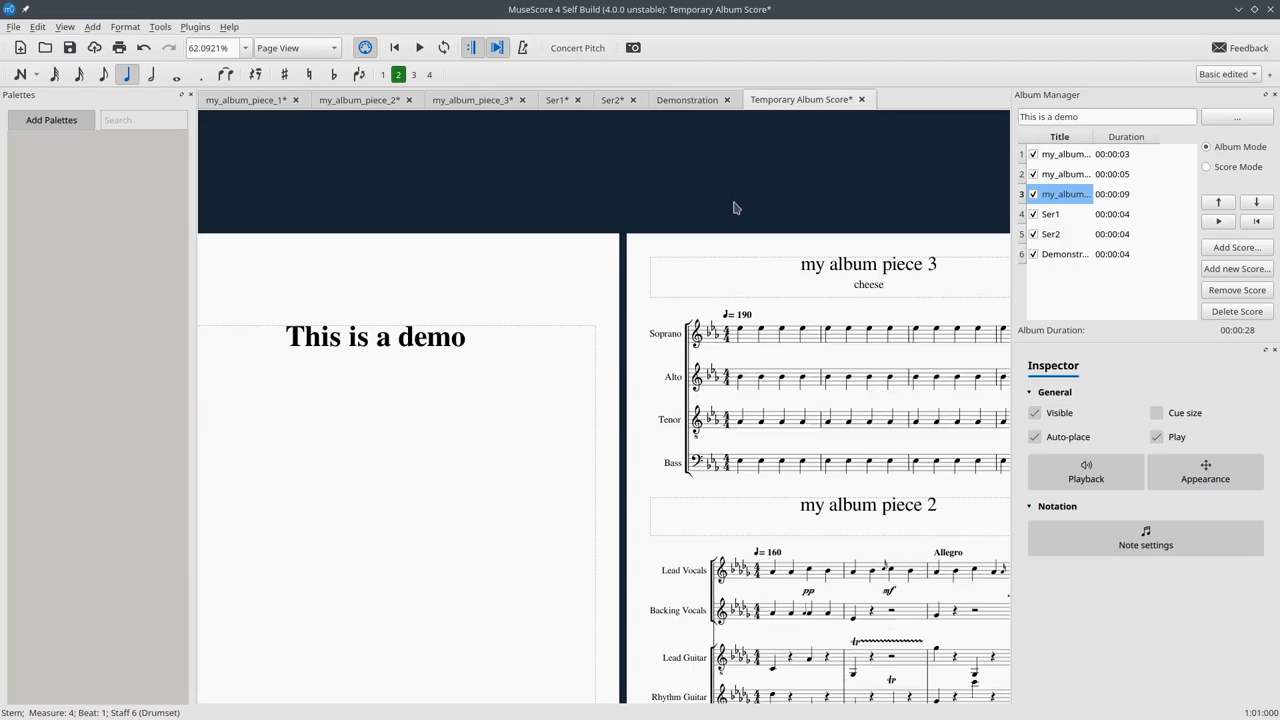
pyautogui.scroll(3)
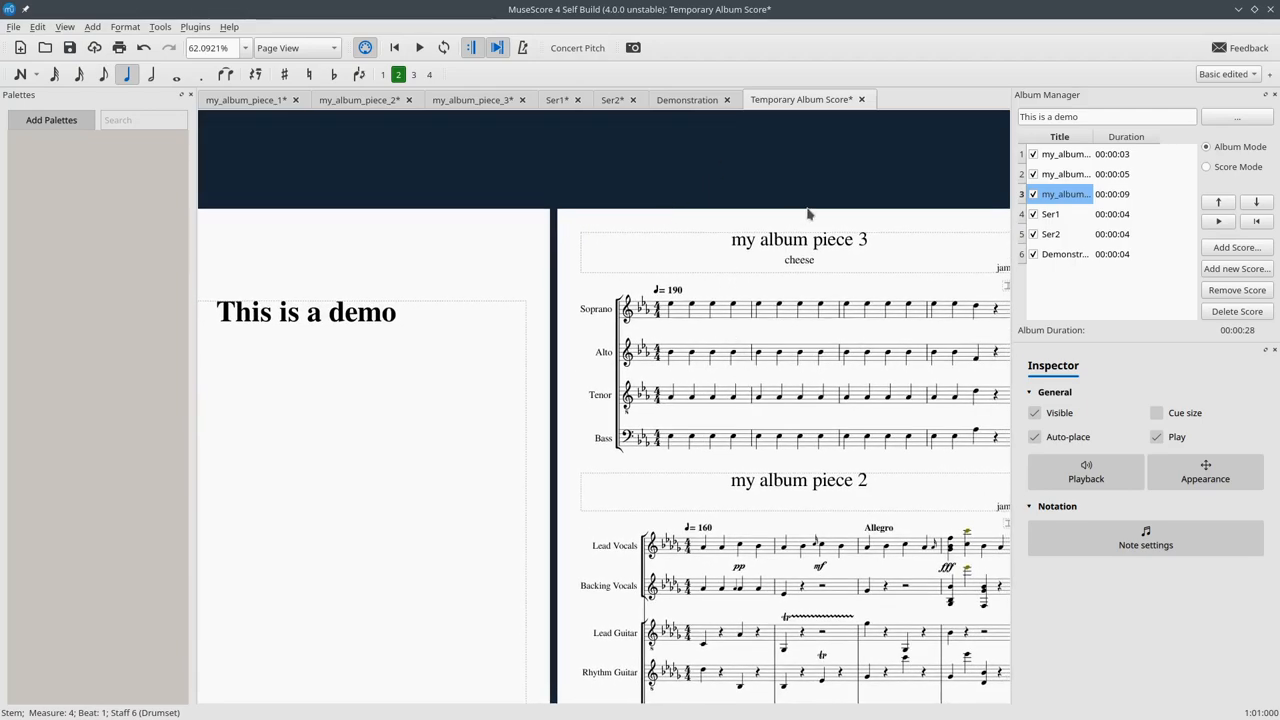
pyautogui.scroll(-3)
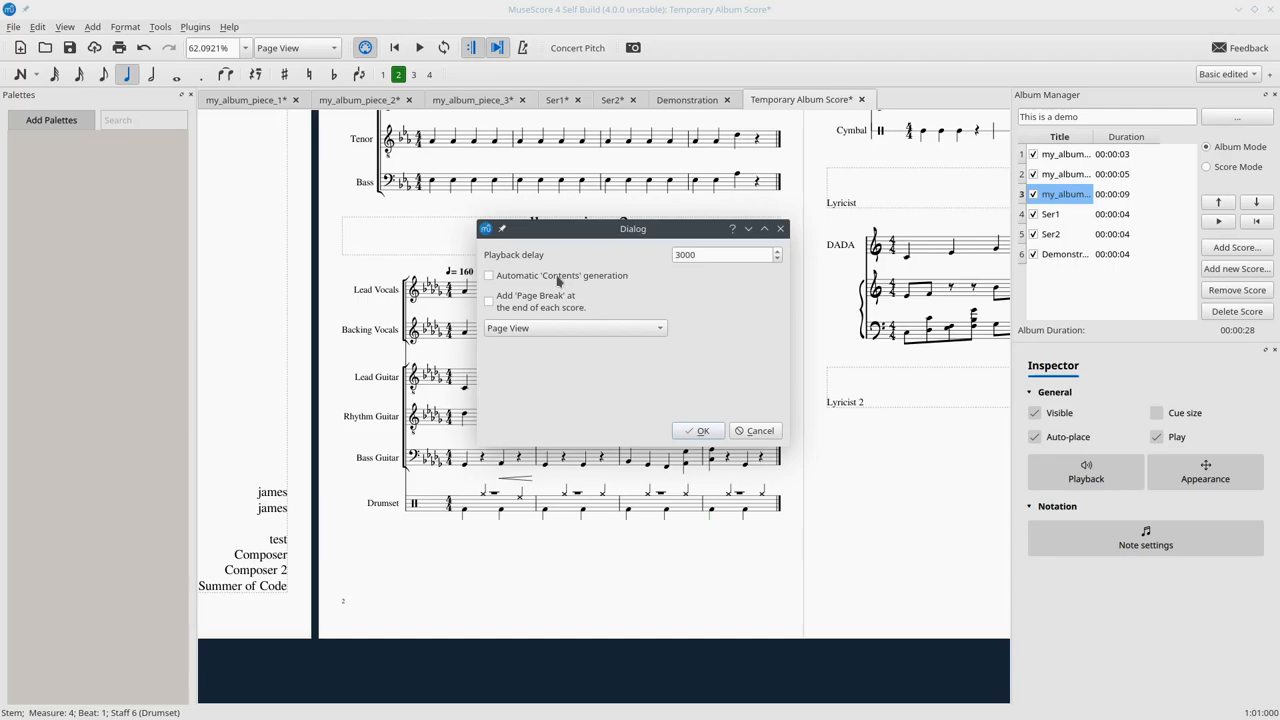
# Enable Automatic 'Contents' generation in album settings and confirm
pyautogui.click(488, 276)
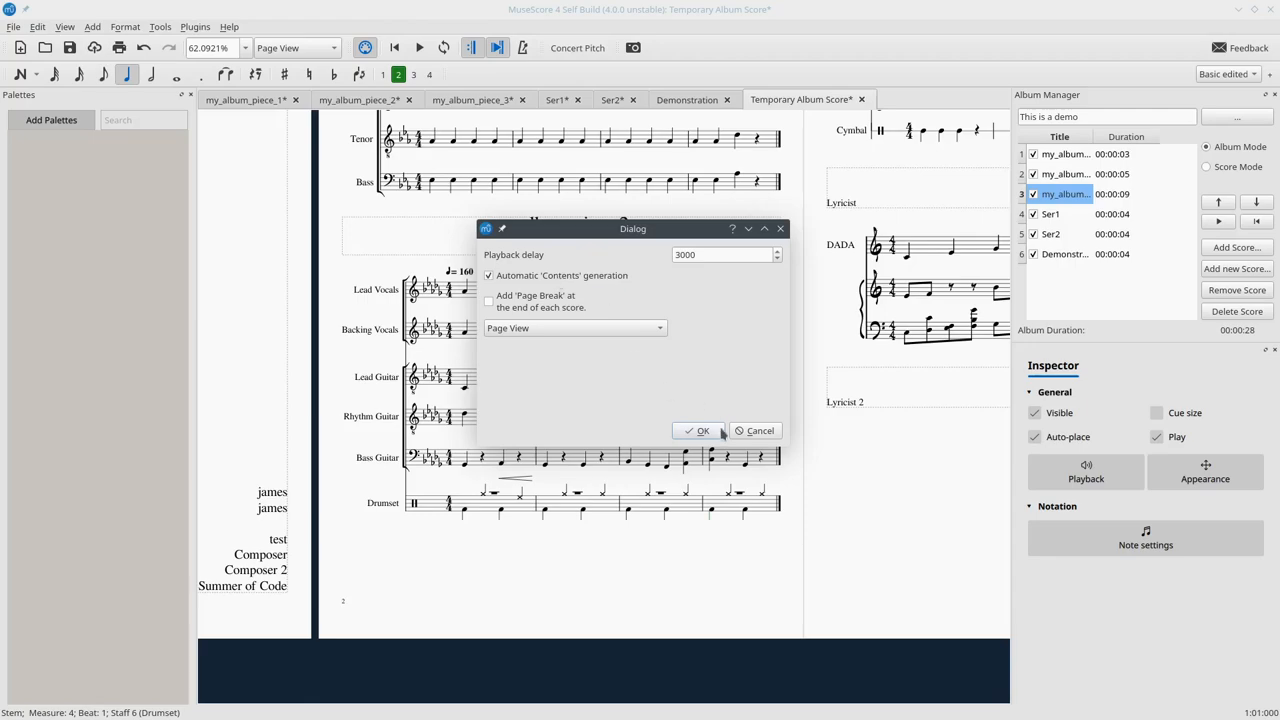
pyautogui.click(698, 430)
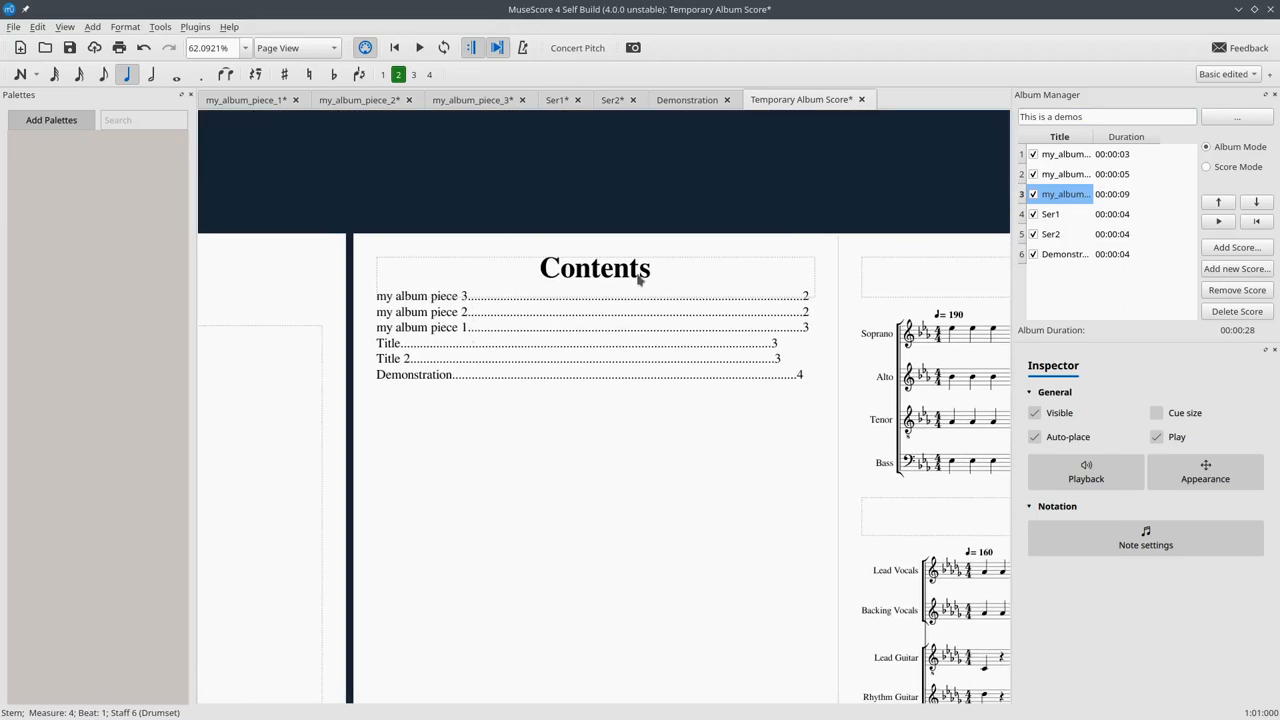
pyautogui.moveTo(810, 332)
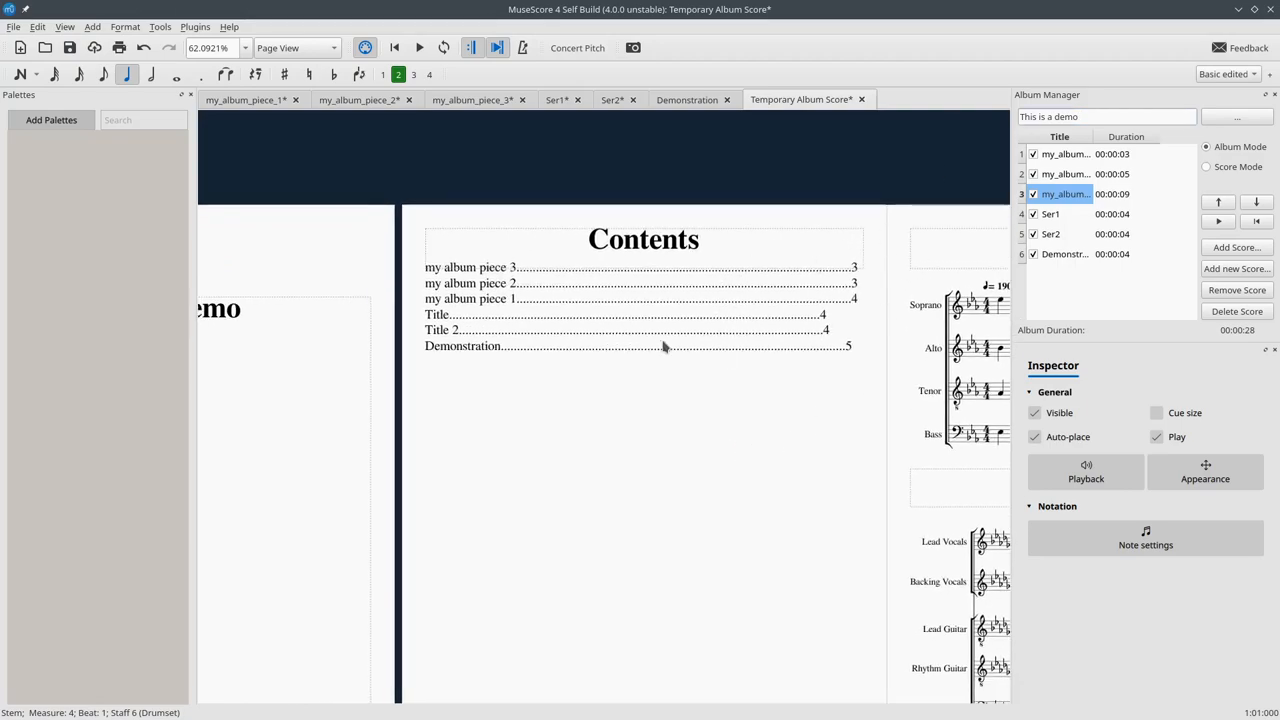
pyautogui.scroll(3)
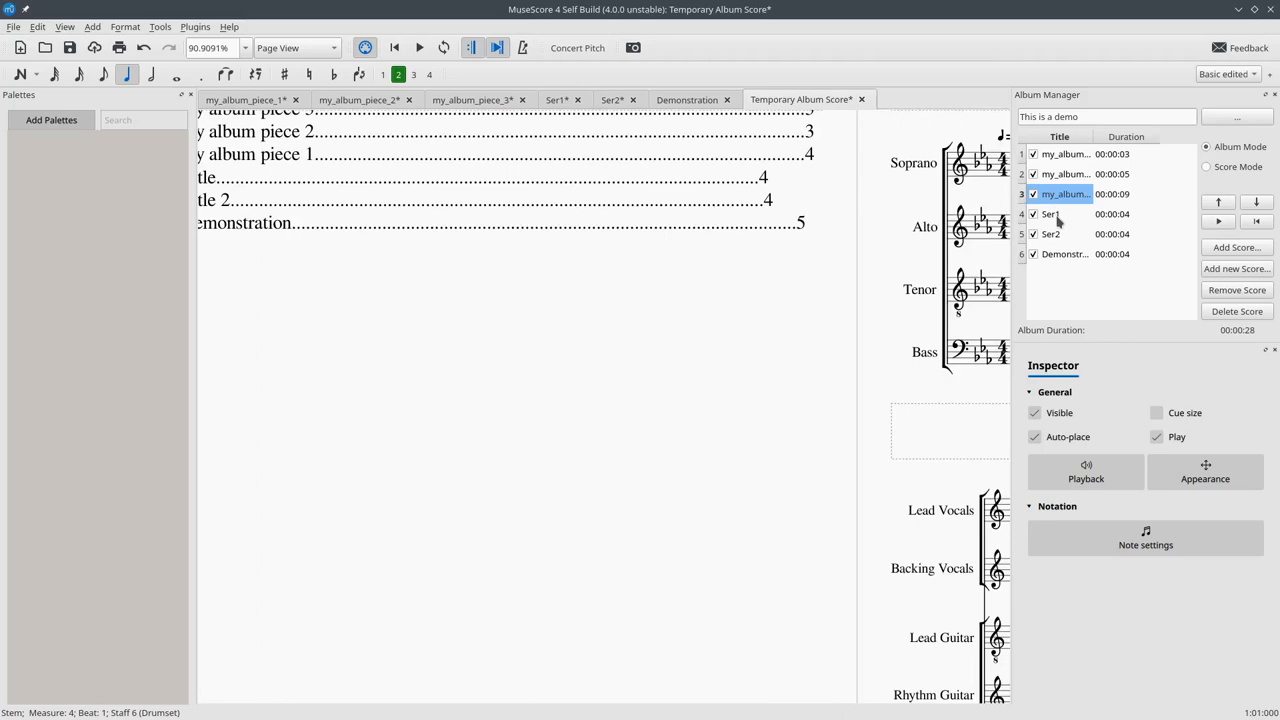
pyautogui.click(1050, 214)
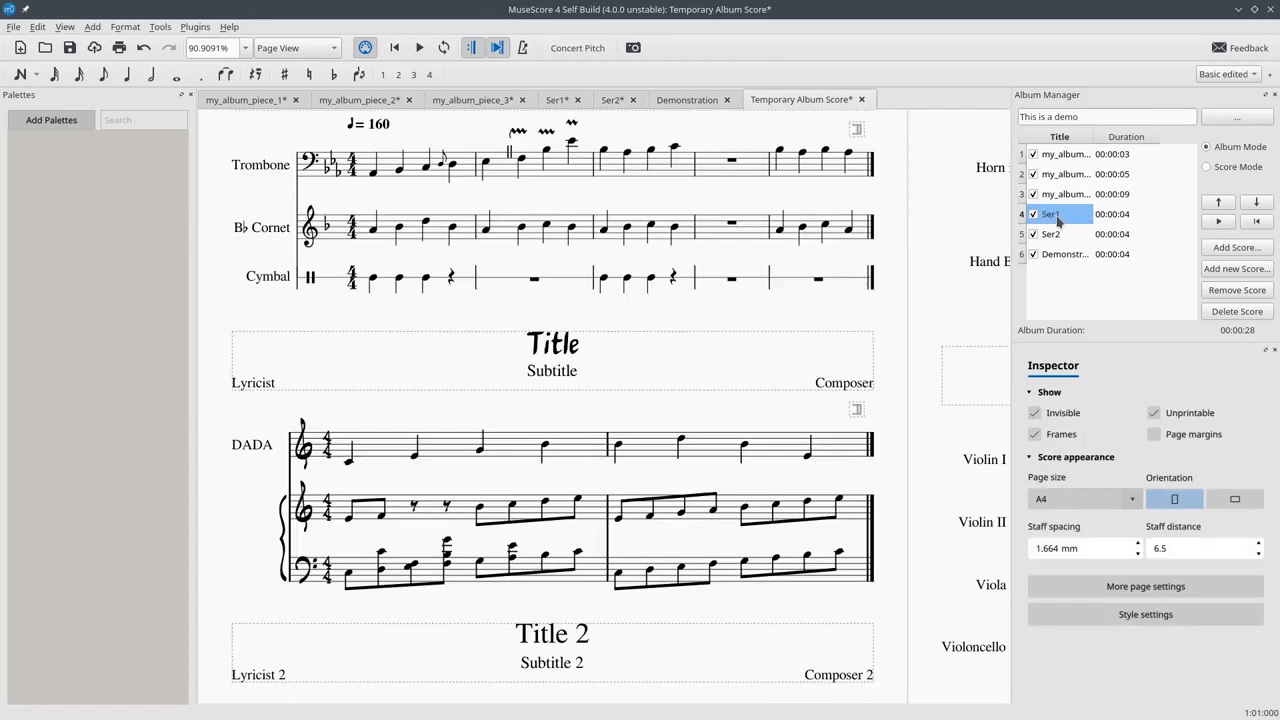
pyautogui.moveTo(912, 296)
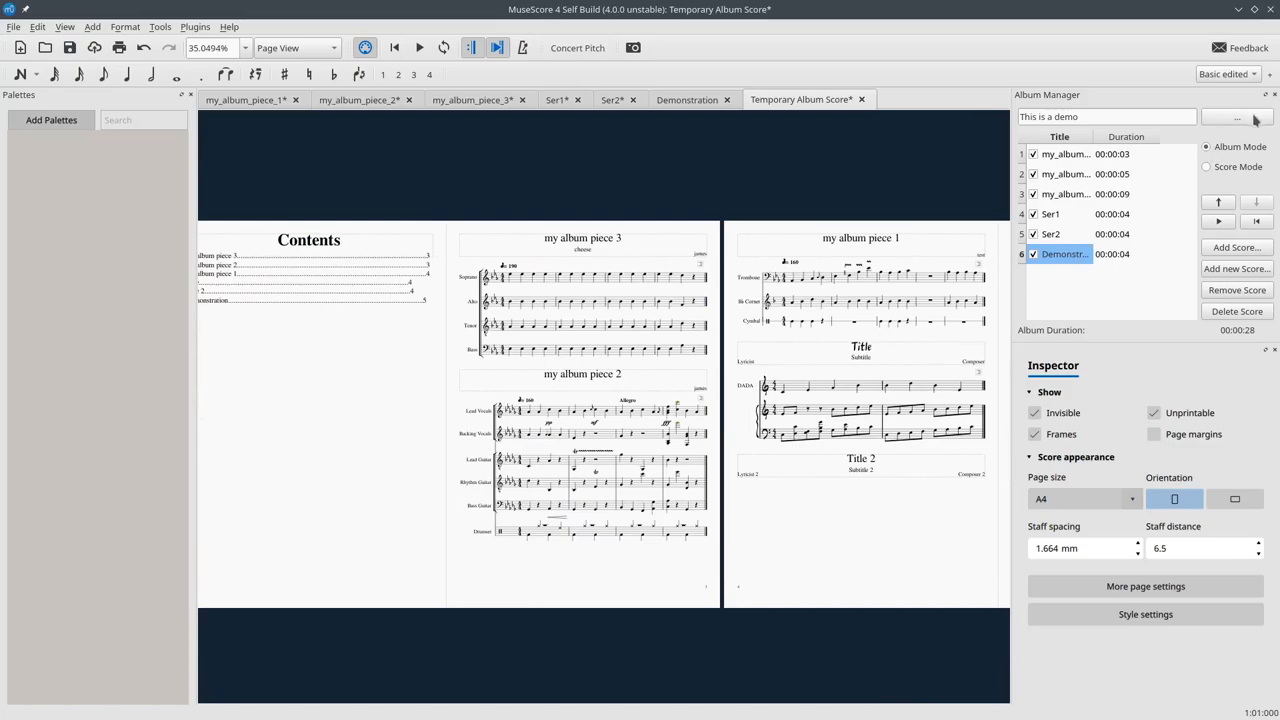
# Enable Add 'Page Break' at the end of each score in album settings and apply
pyautogui.click(1236, 116)
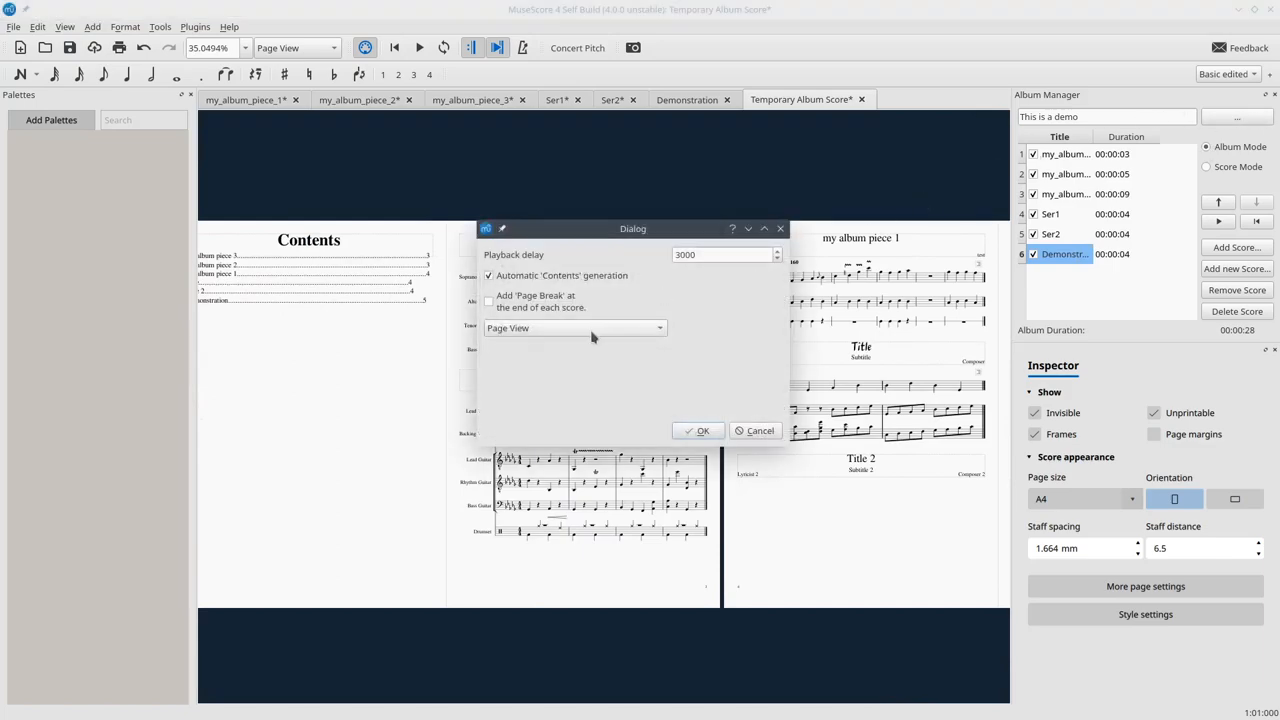
pyautogui.moveTo(604, 396)
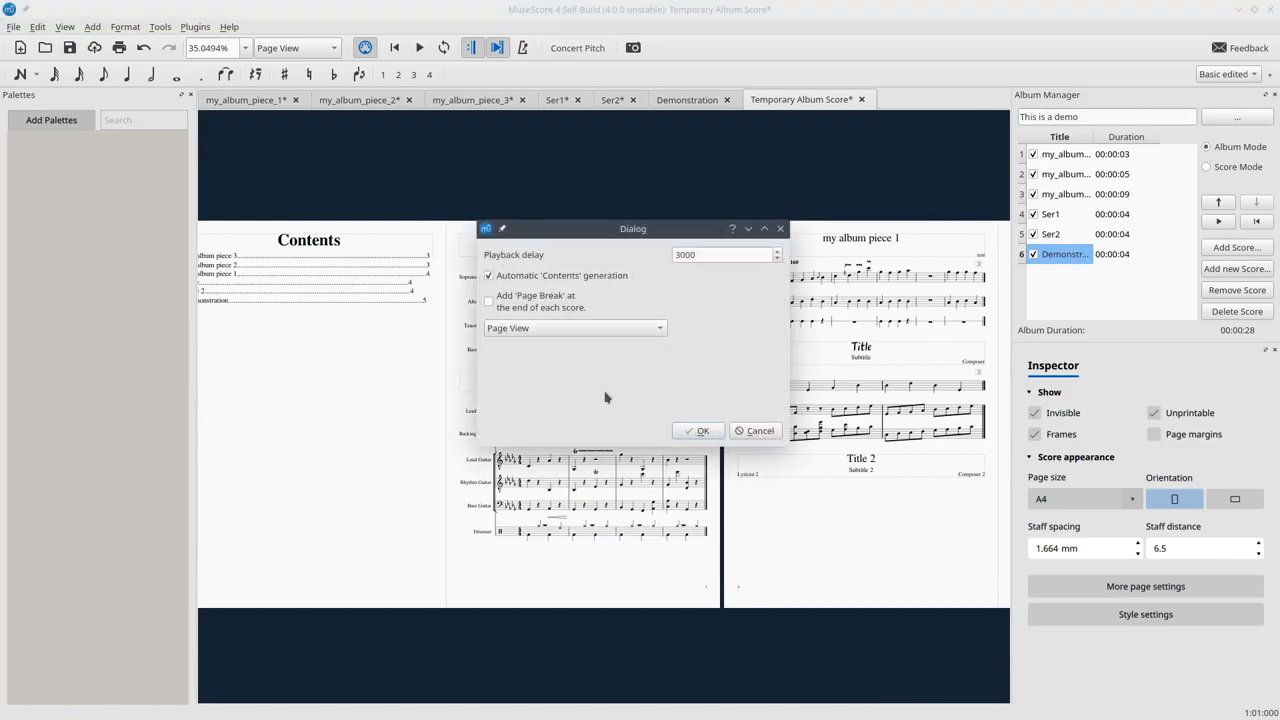
pyautogui.moveTo(668, 400)
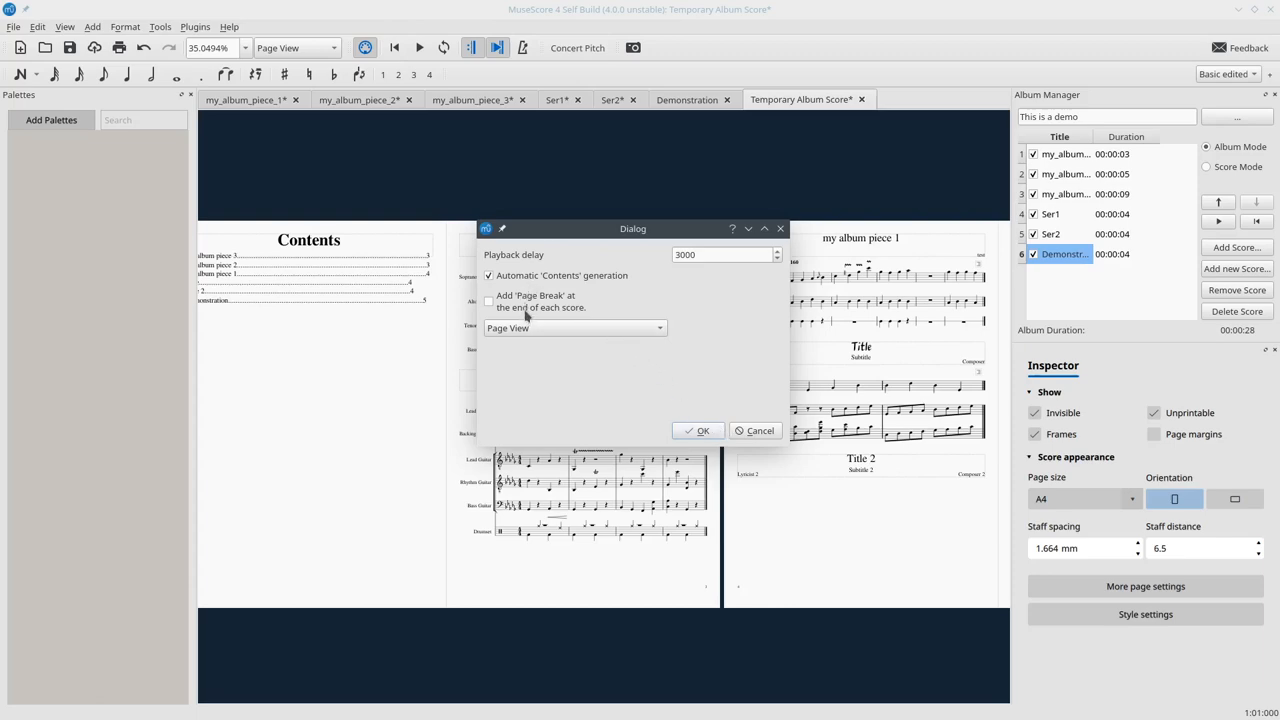
pyautogui.click(488, 300)
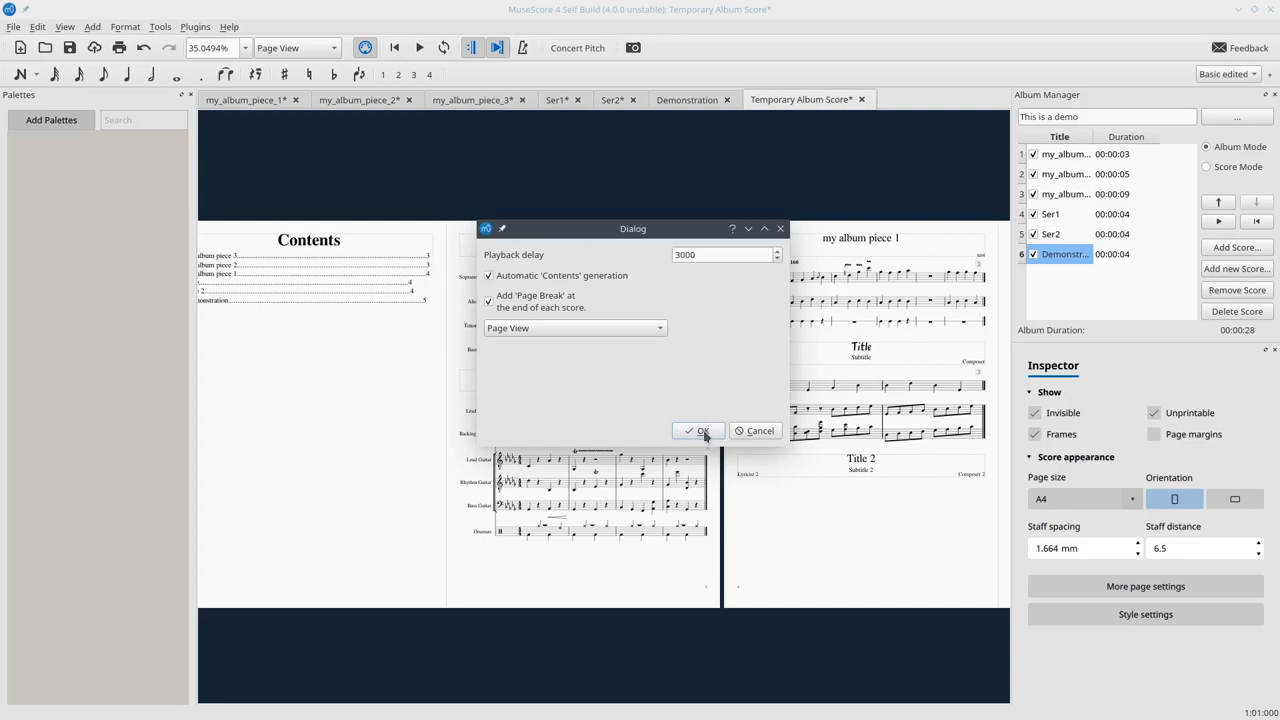
pyautogui.click(698, 430)
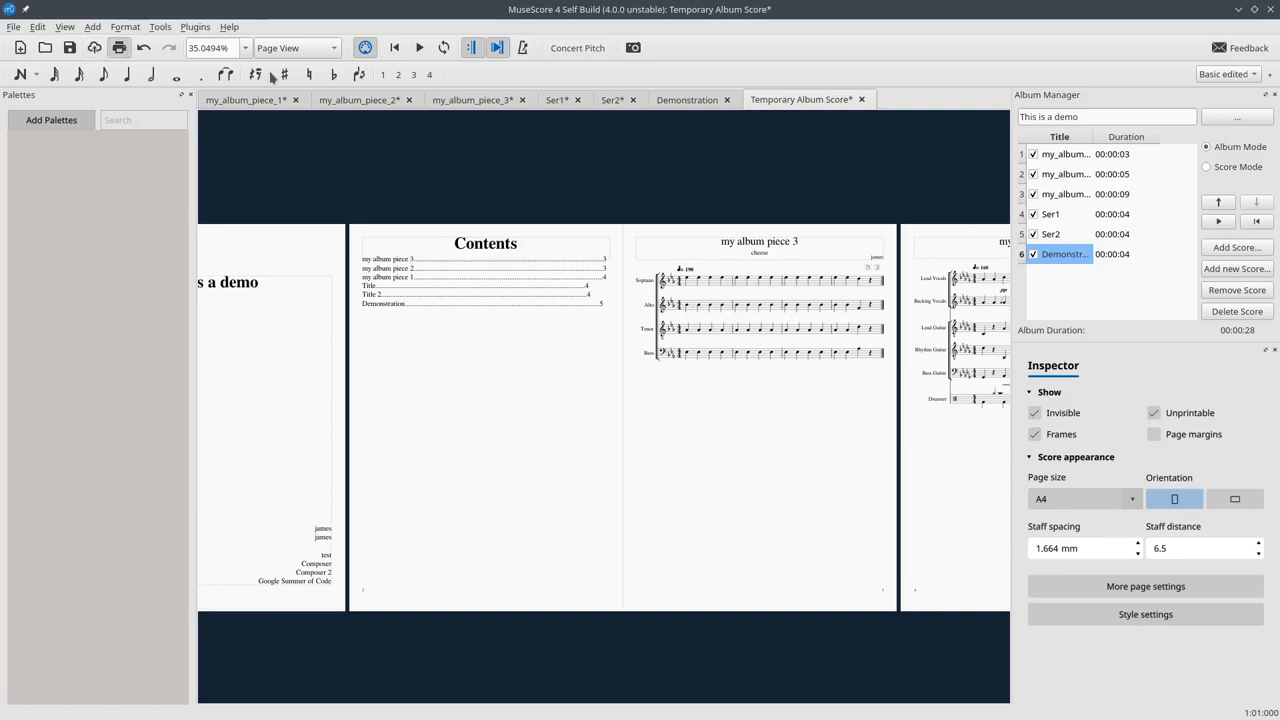
pyautogui.moveTo(470, 468)
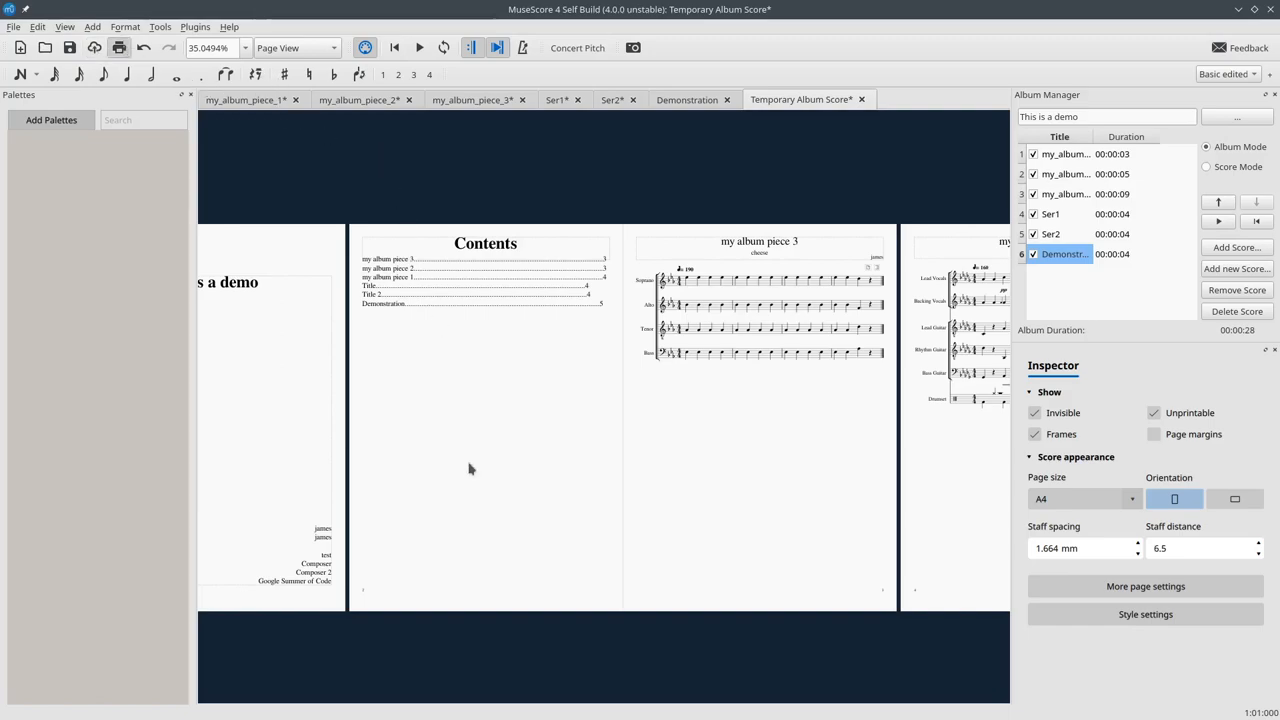
# Print to PDF as Temporary Album Score 4.pdf in the MuseScore4Development folder
pyautogui.click(118, 48)
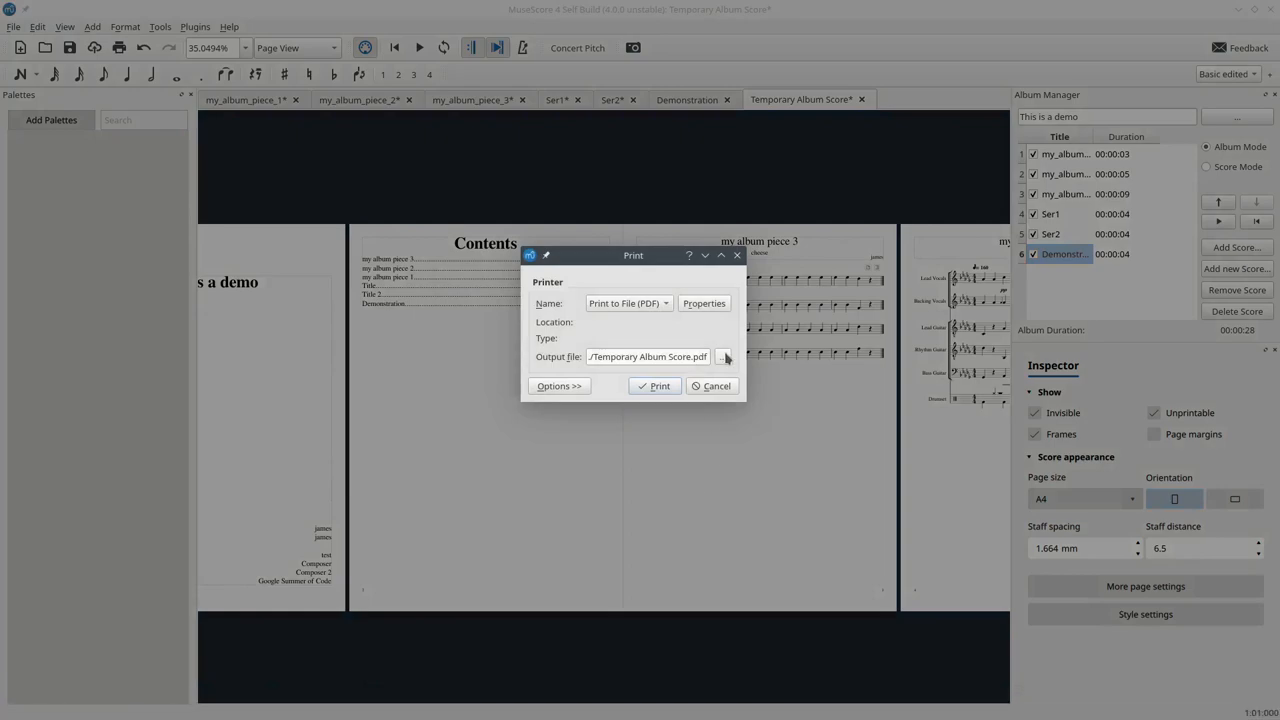
pyautogui.click(724, 356)
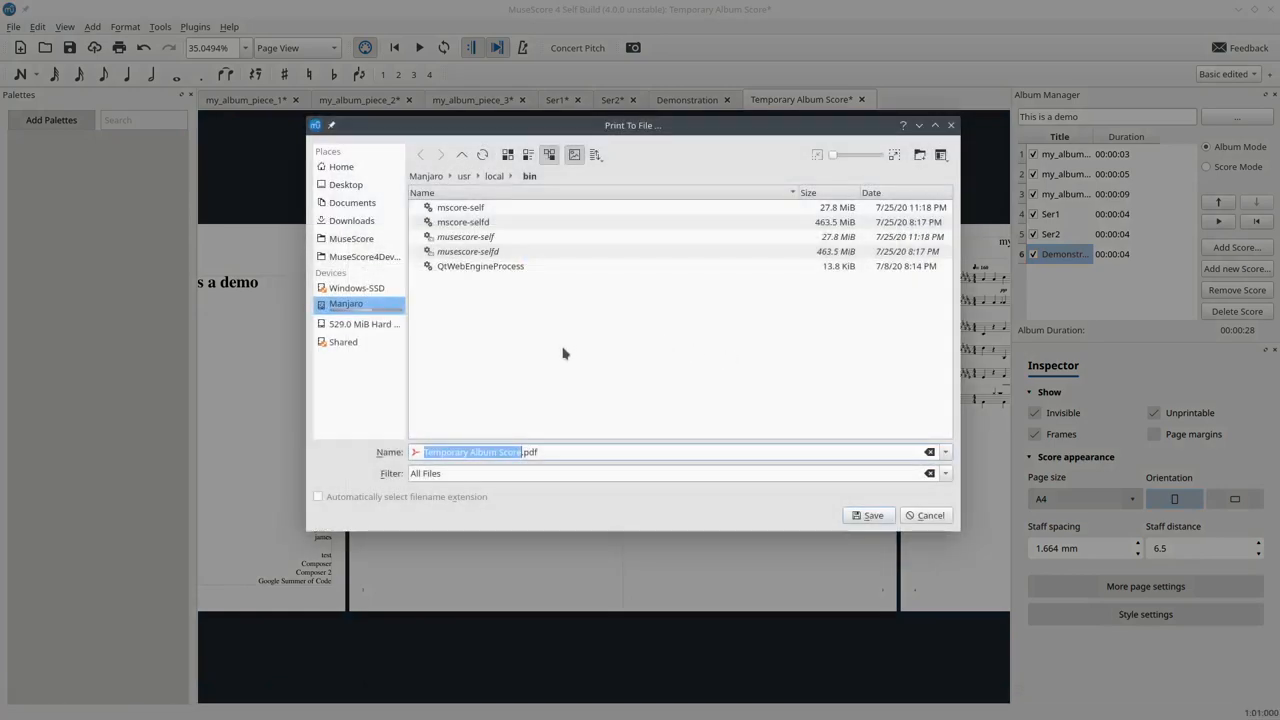
pyautogui.click(350, 238)
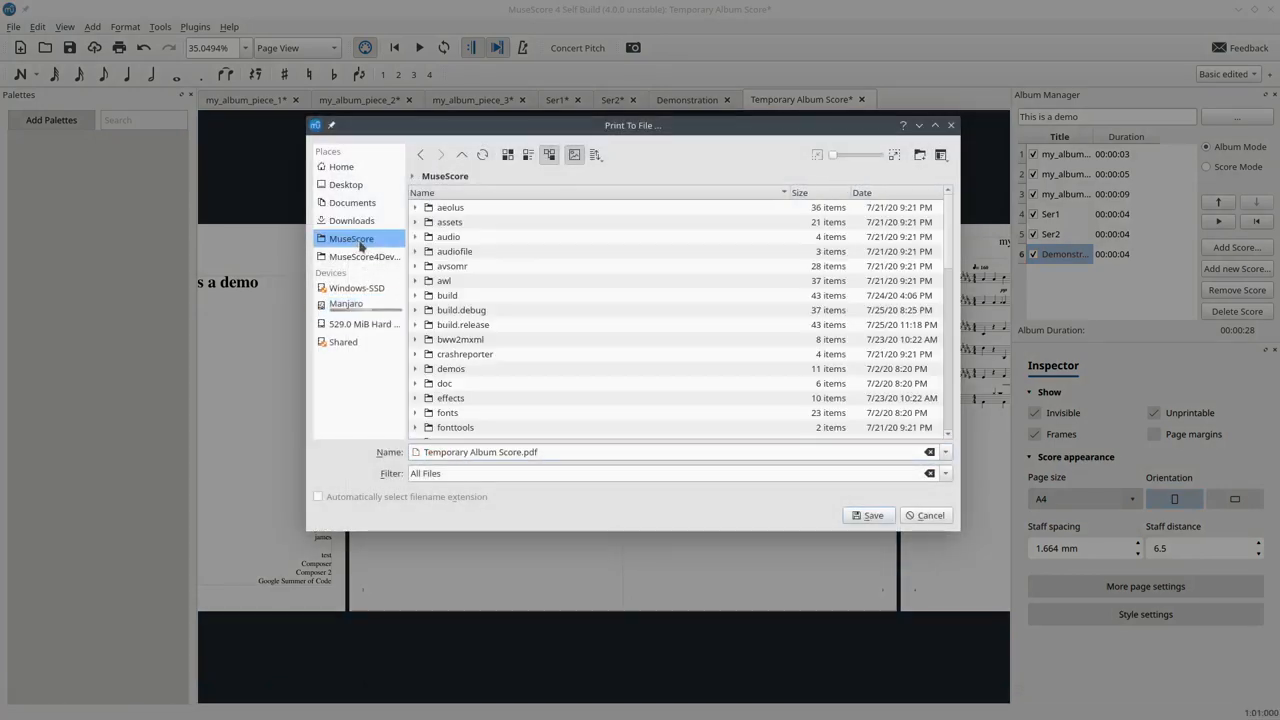
pyautogui.click(364, 256)
pyautogui.write(' 4')
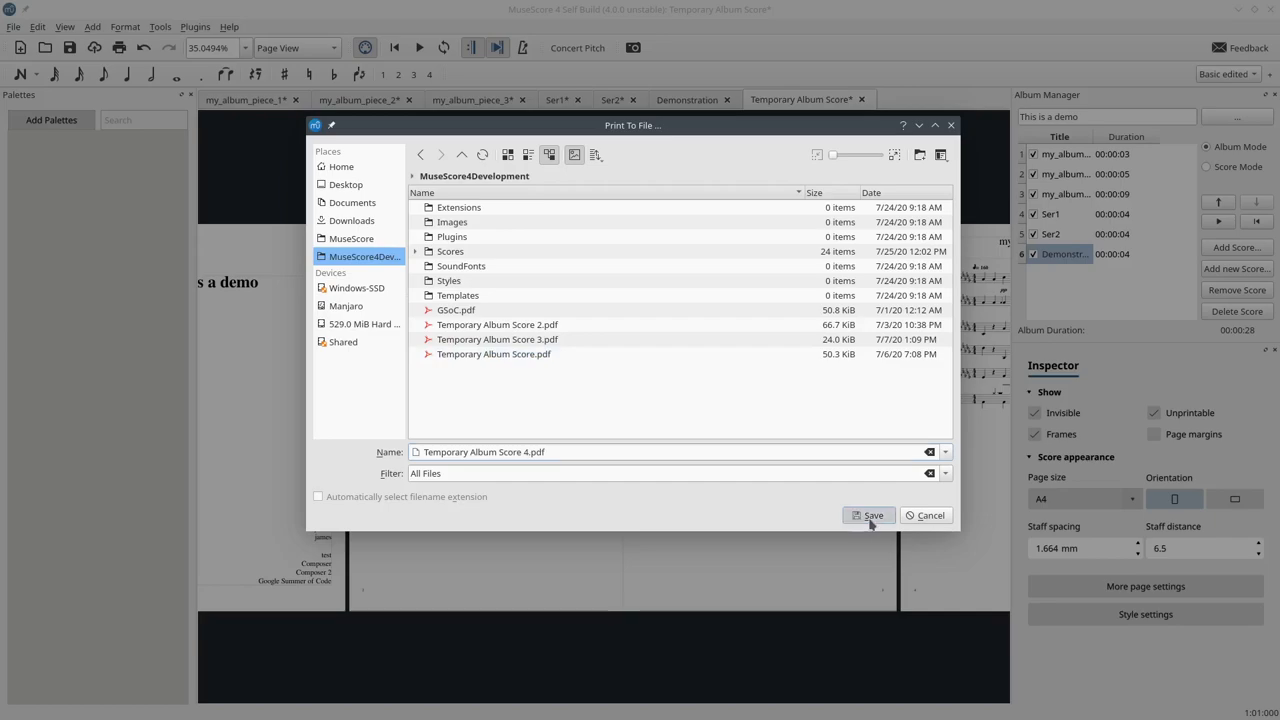
pyautogui.click(868, 516)
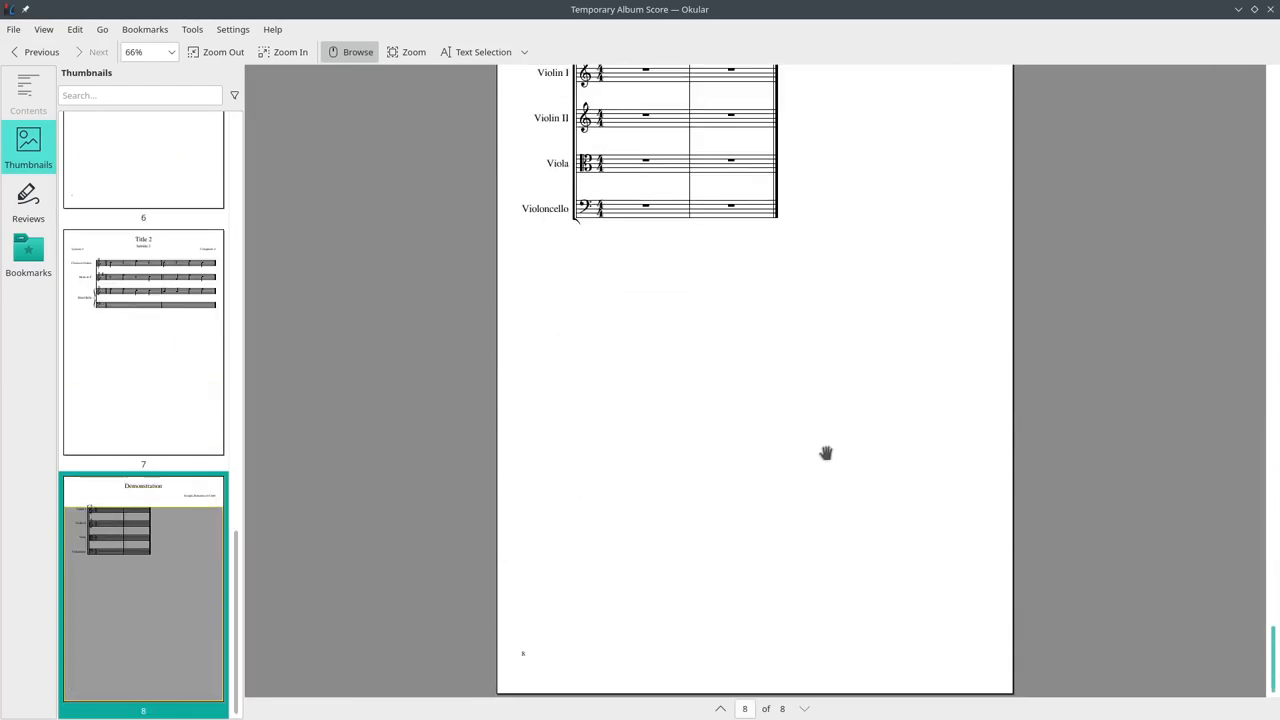
pyautogui.scroll(3)
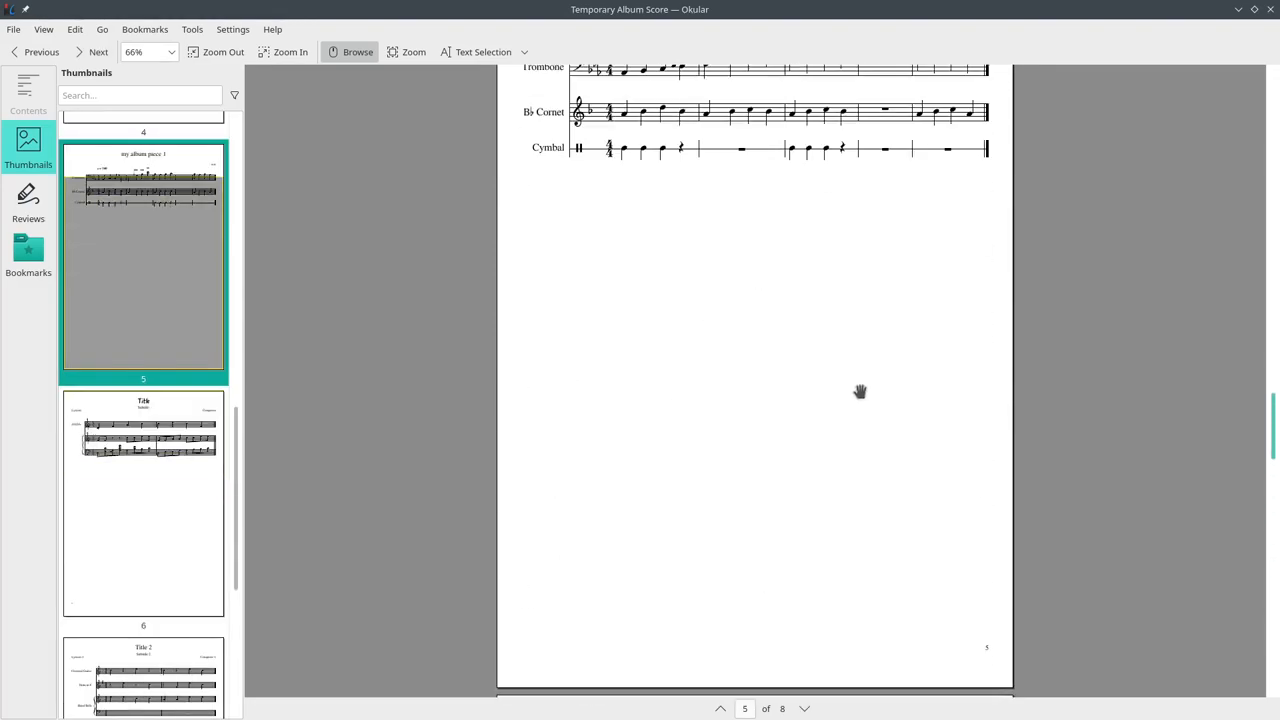
pyautogui.scroll(3)
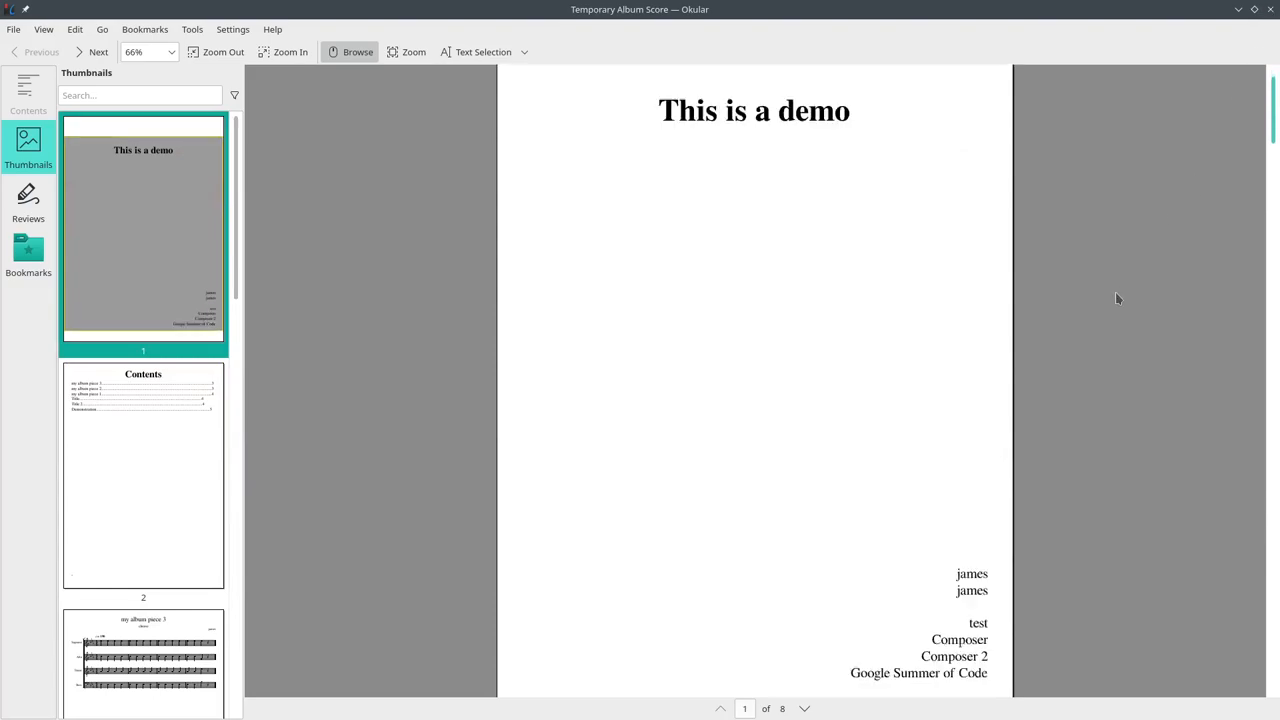
pyautogui.scroll(-3)
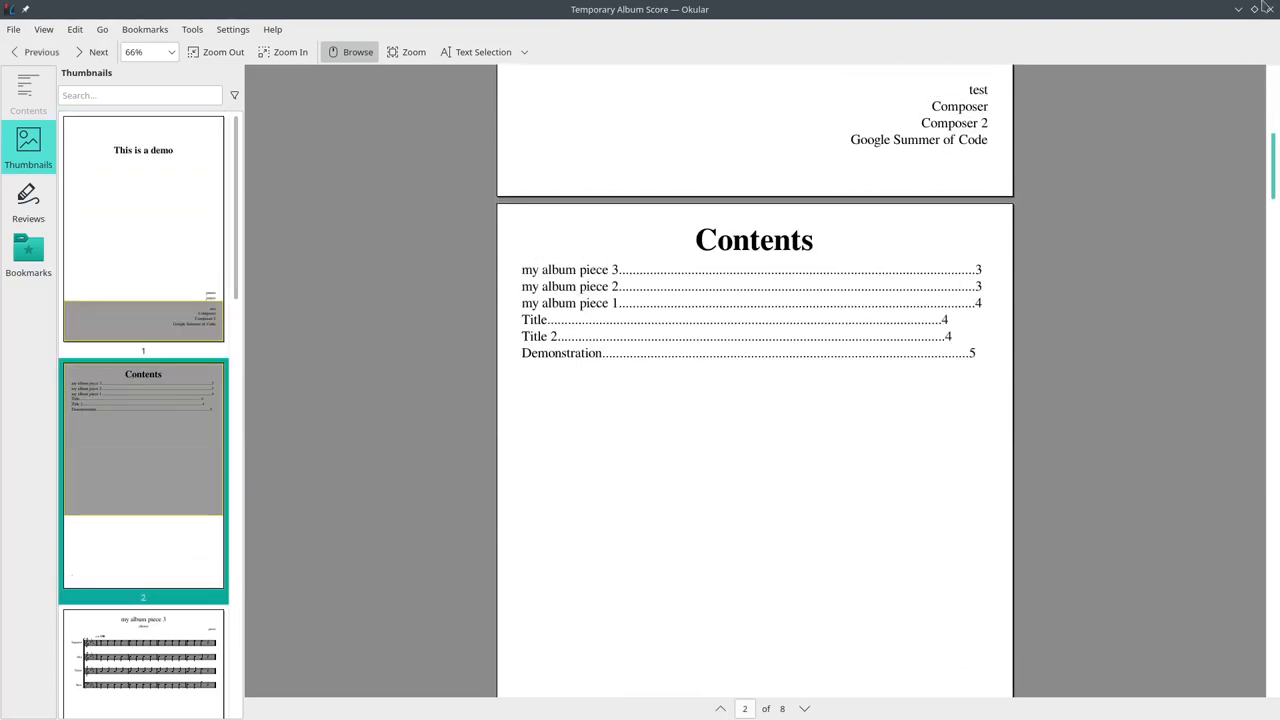
pyautogui.moveTo(1268, 8)
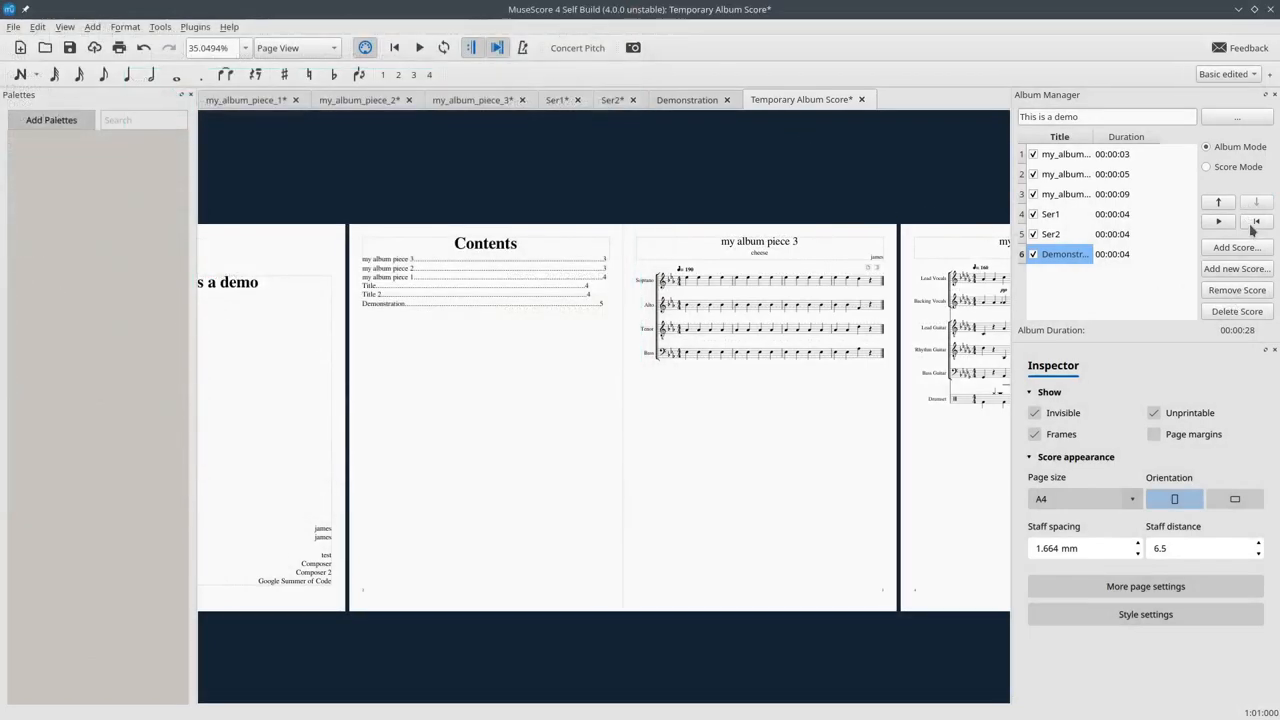
pyautogui.moveTo(584, 344)
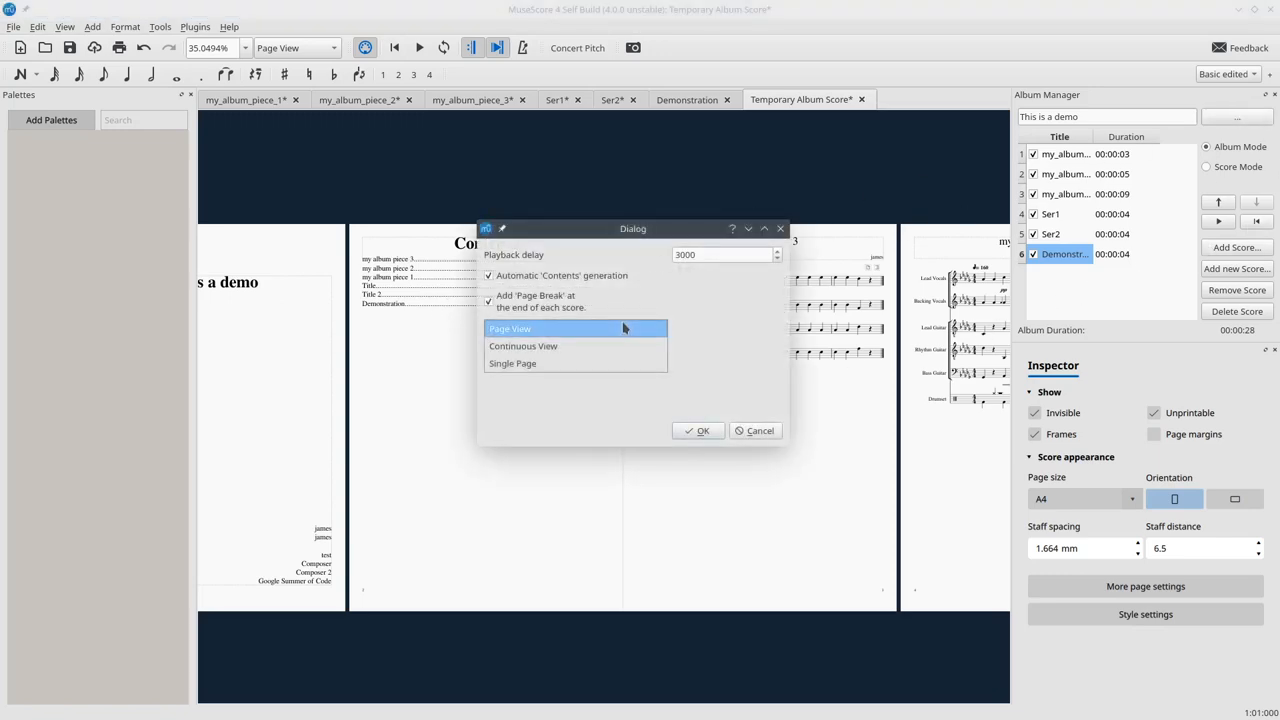
# Choose Single Page as the album's view setting and confirm
pyautogui.click(512, 364)
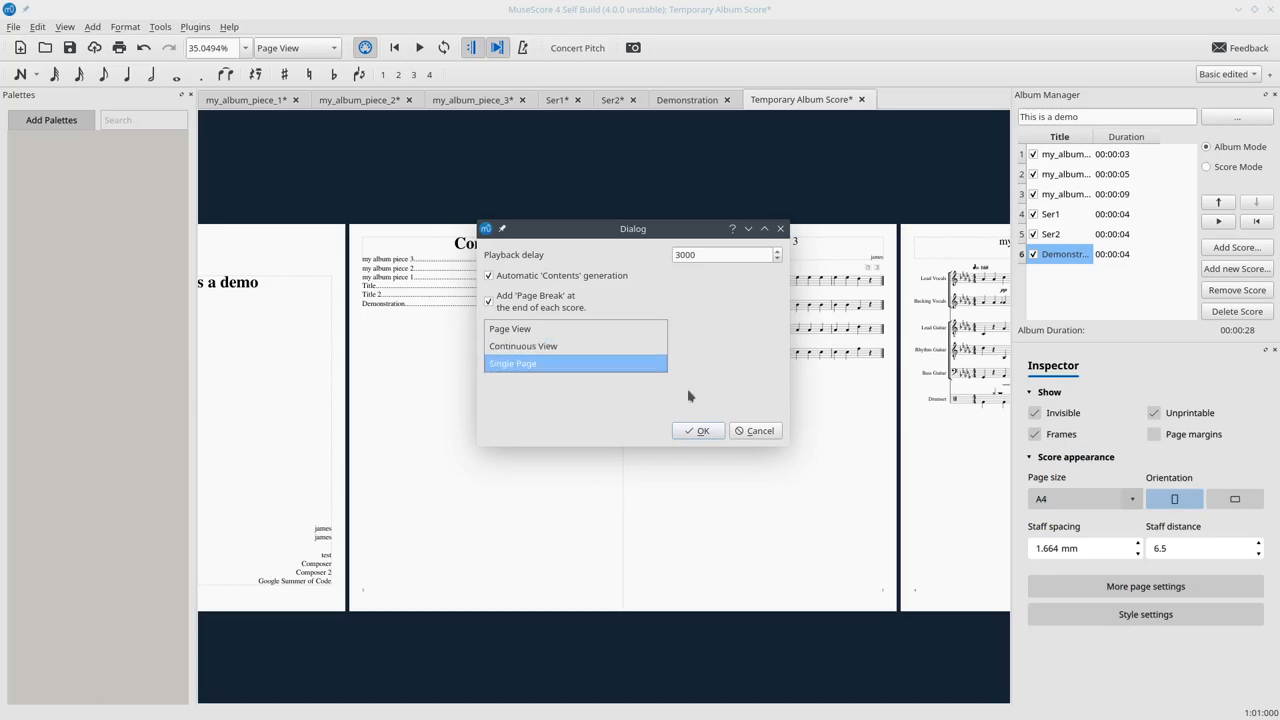
pyautogui.click(698, 430)
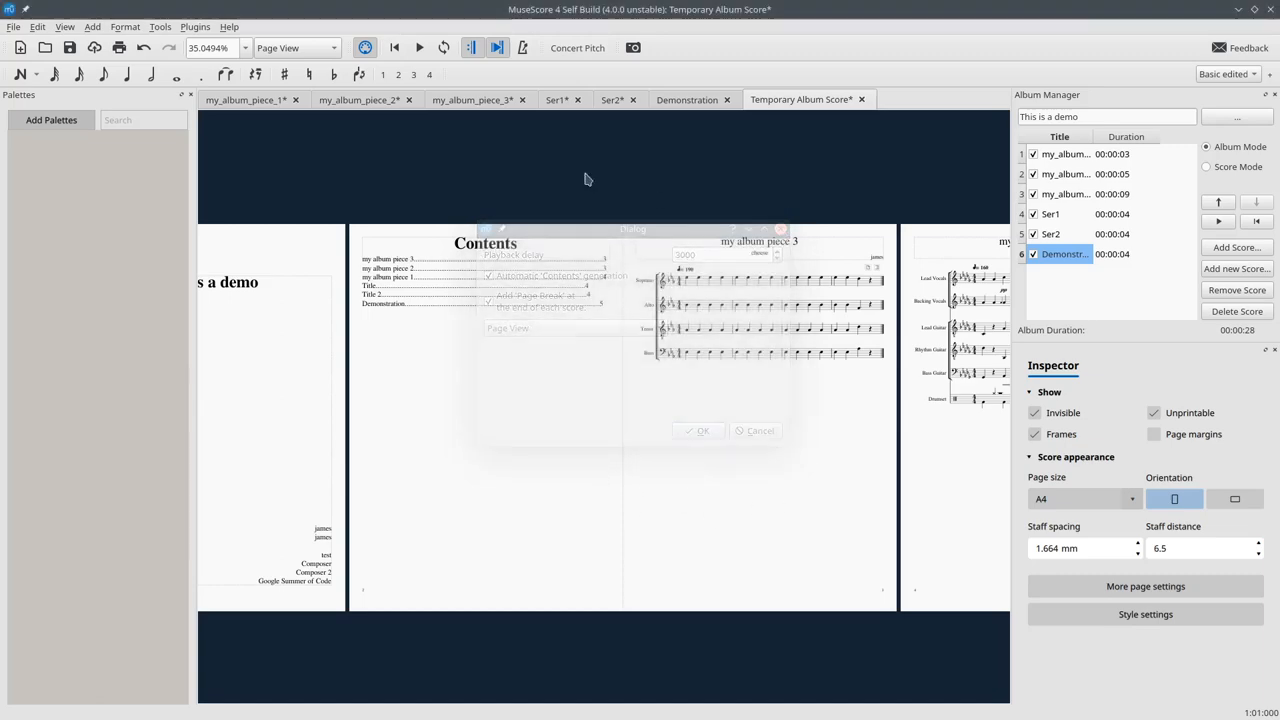
pyautogui.click(12, 28)
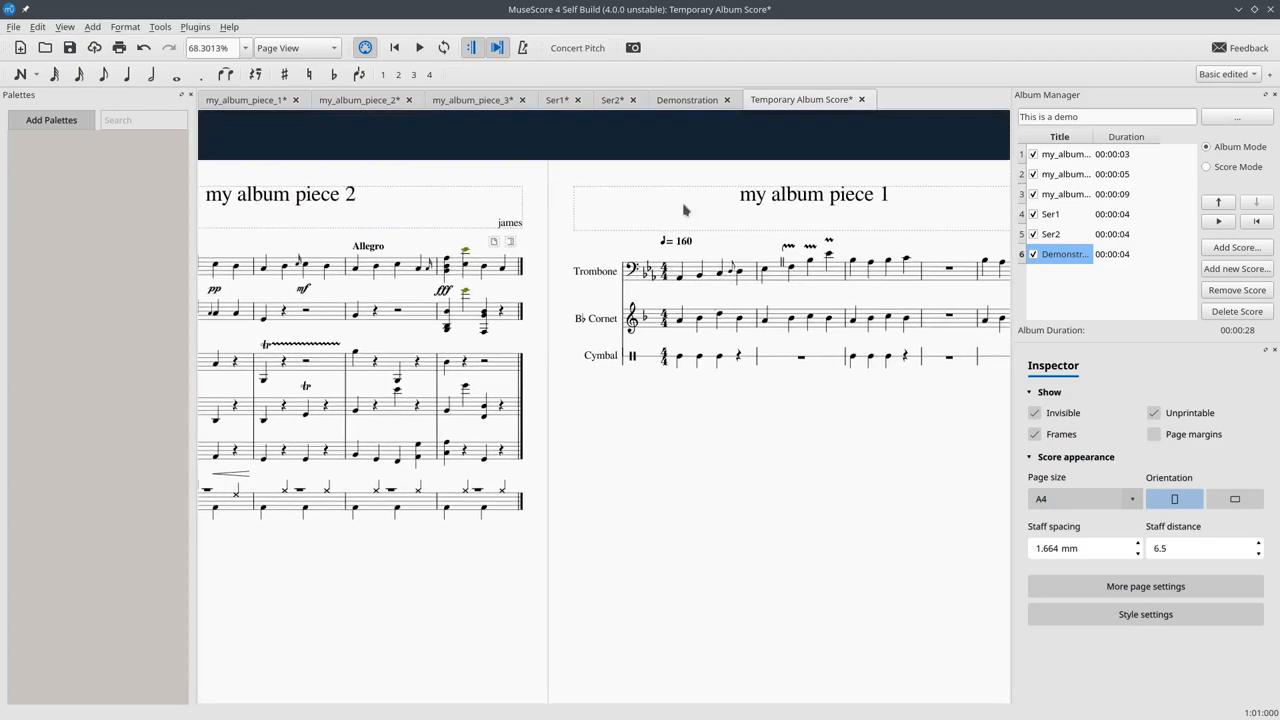
pyautogui.moveTo(692, 112)
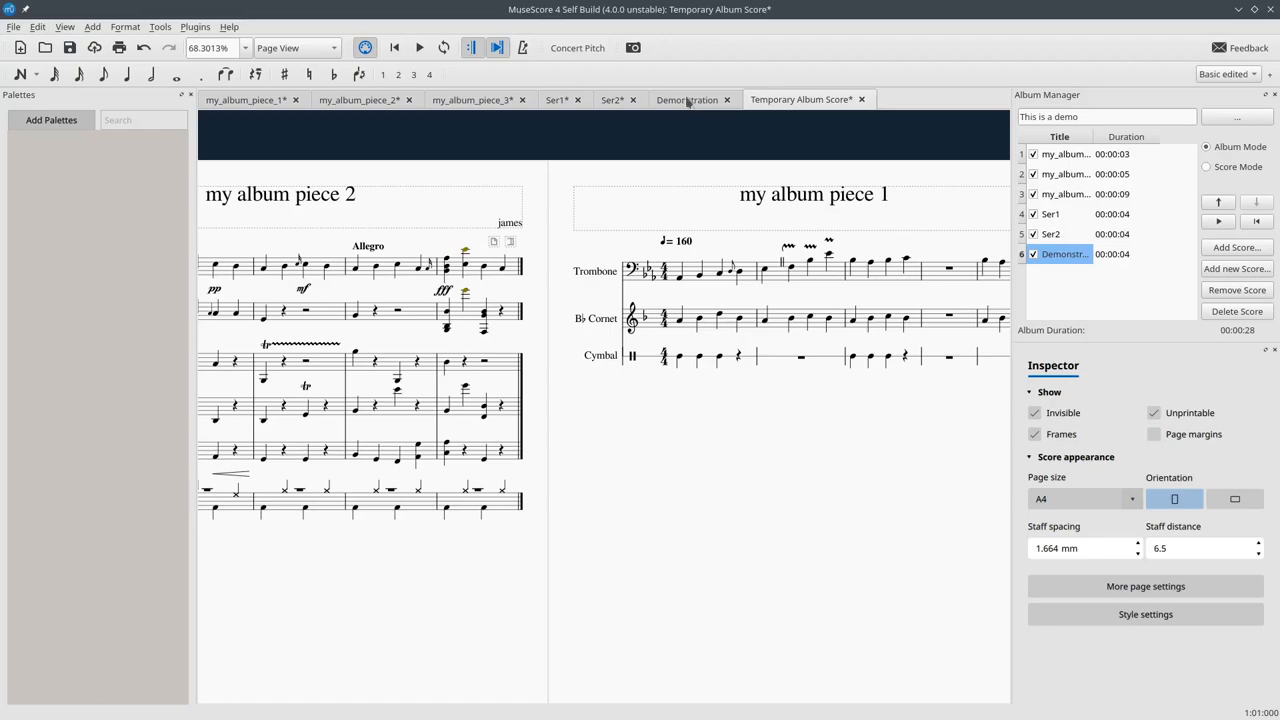
pyautogui.moveTo(684, 108)
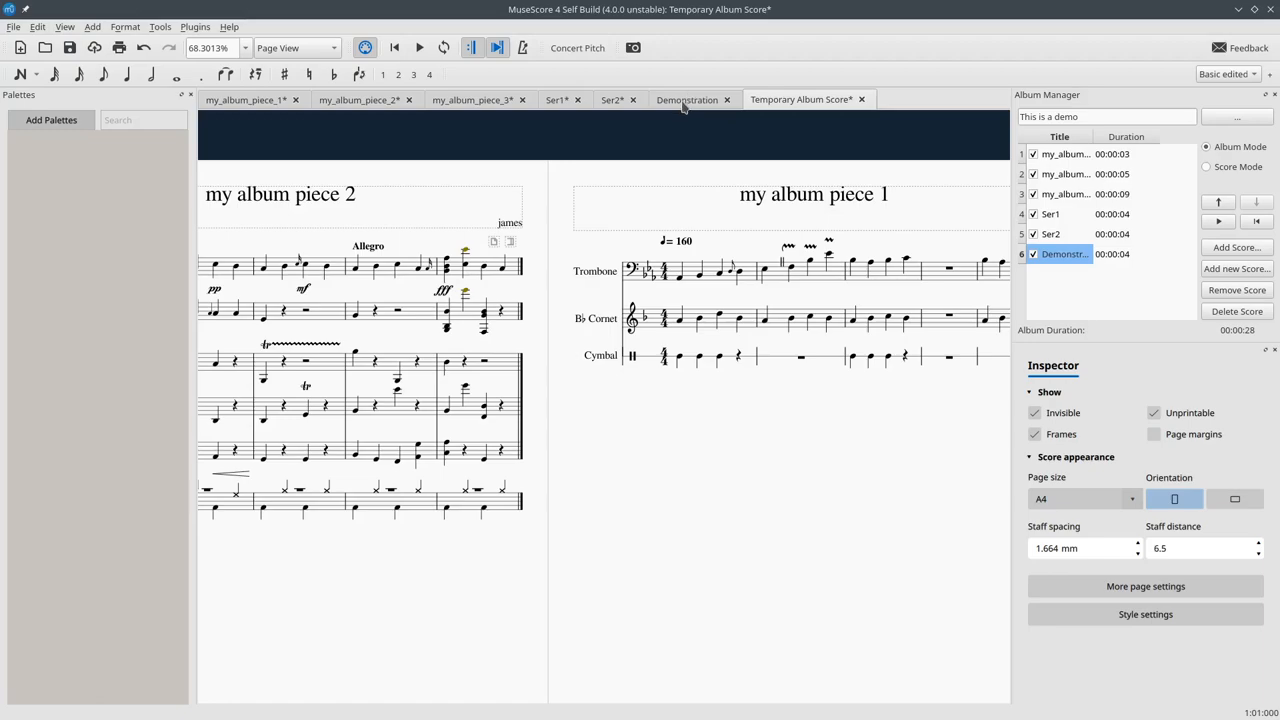
# Switch to the Demonstration score, then to the my_album_piece_3 score tab
pyautogui.click(688, 100)
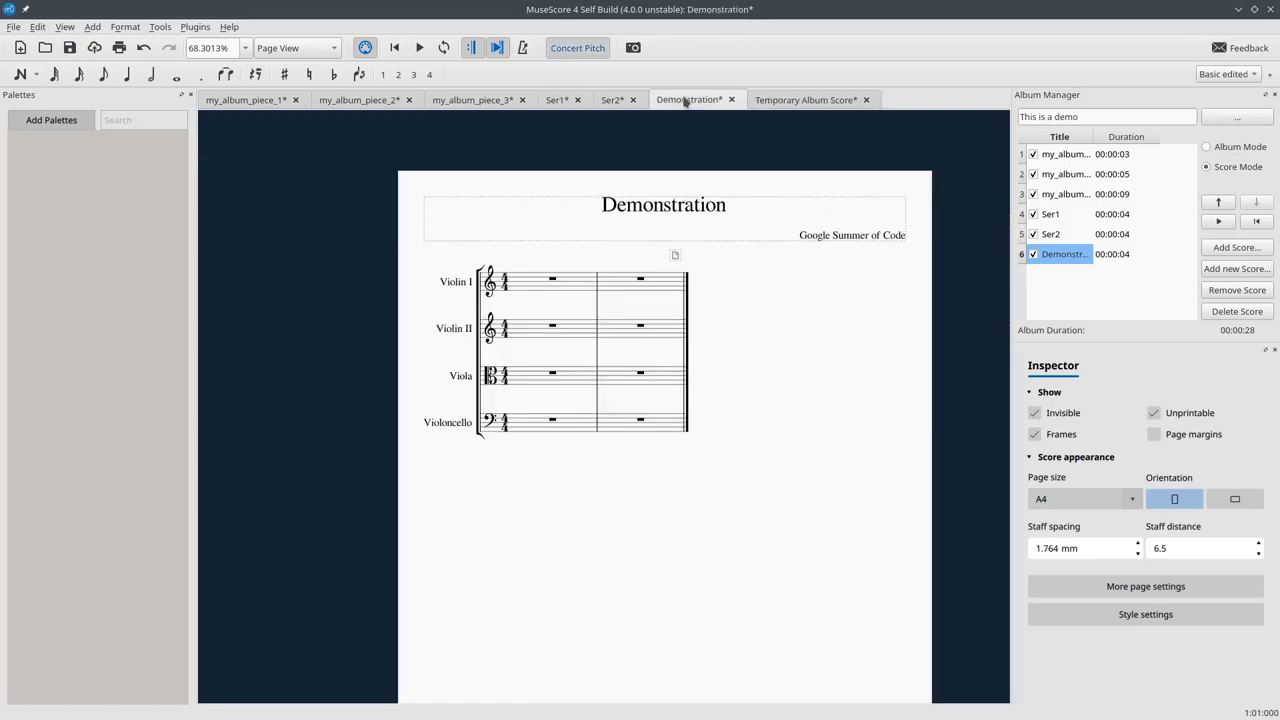
pyautogui.moveTo(780, 100)
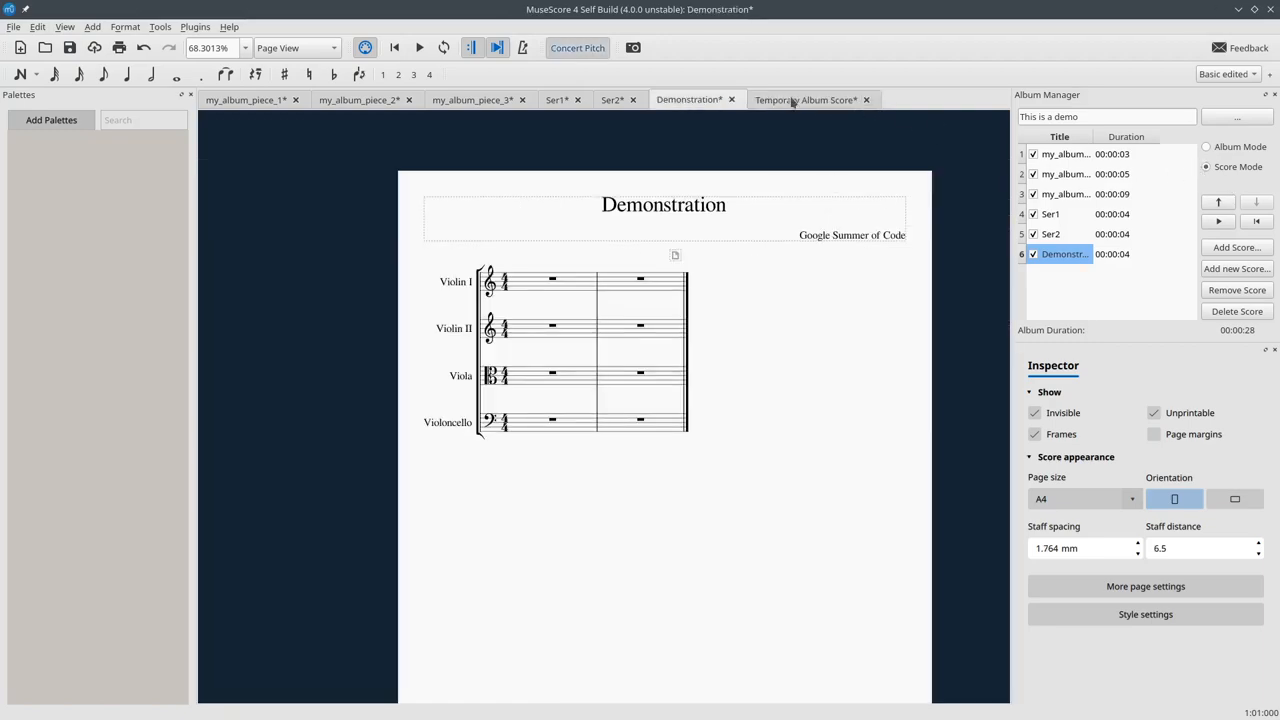
pyautogui.click(804, 100)
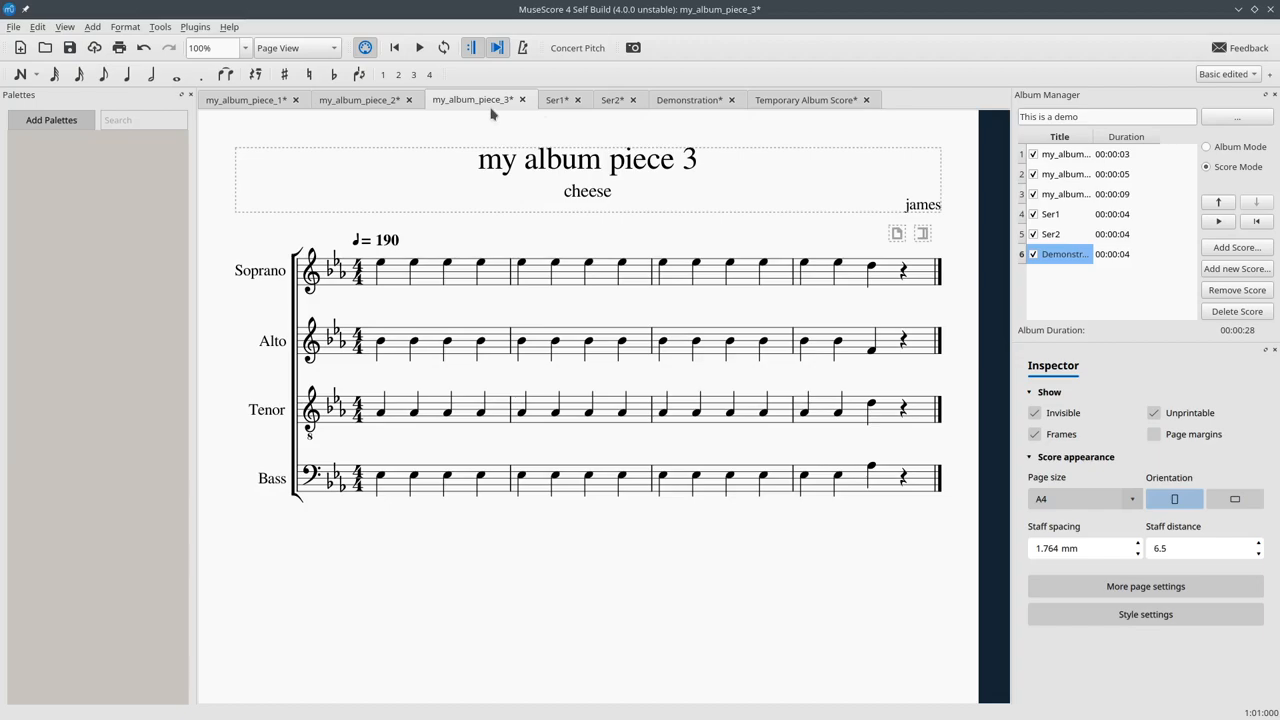
pyautogui.moveTo(608, 370)
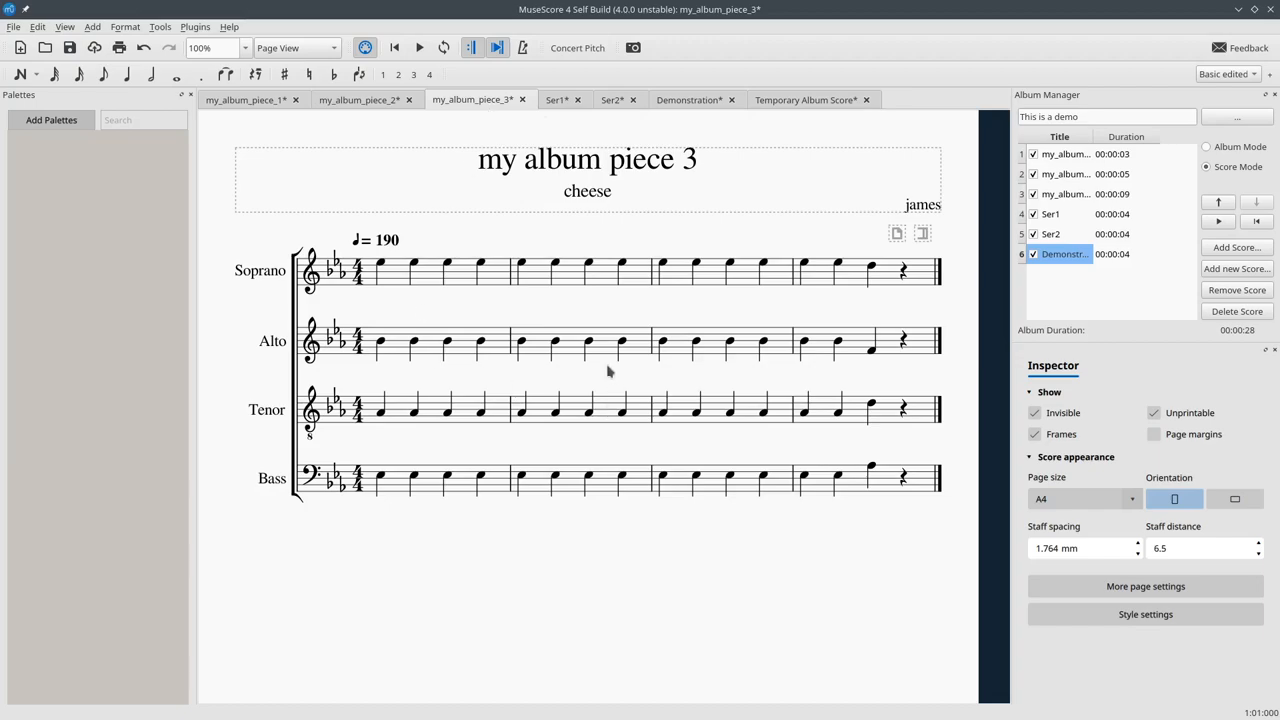